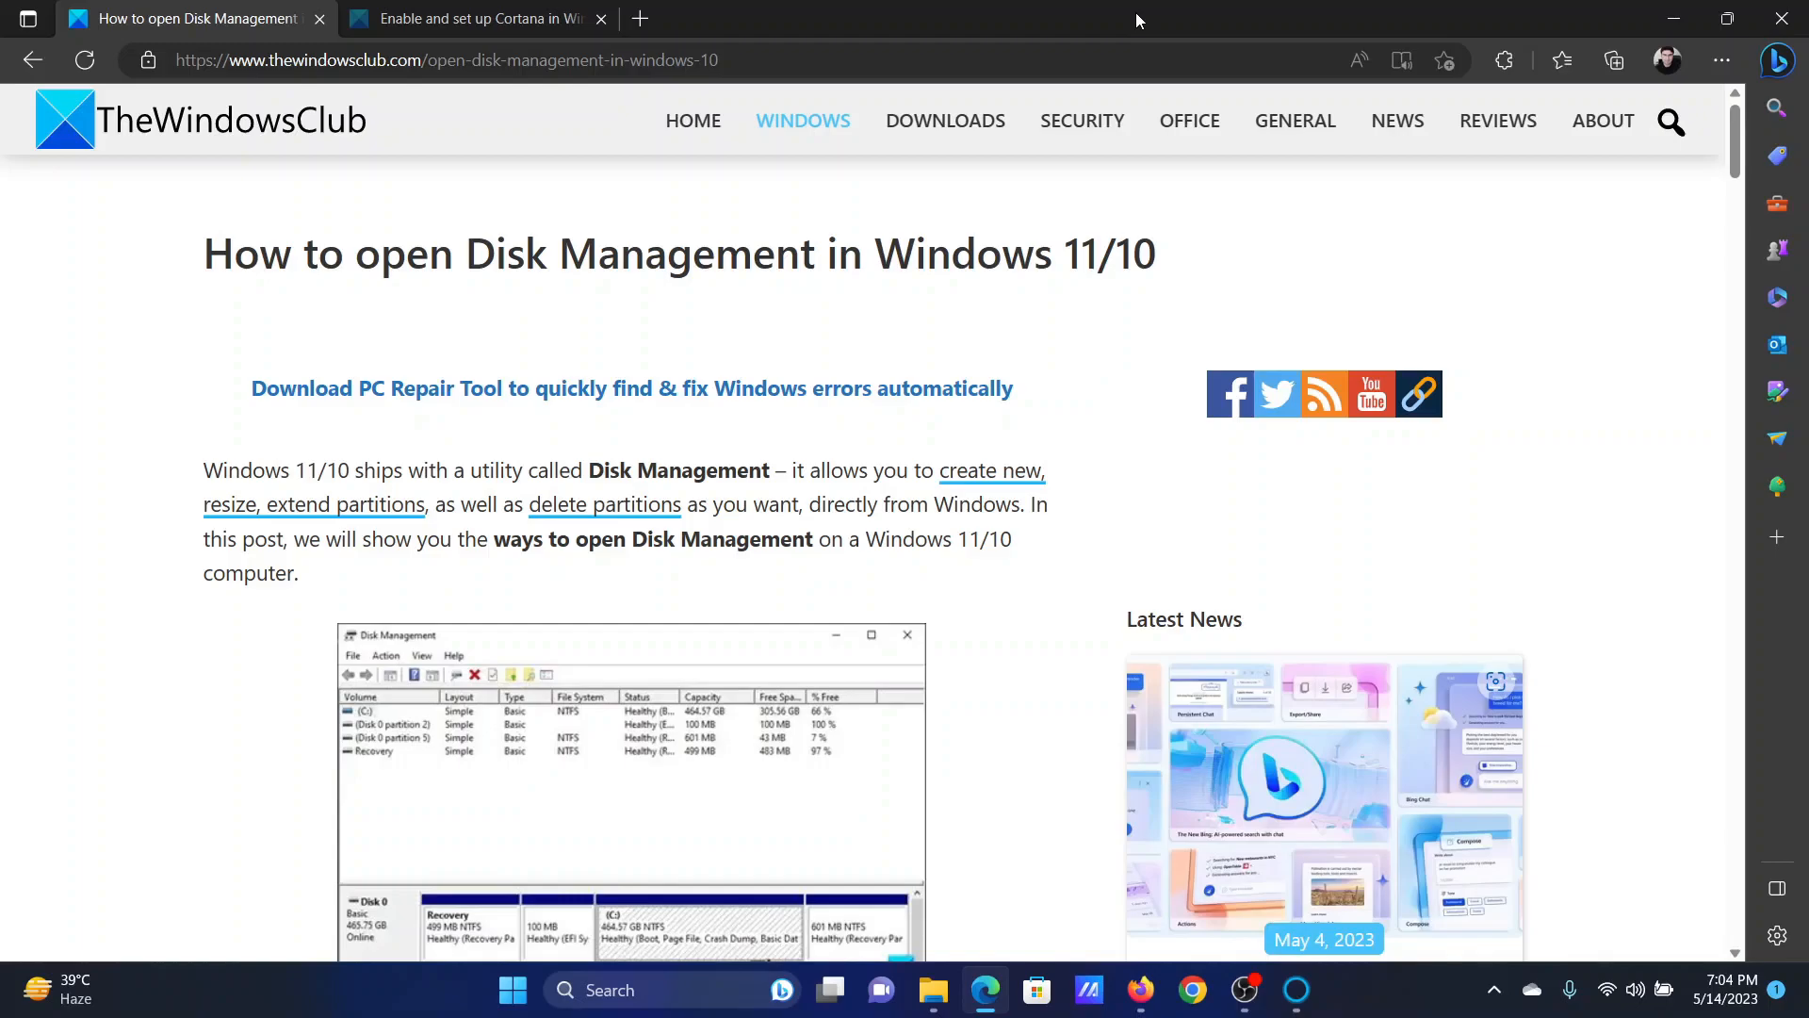
Step: Find Disk Management via Windows Search for 'disk mana', launch it and close it again
scroll("down", 3)
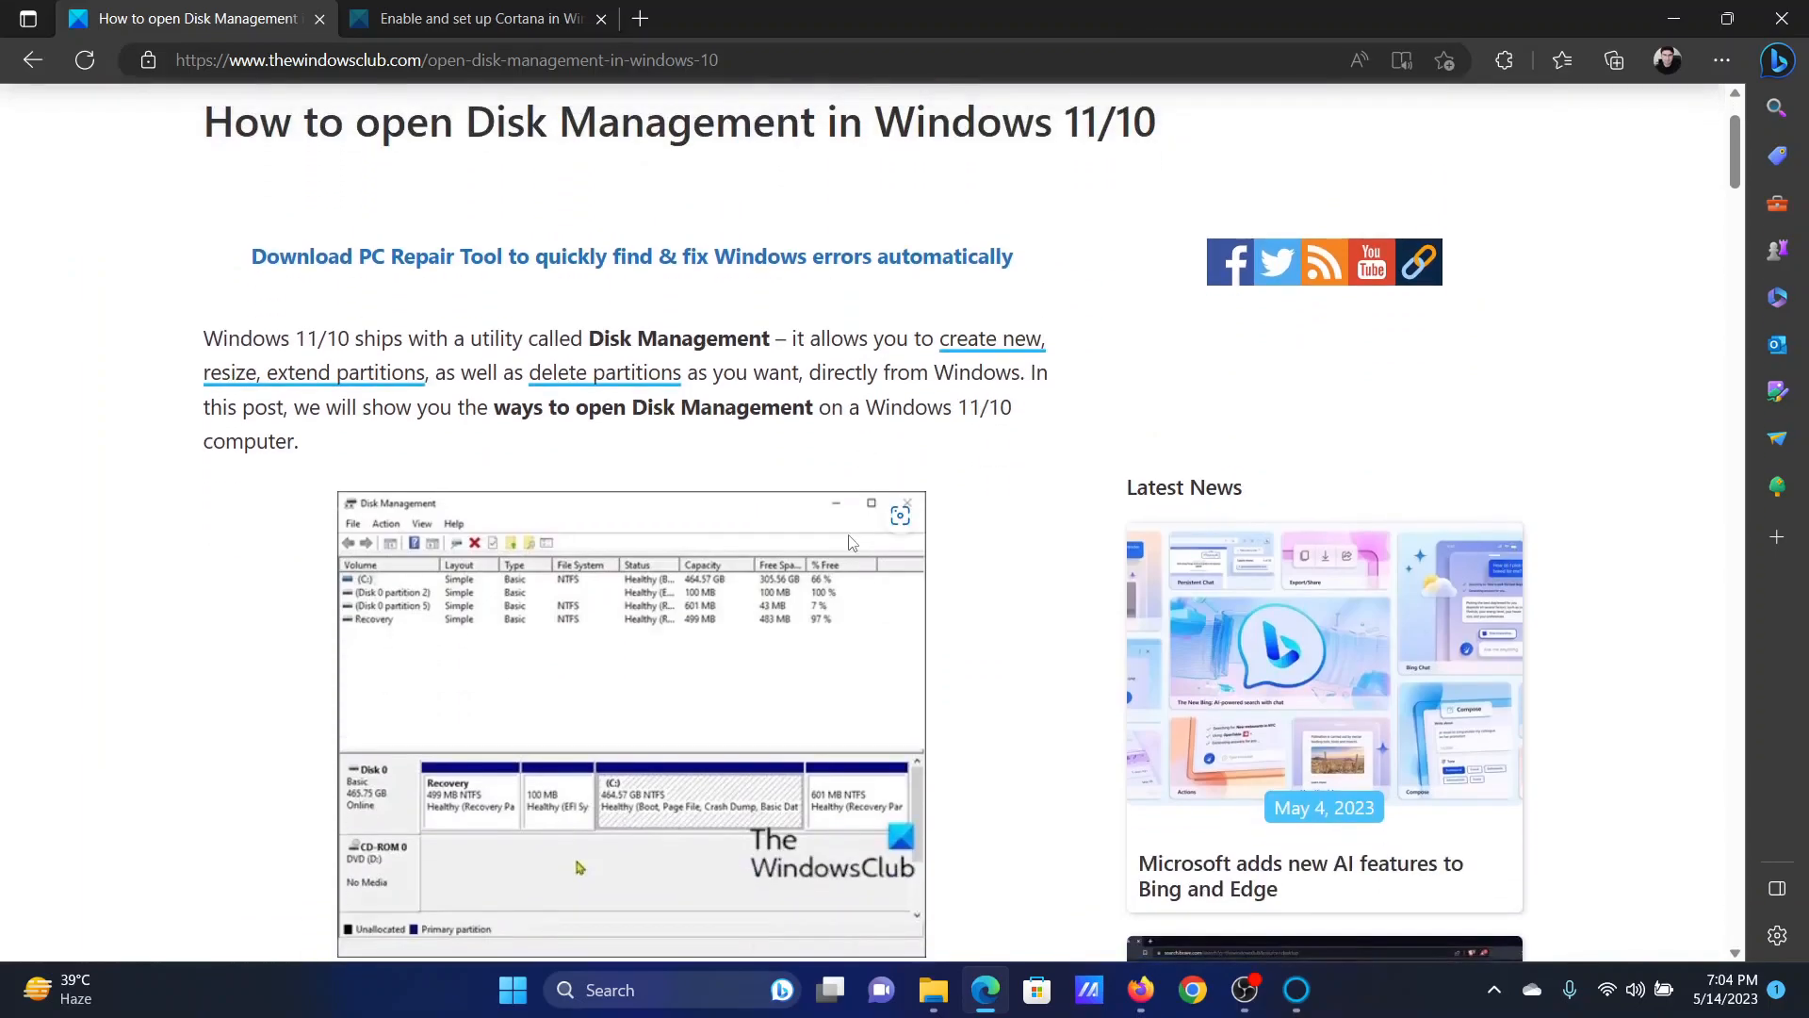
scroll("down", 3)
type("d")
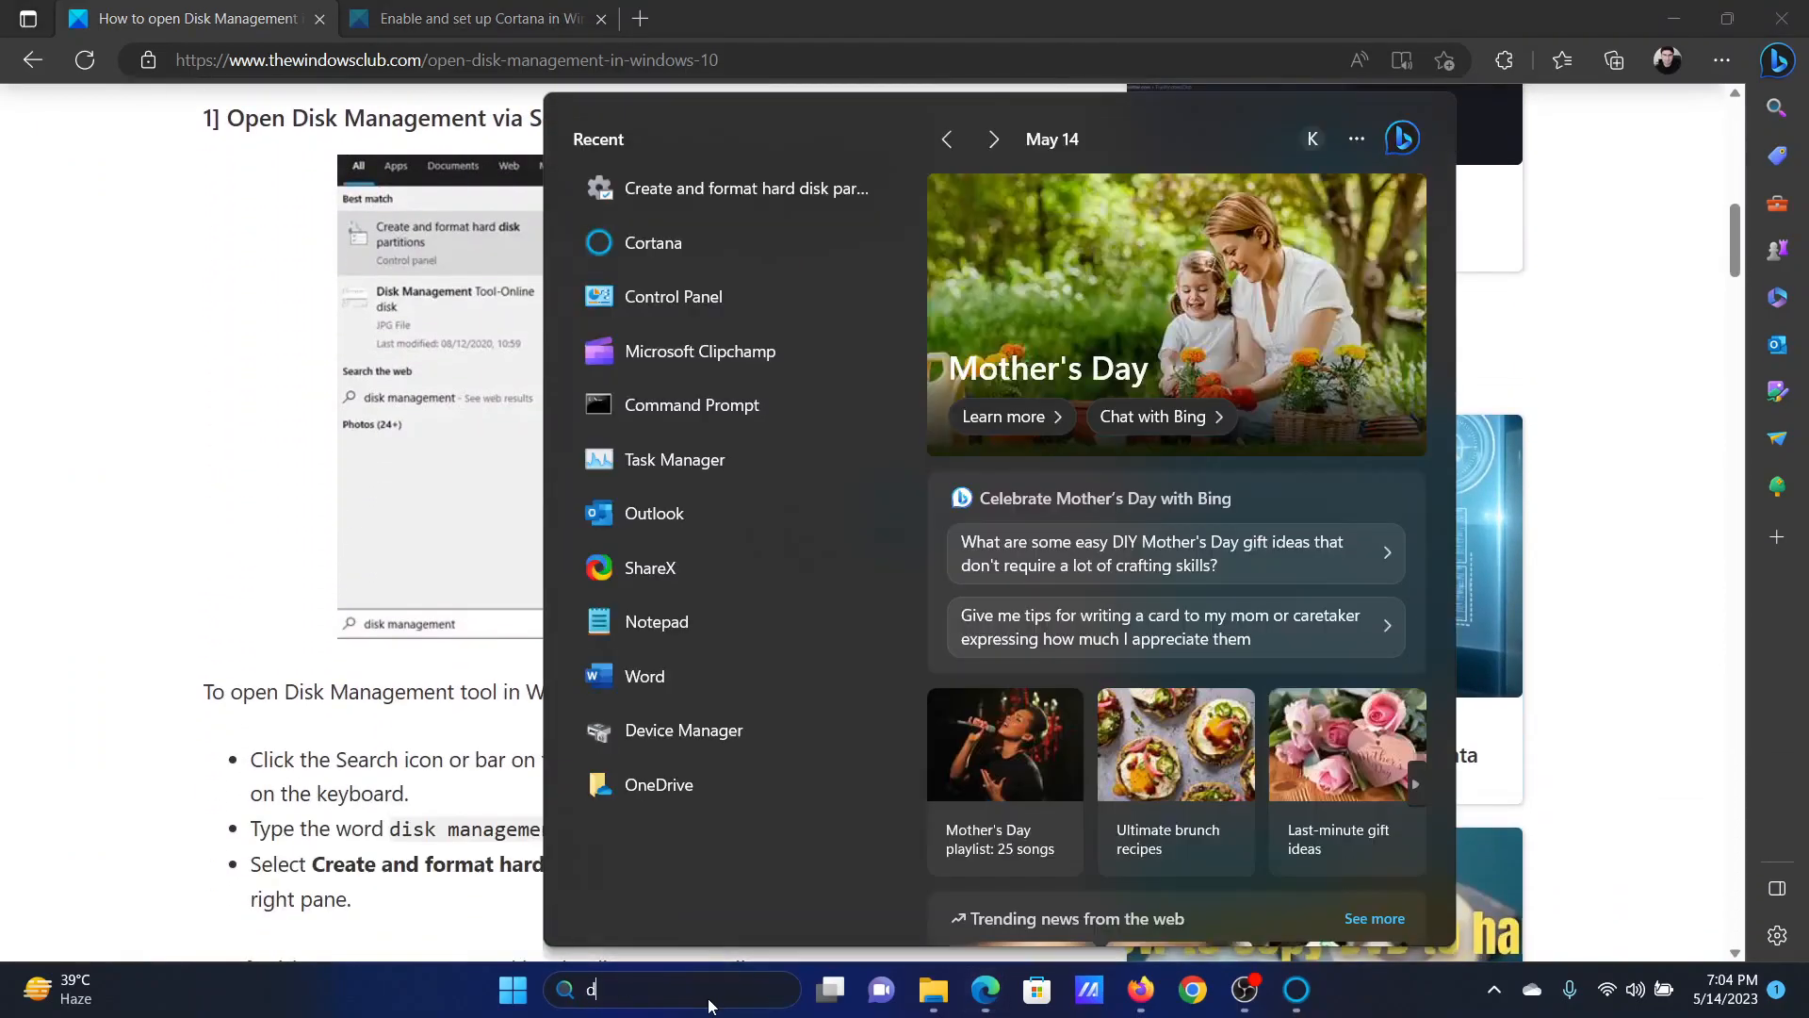
type("isk mana")
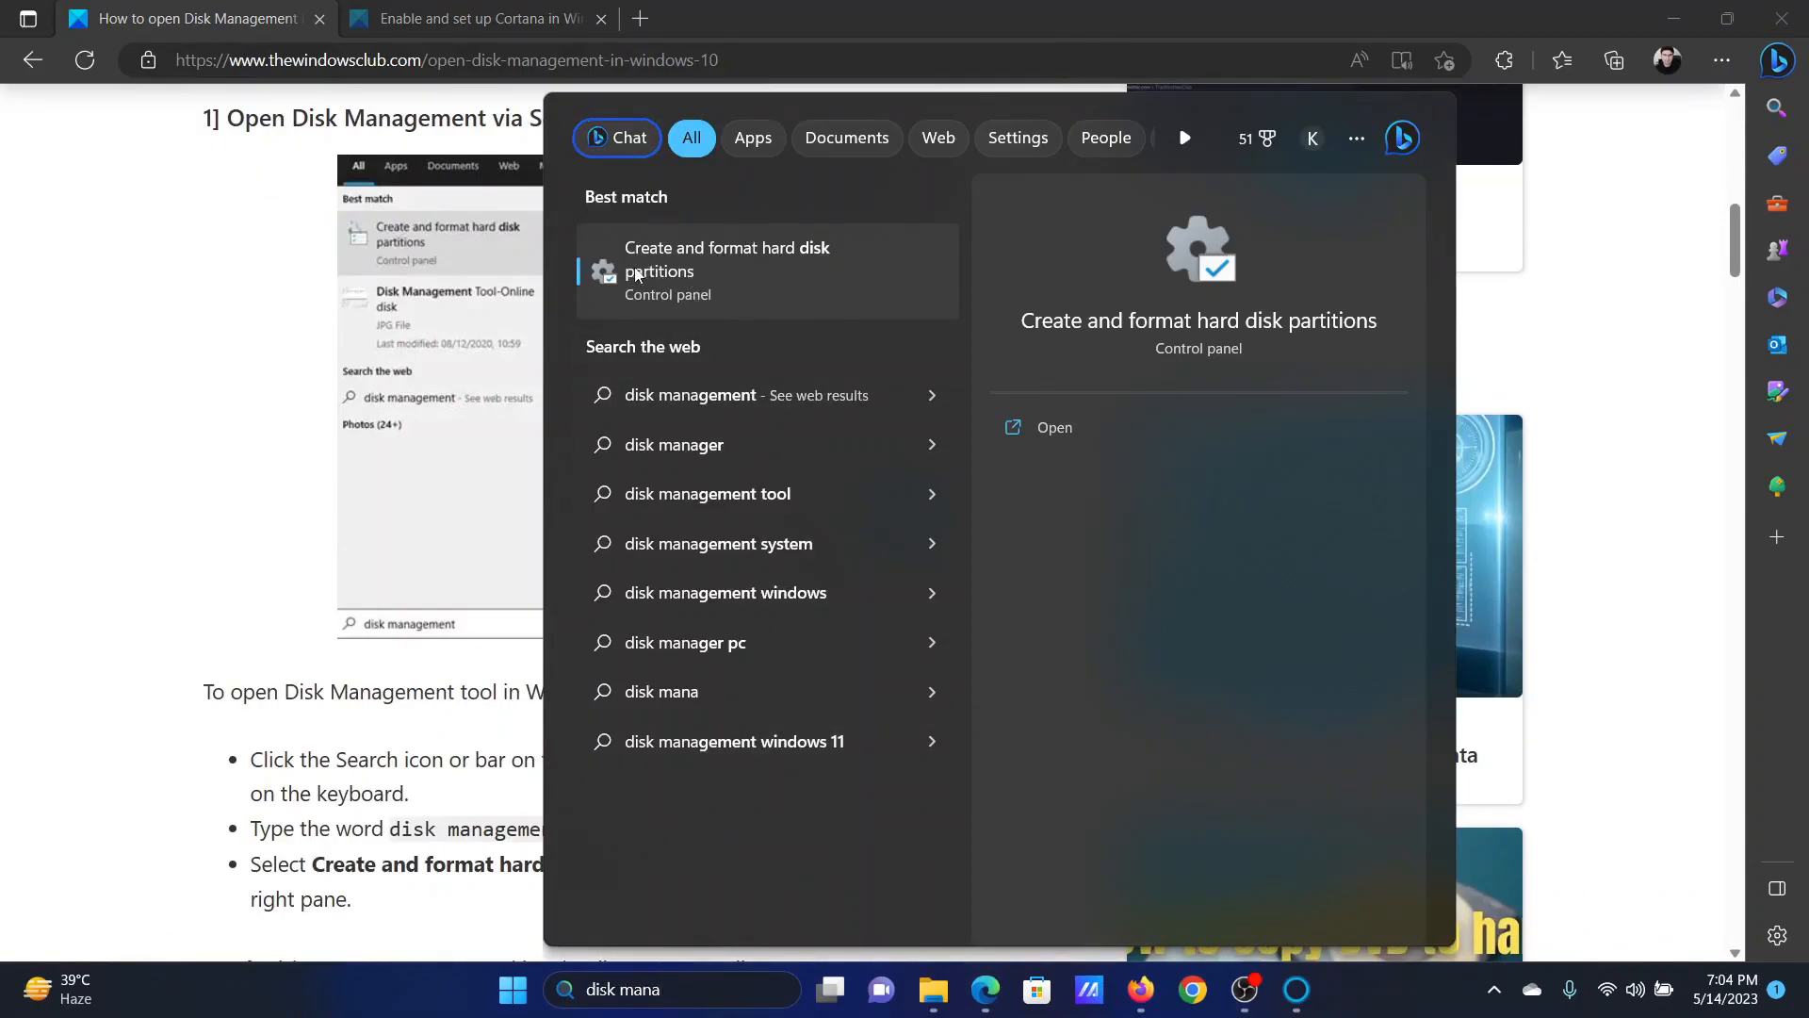
mouse_move(839, 250)
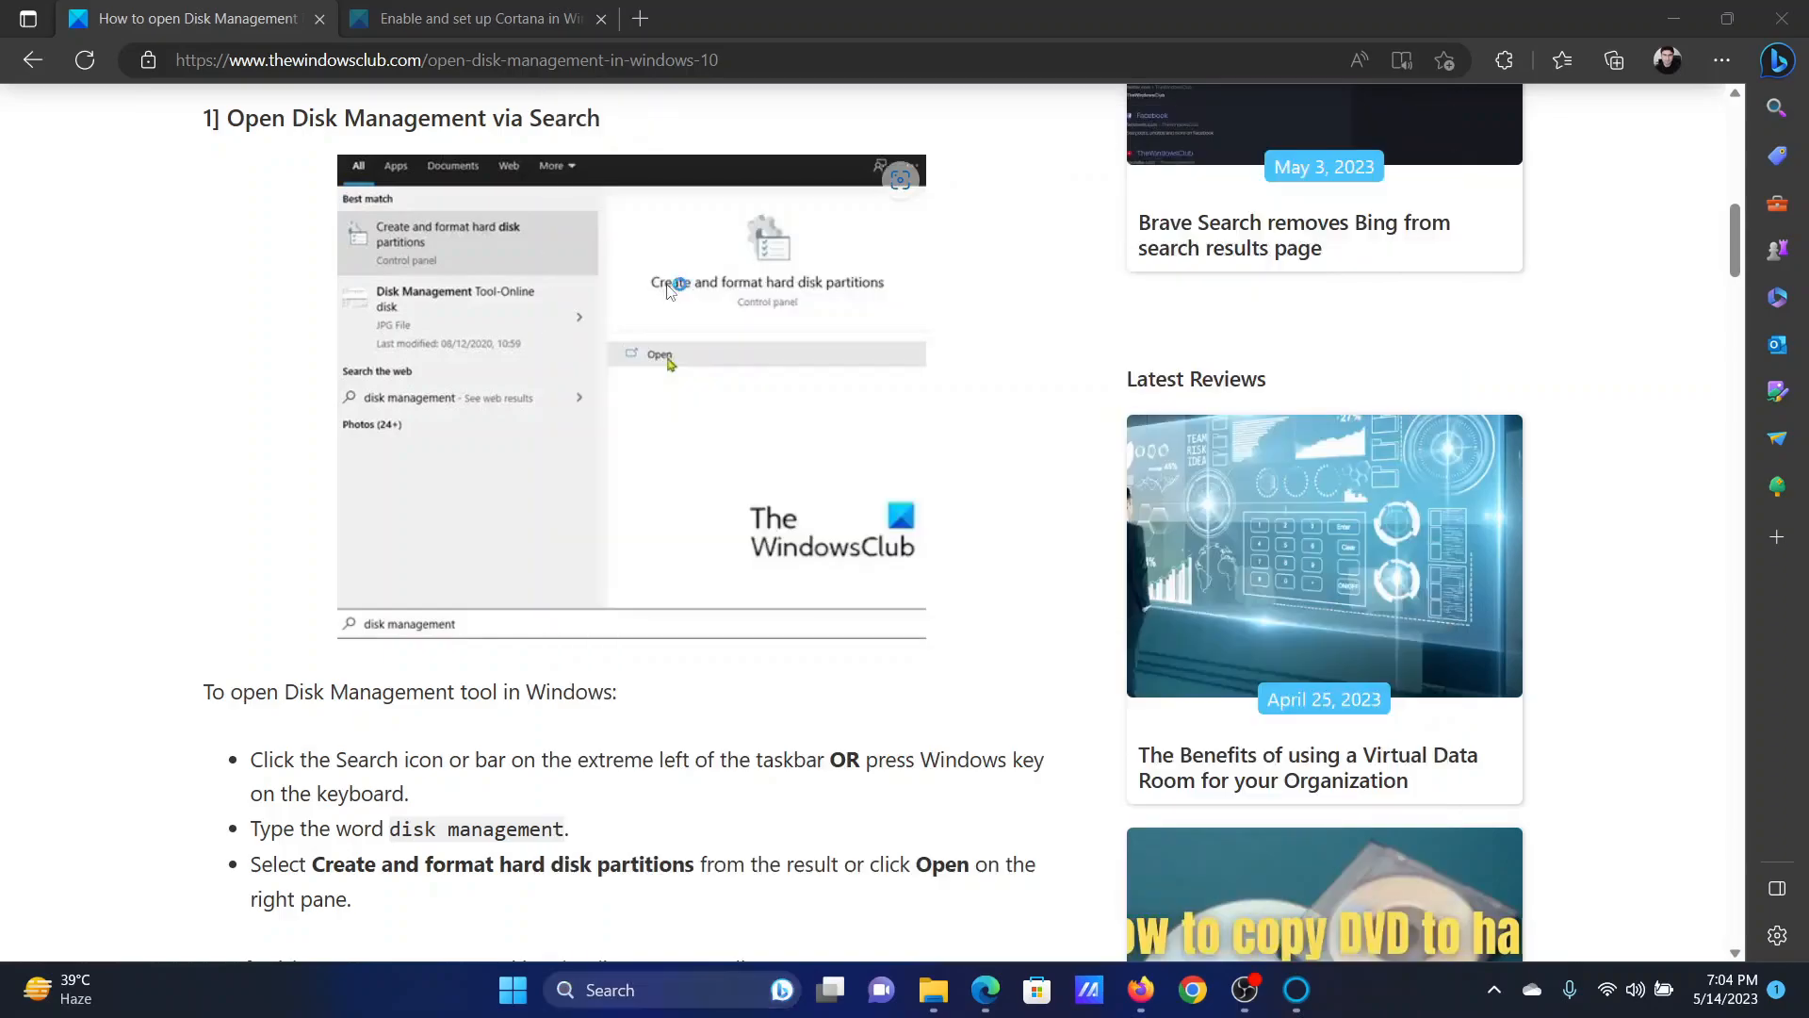
left_click(659, 354)
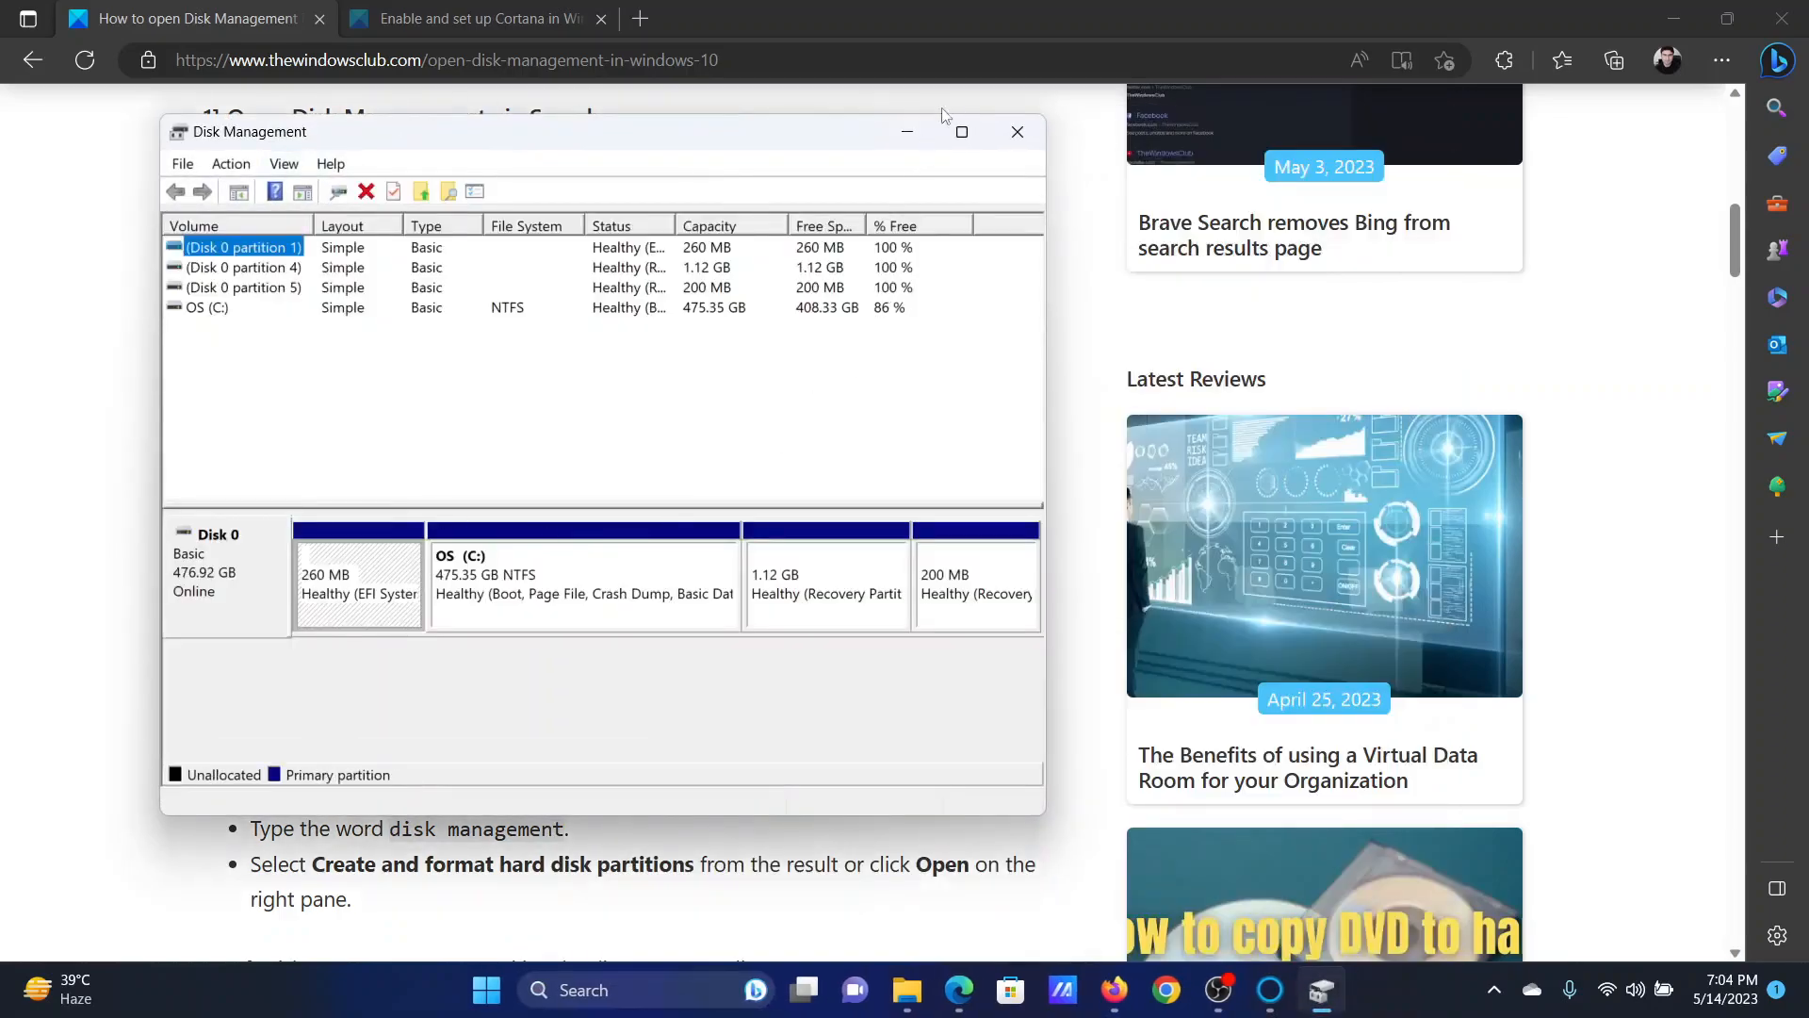
left_click(1016, 131)
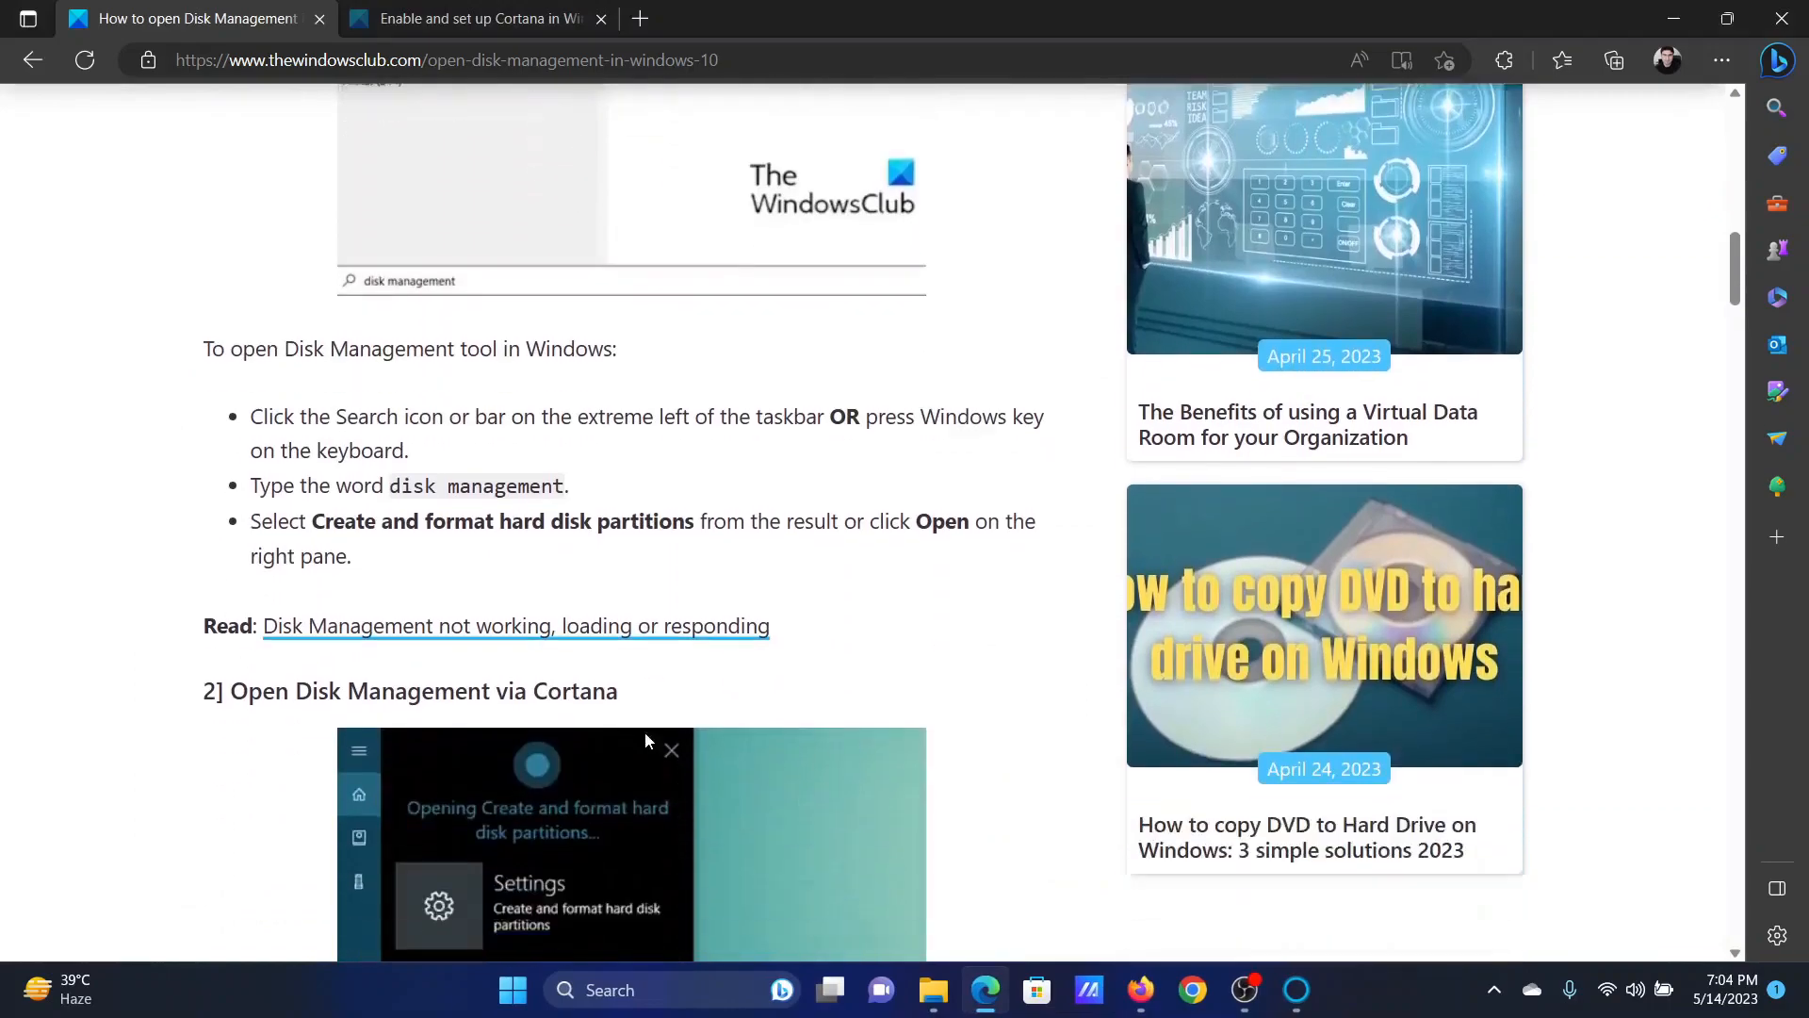
Step: Bring up the Cortana assistant from the taskbar and dismiss it again
left_click(1297, 989)
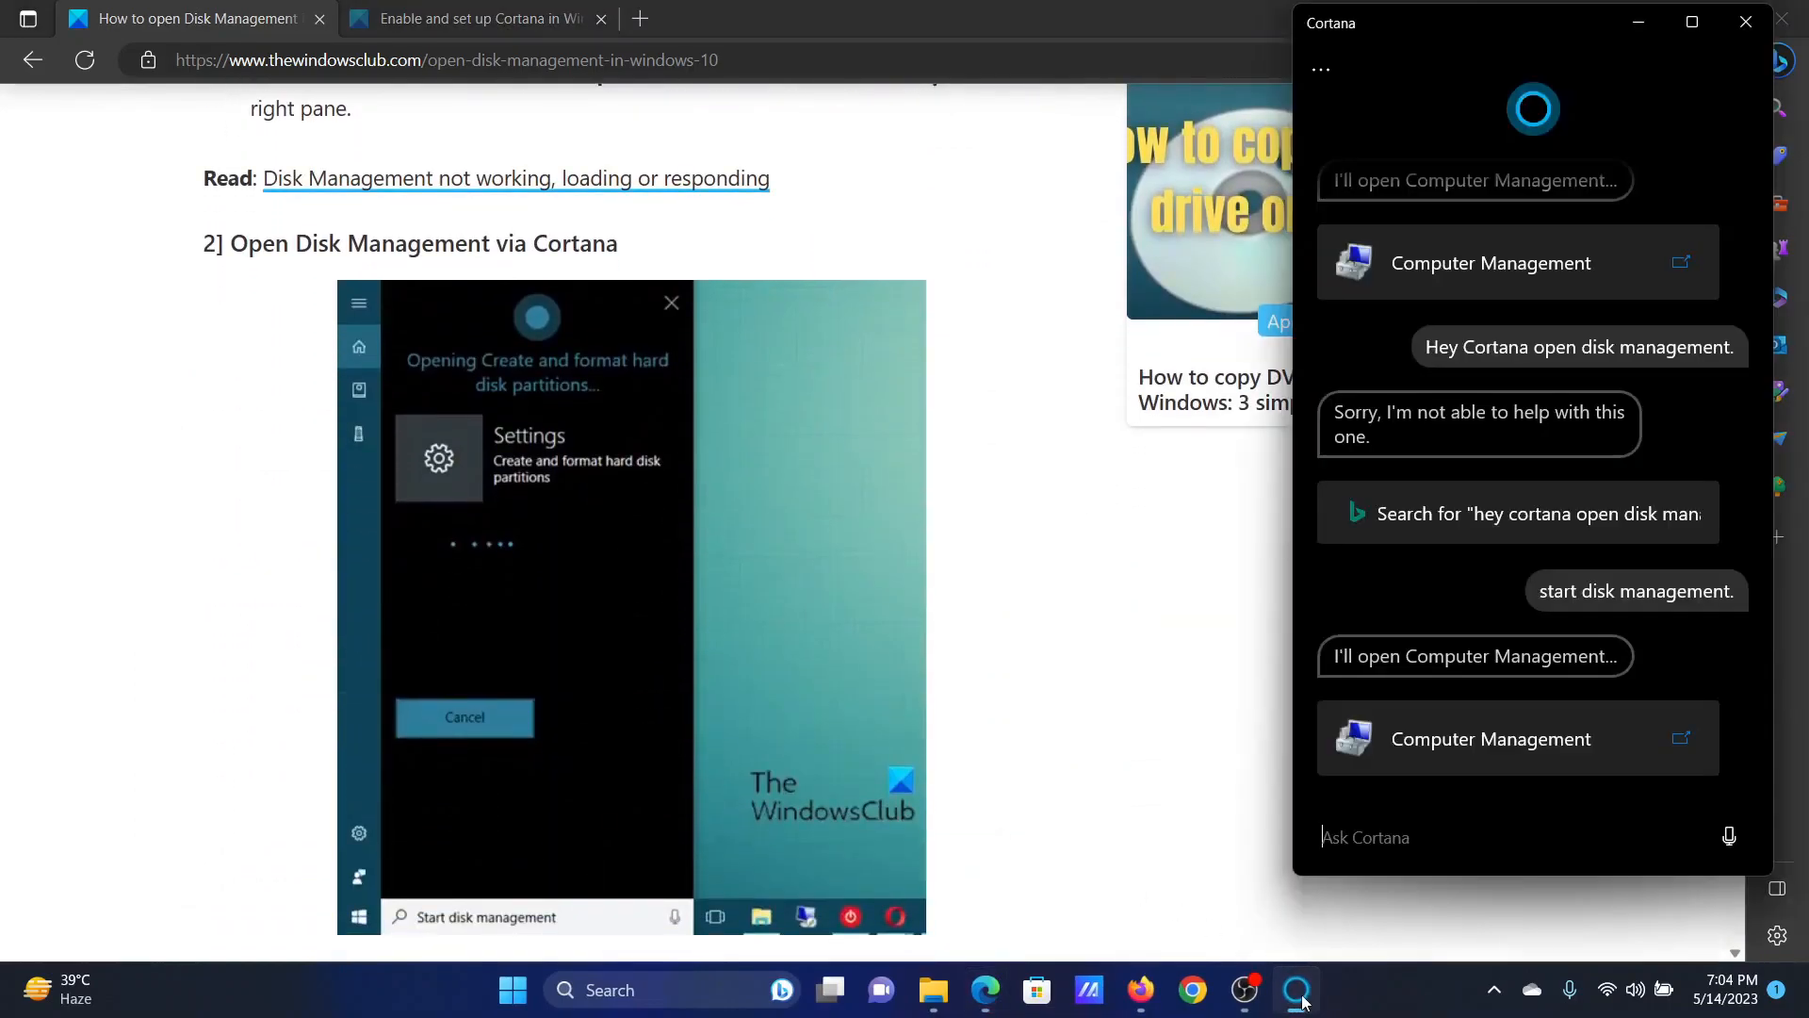
mouse_move(1728, 837)
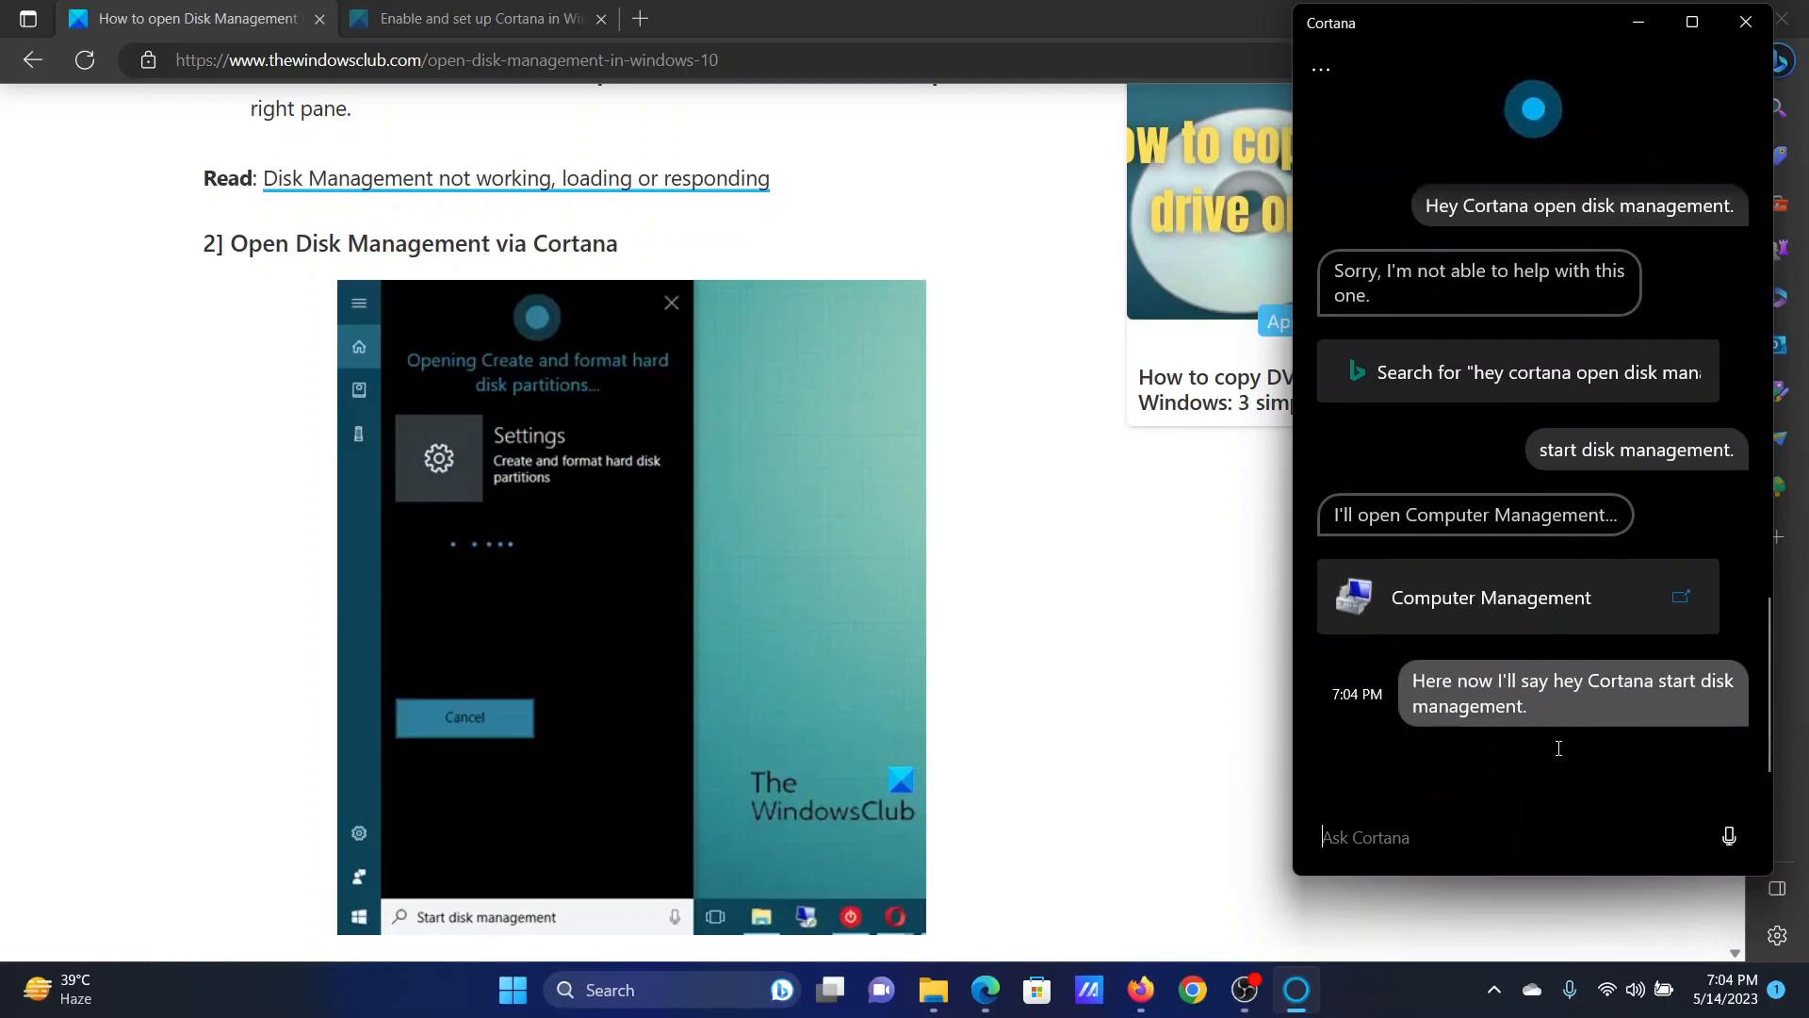
left_click(1489, 597)
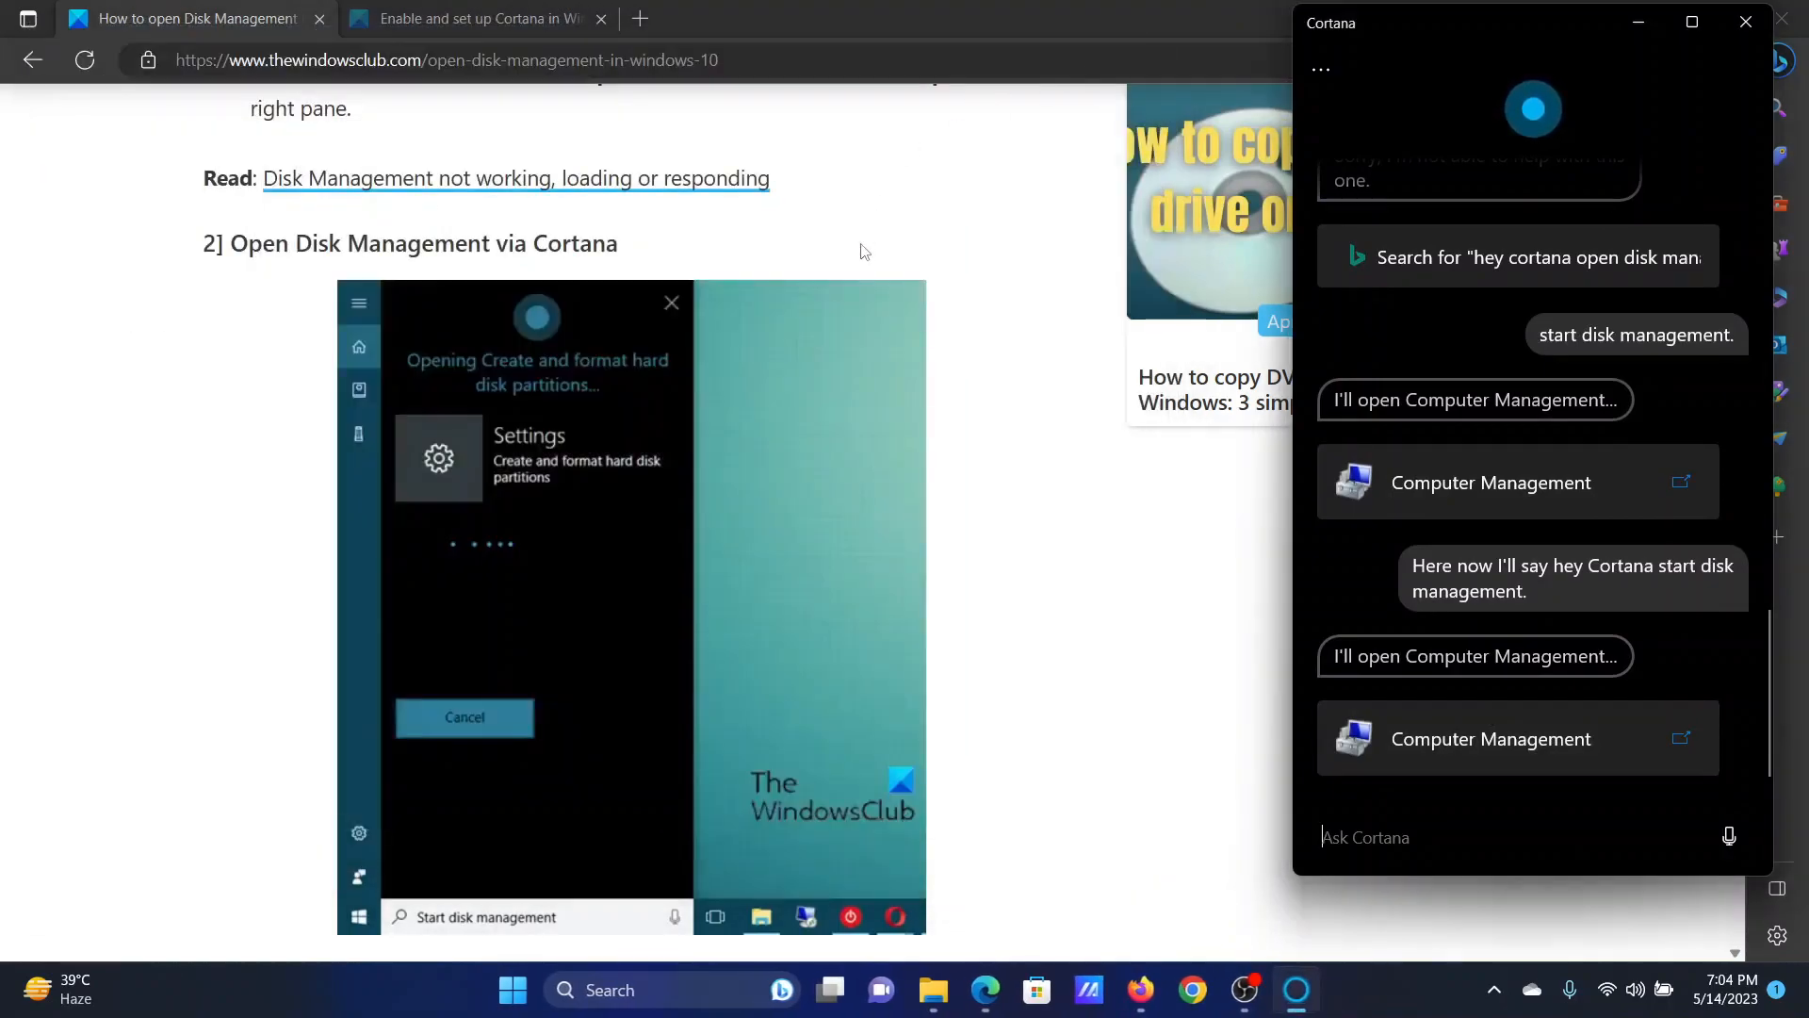
left_click(1745, 22)
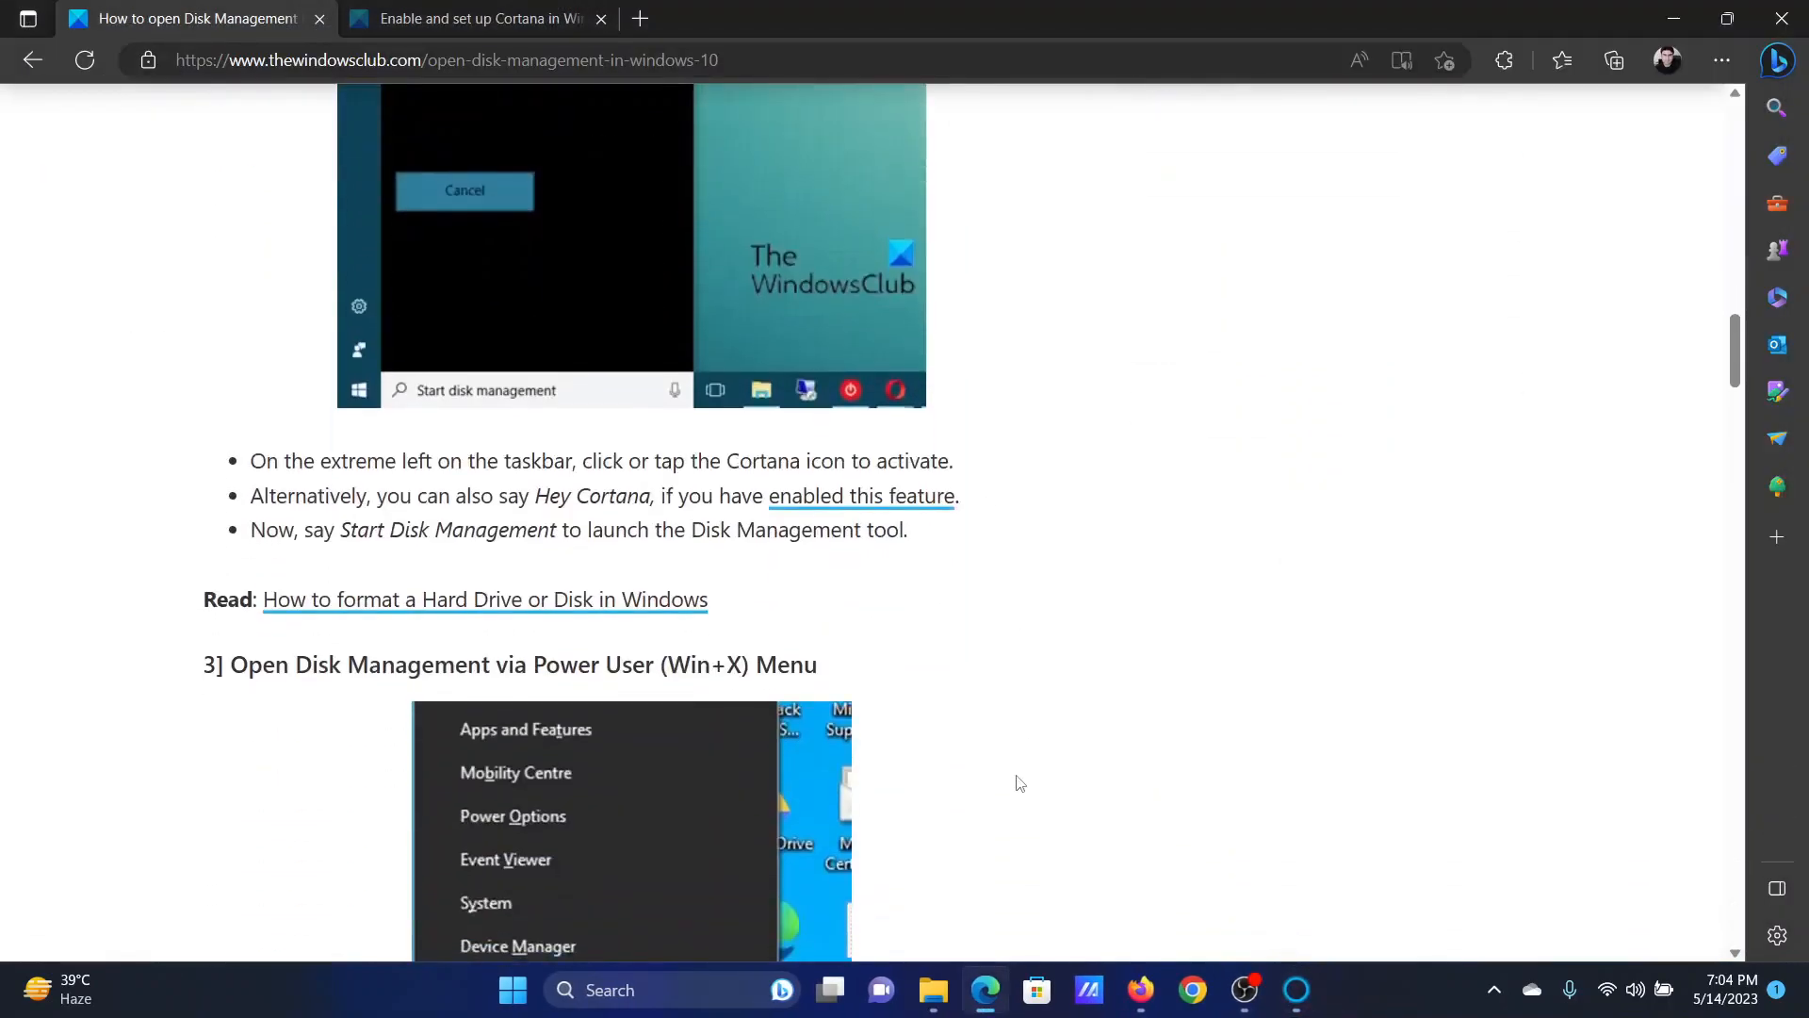
Step: Launch Disk Management with the guide's next method and close its window
scroll("down", 3)
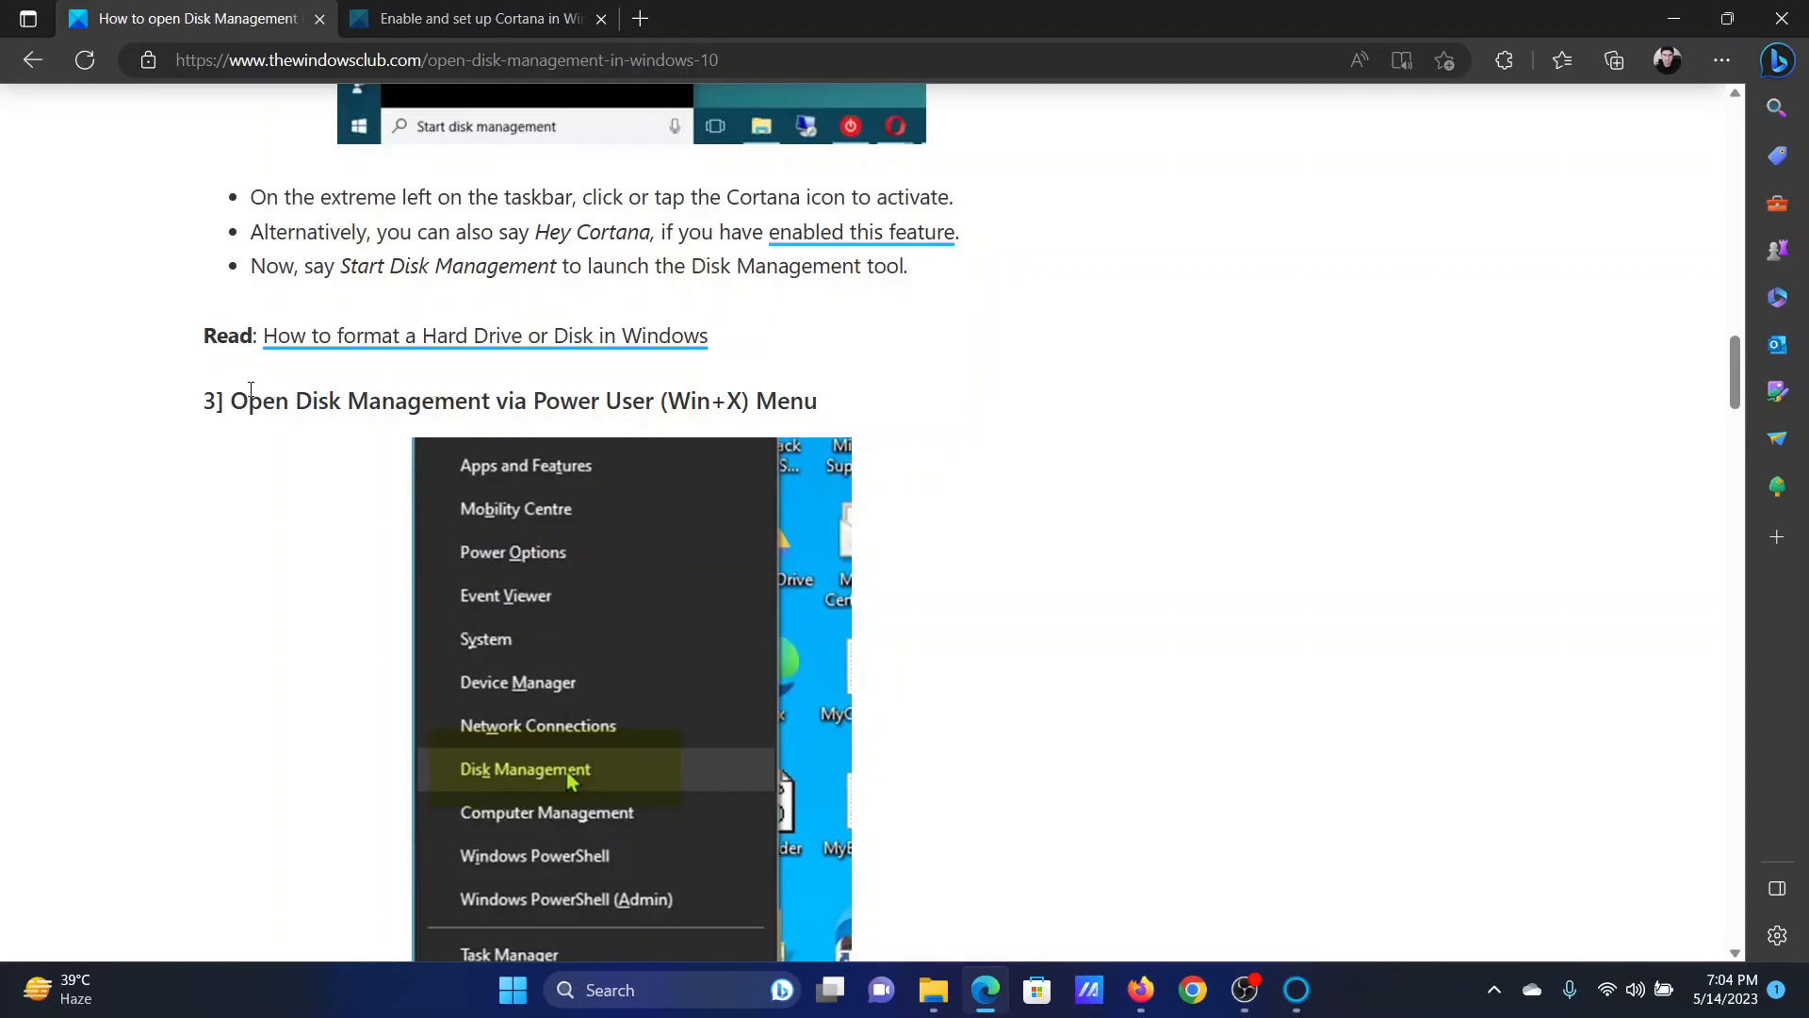
mouse_move(923, 754)
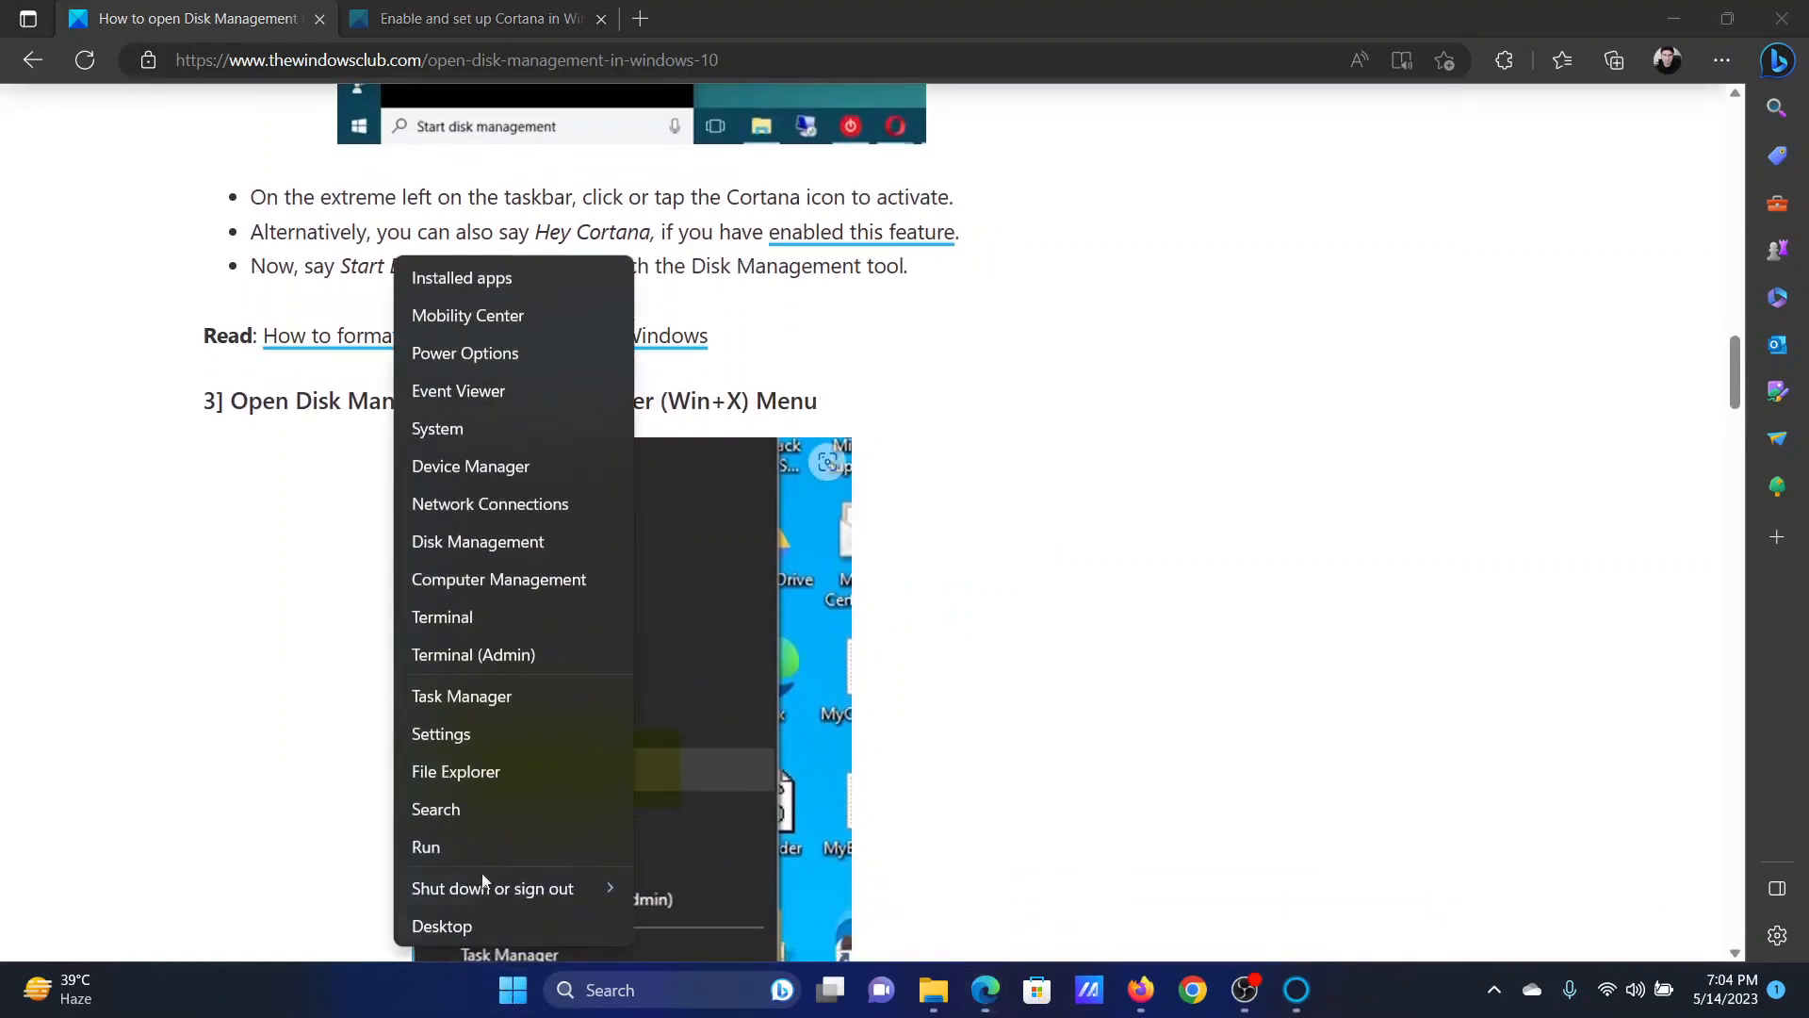
mouse_move(476, 541)
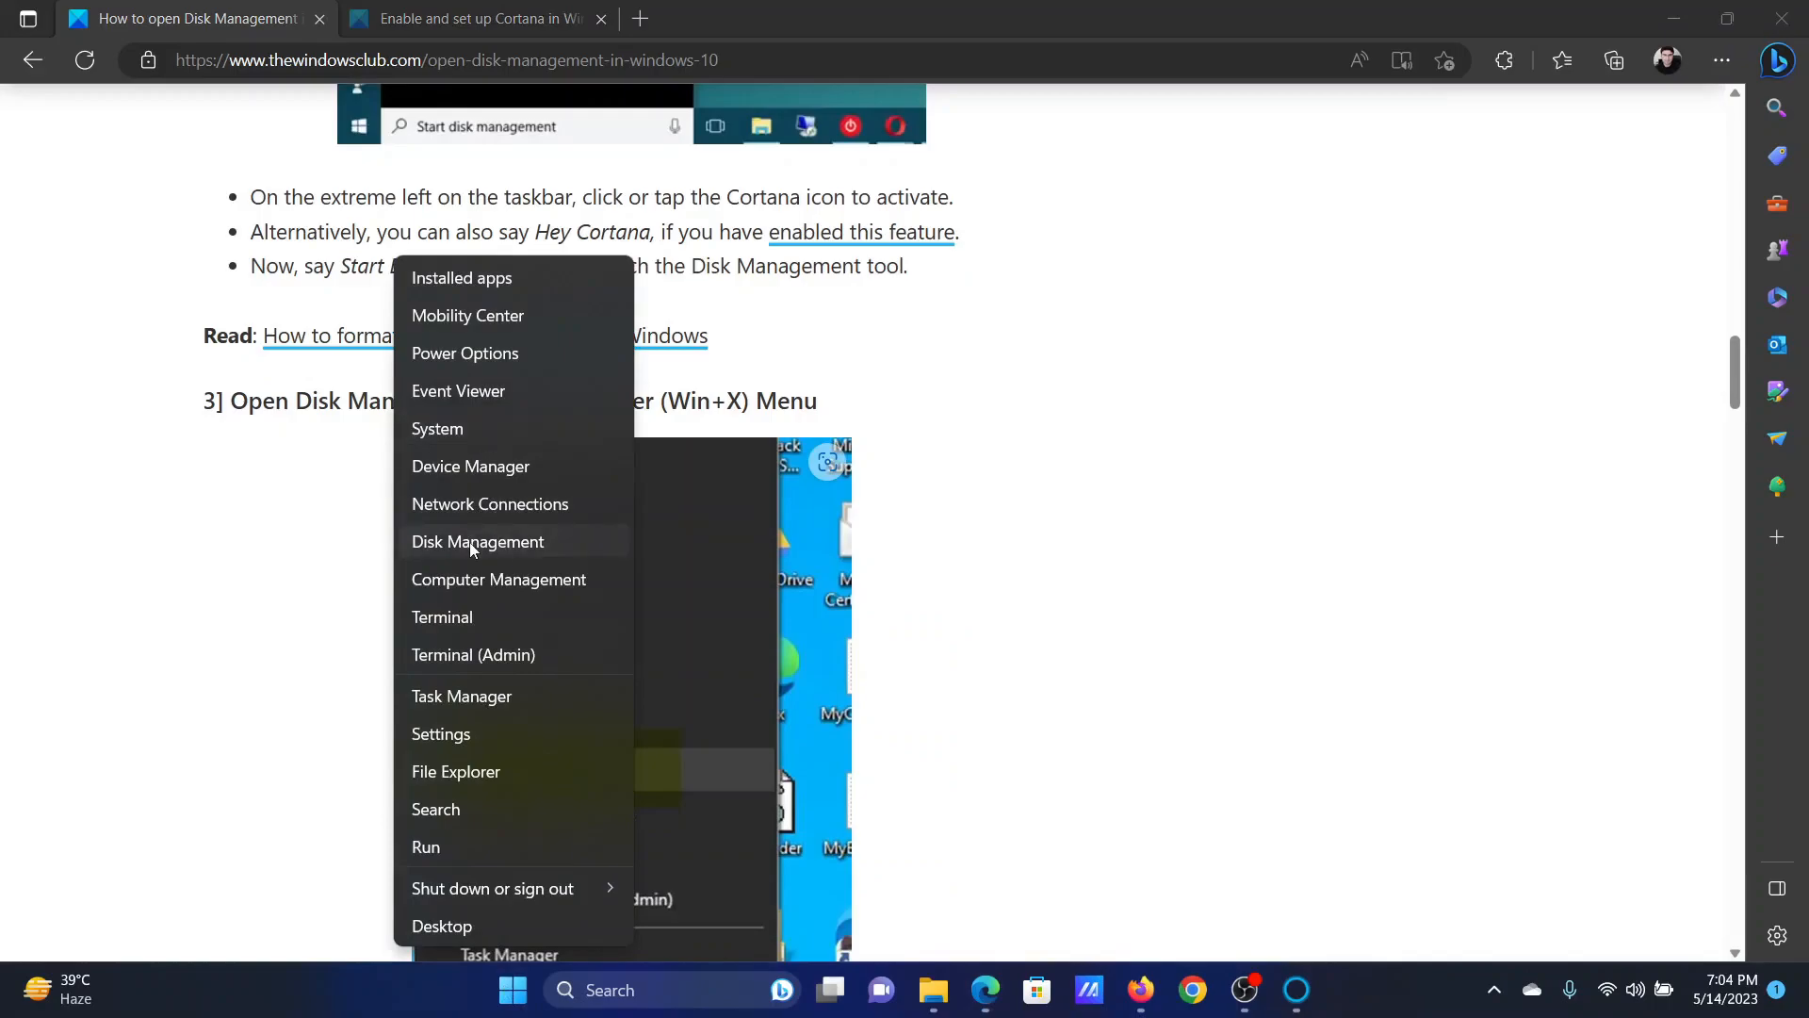
left_click(477, 541)
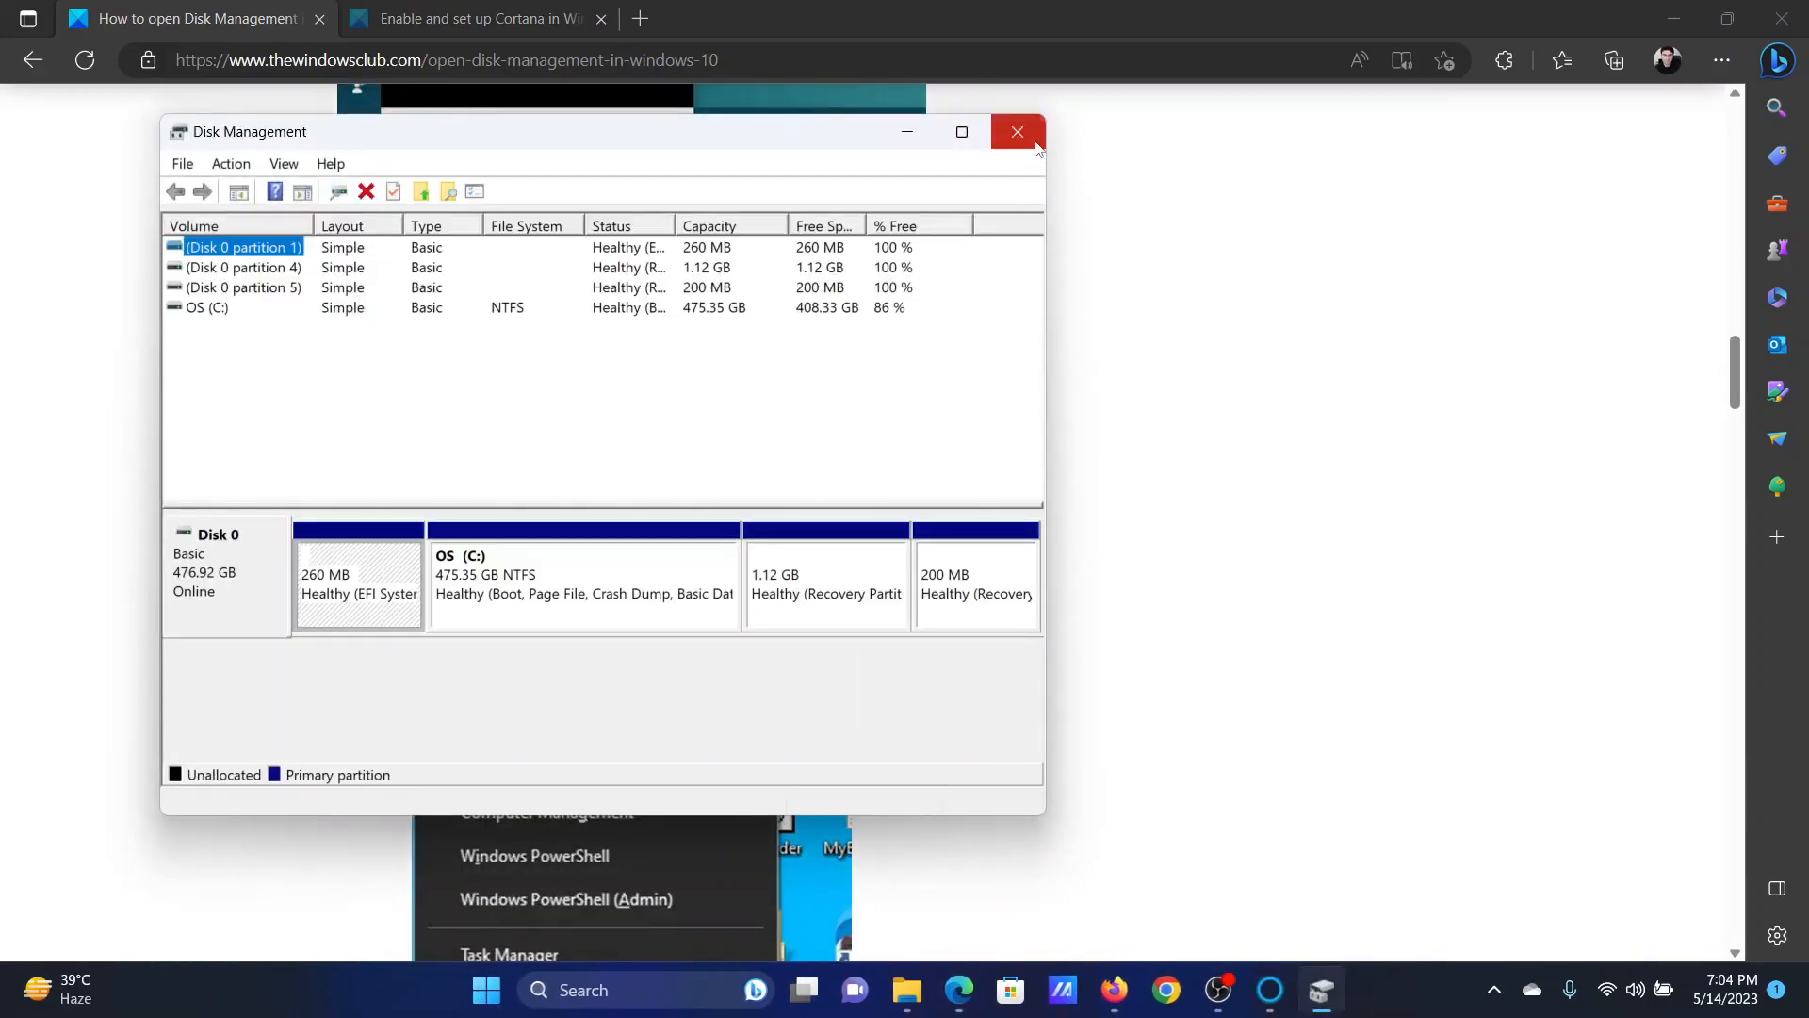
left_click(1016, 132)
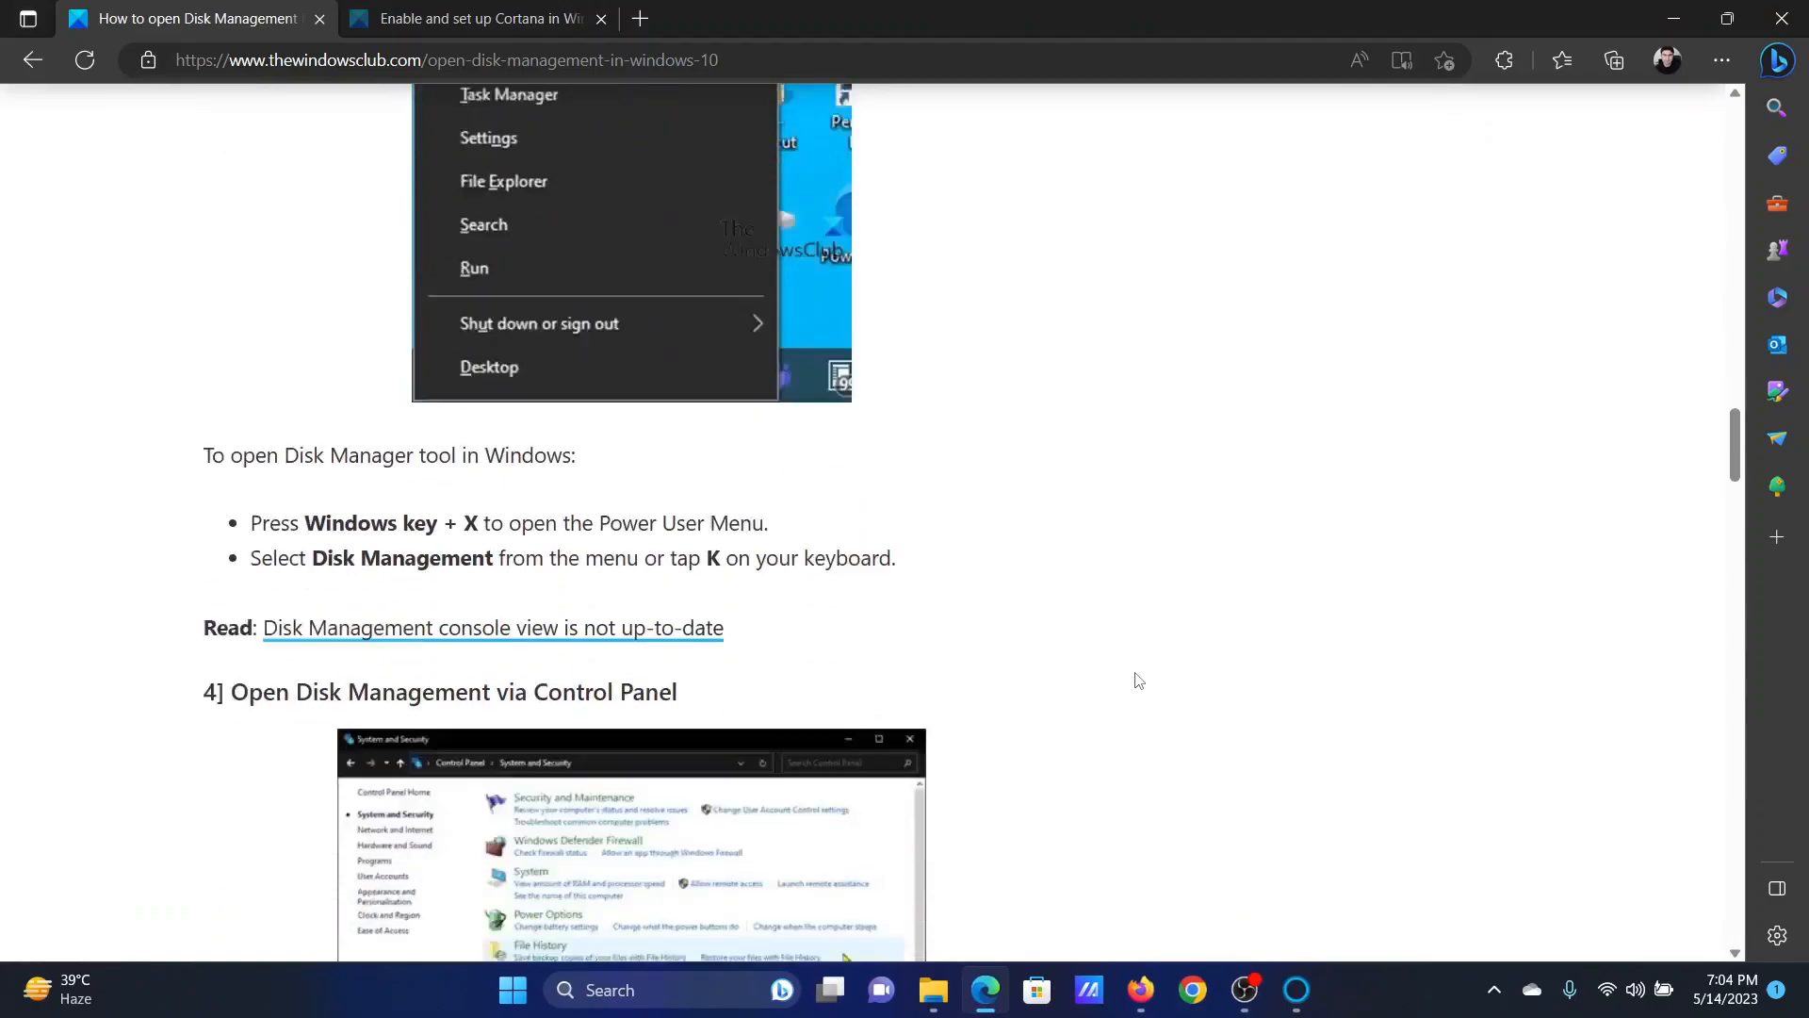
Step: Reach Disk Management through System and Security, launch it and close it
scroll("down", 3)
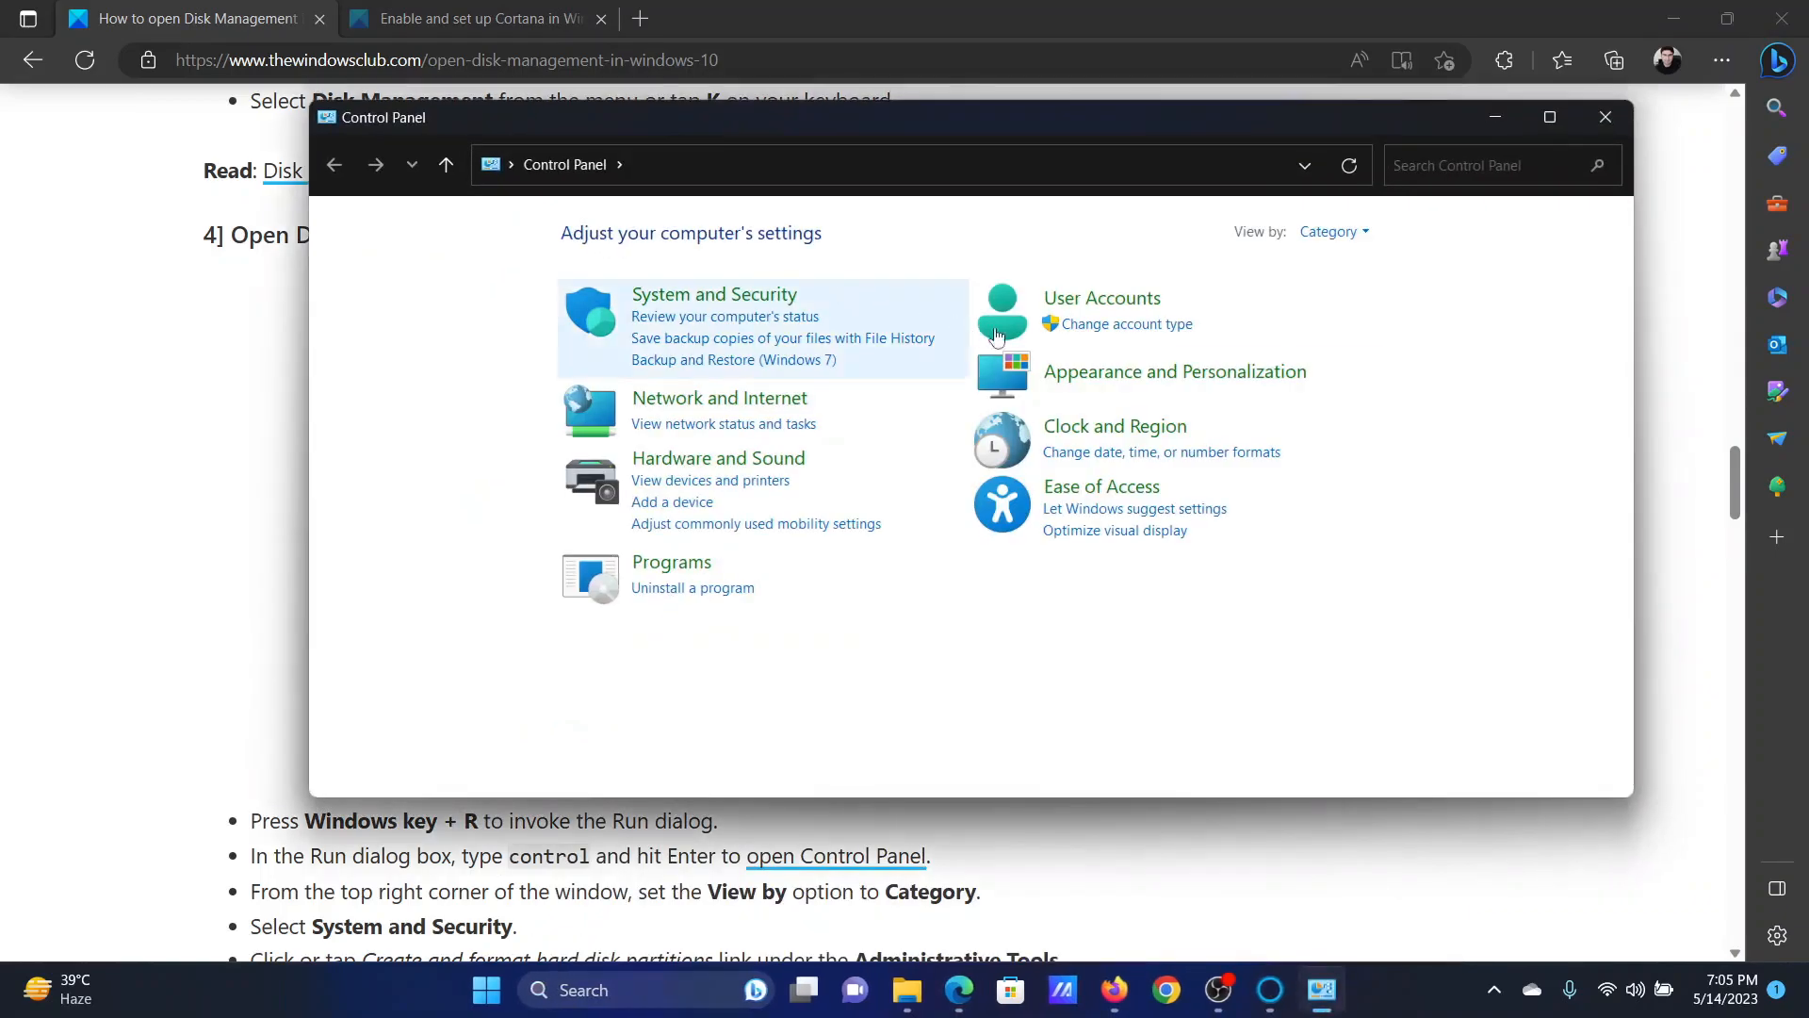
mouse_move(1332, 232)
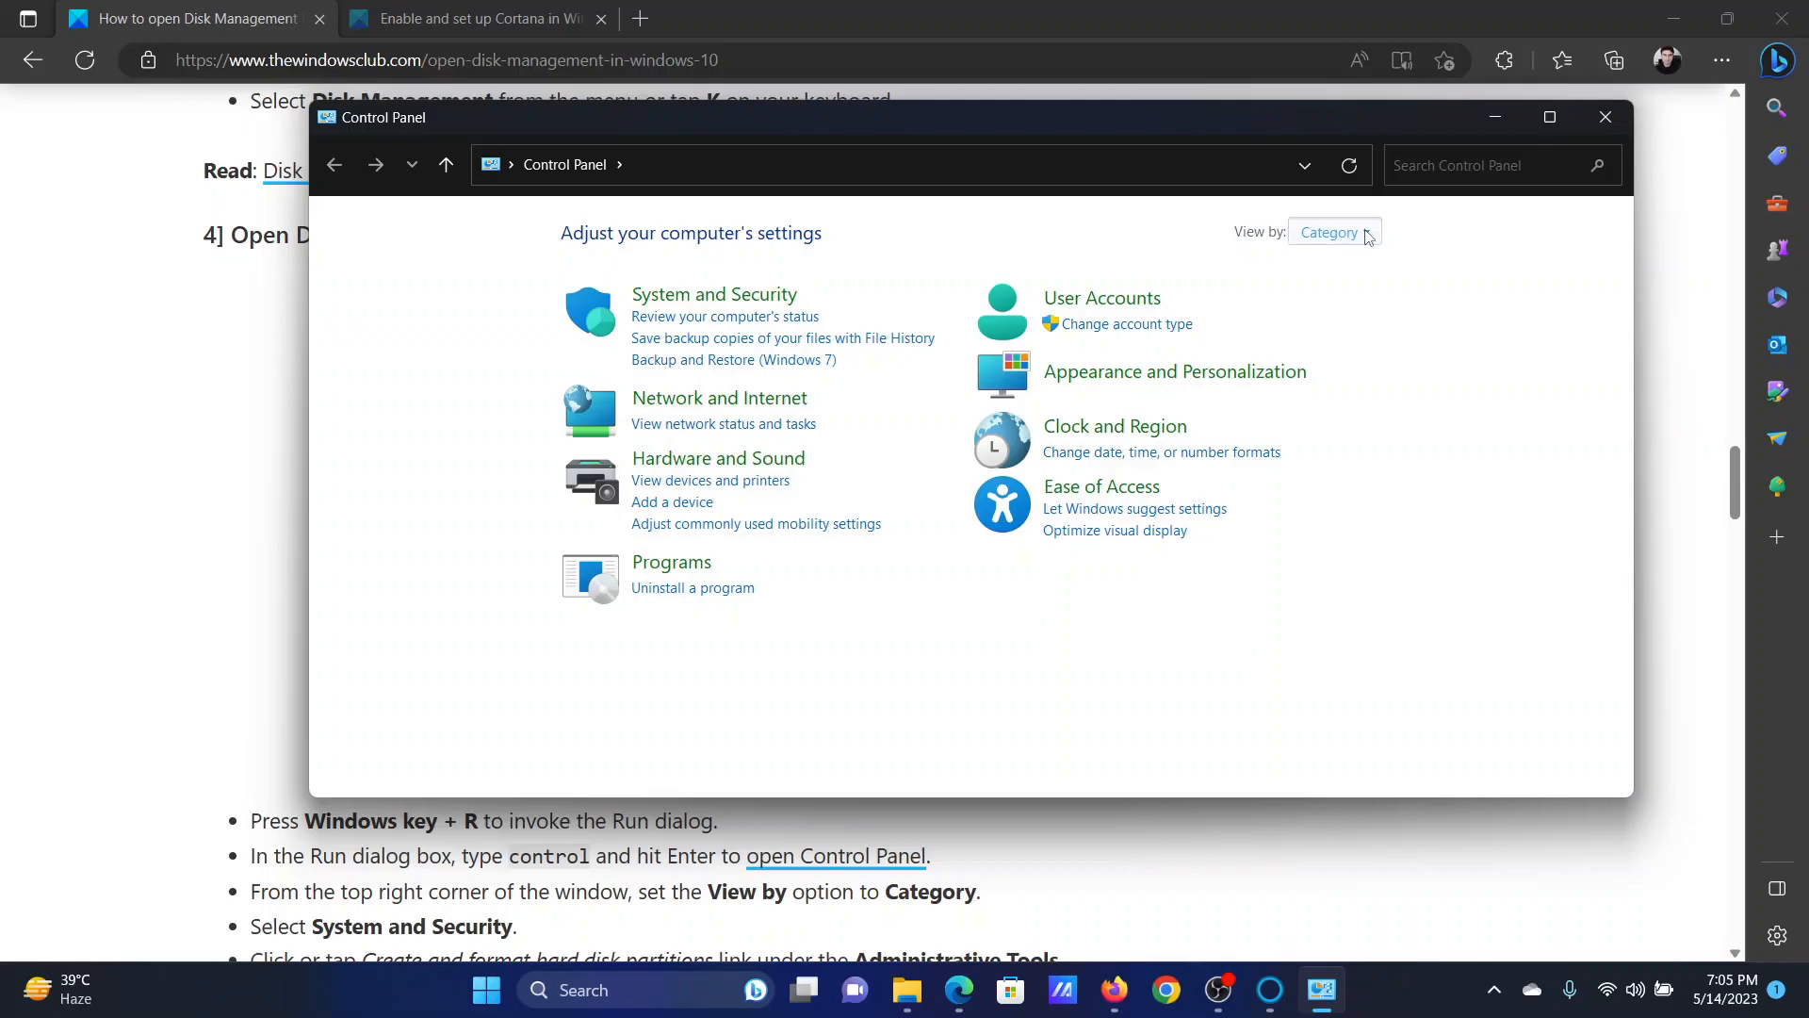
mouse_move(712, 294)
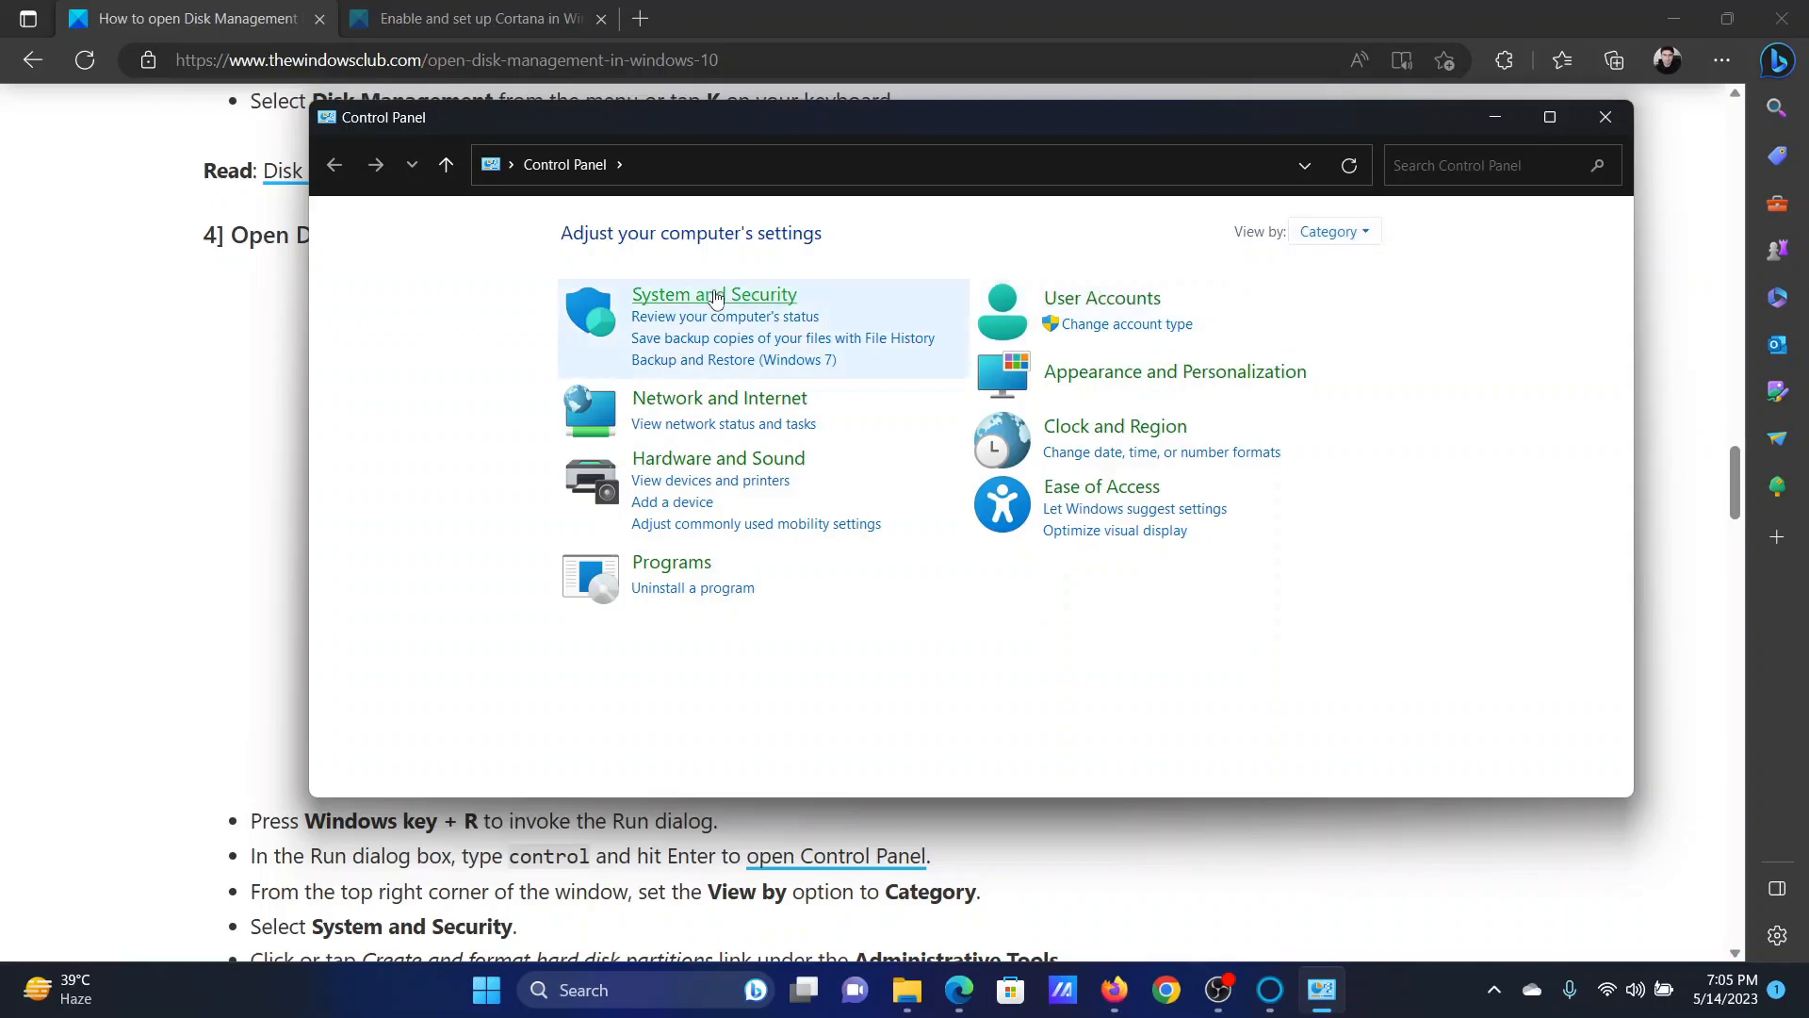
left_click(712, 294)
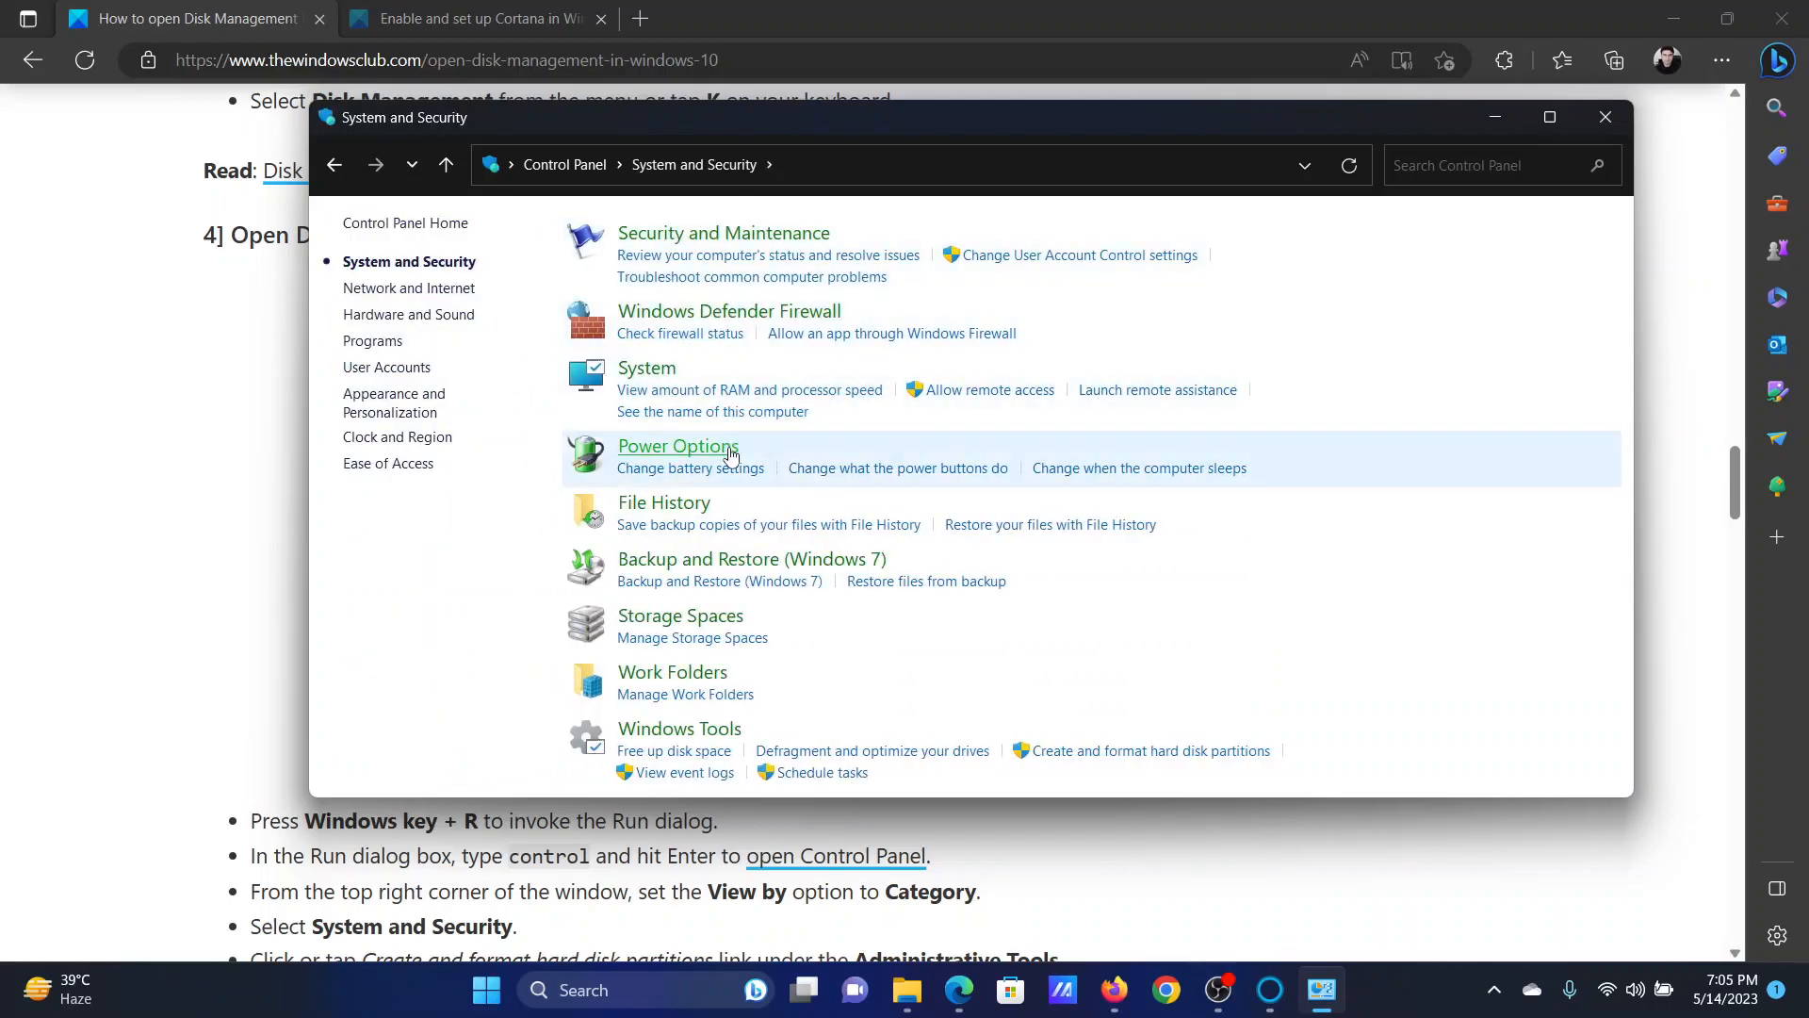
mouse_move(853, 117)
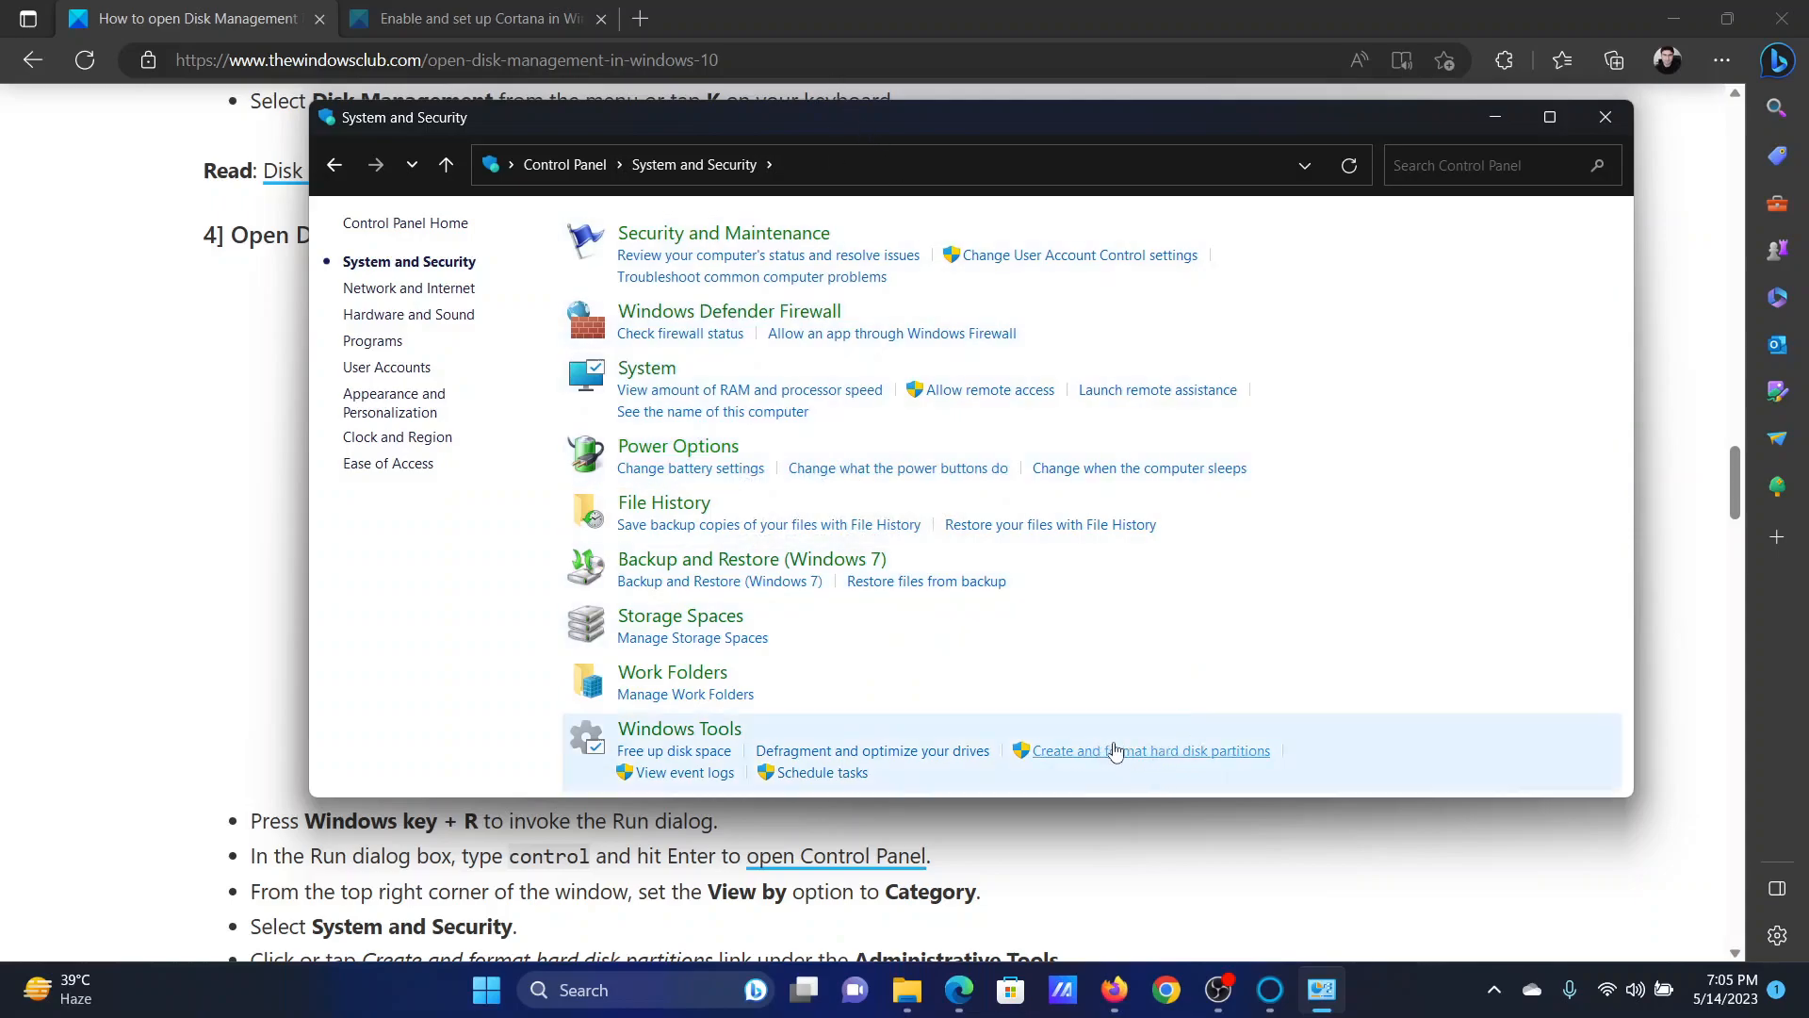
mouse_move(1082, 763)
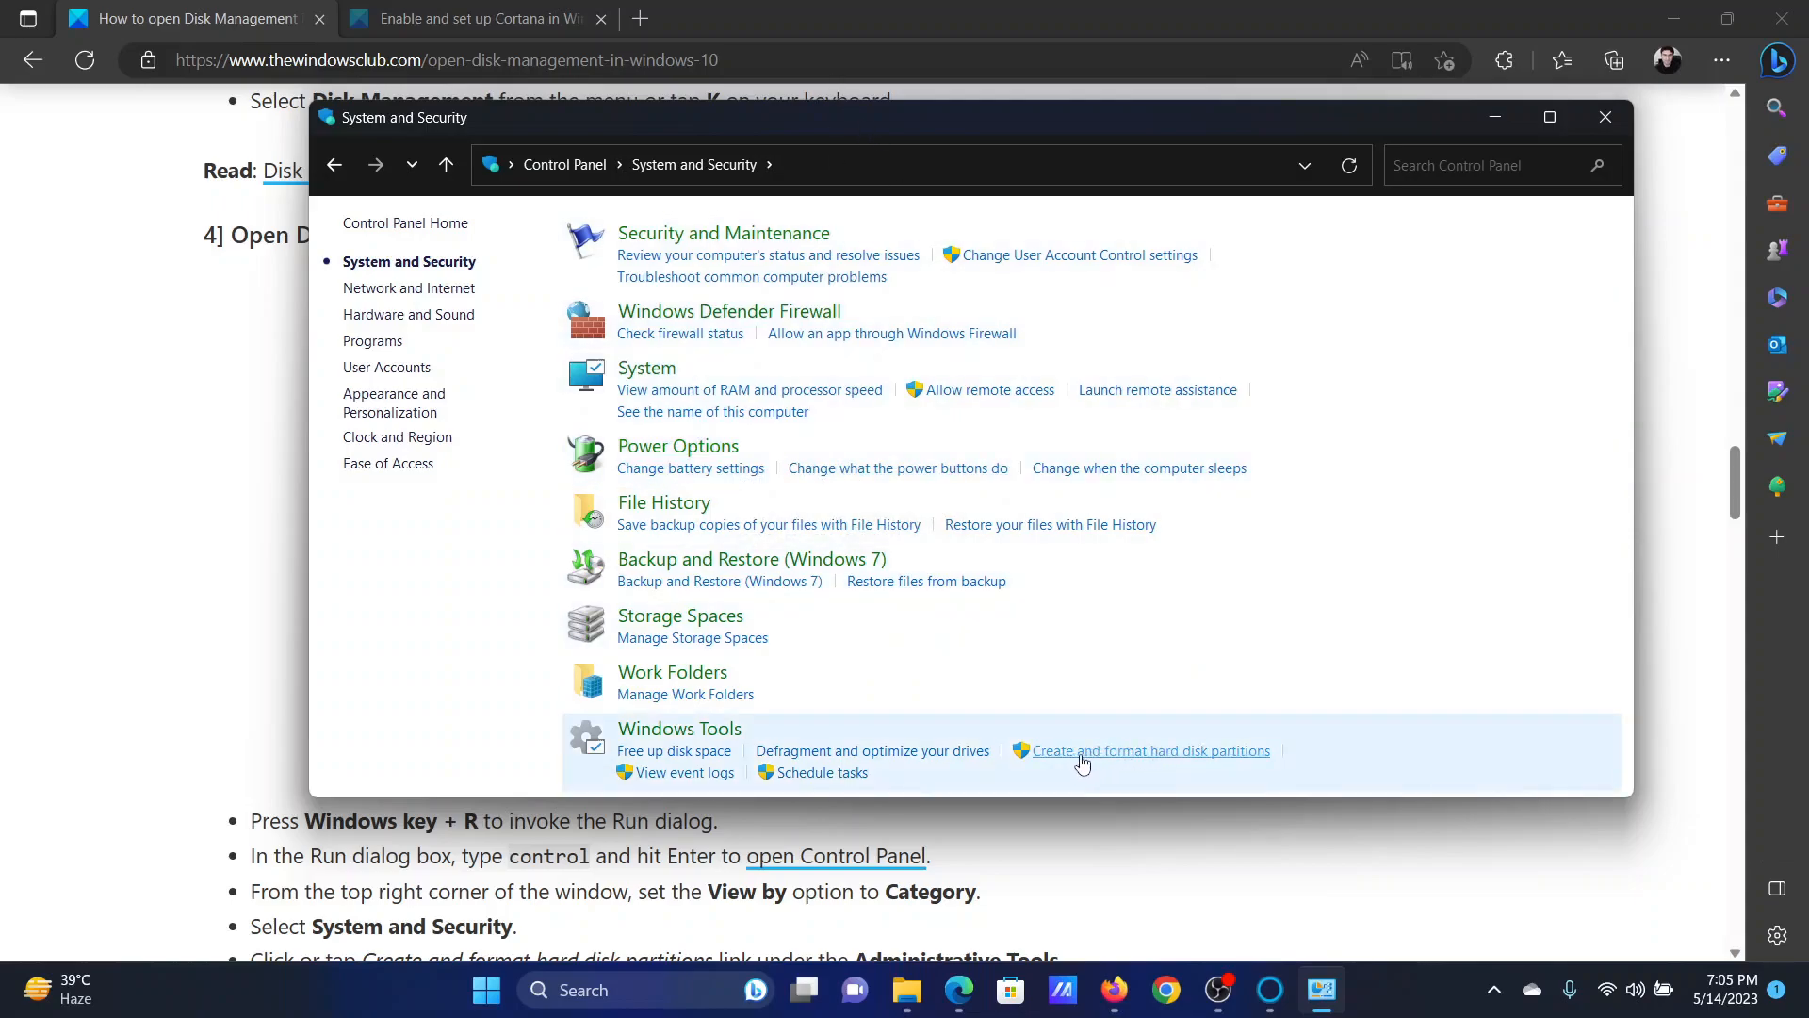
left_click(1150, 750)
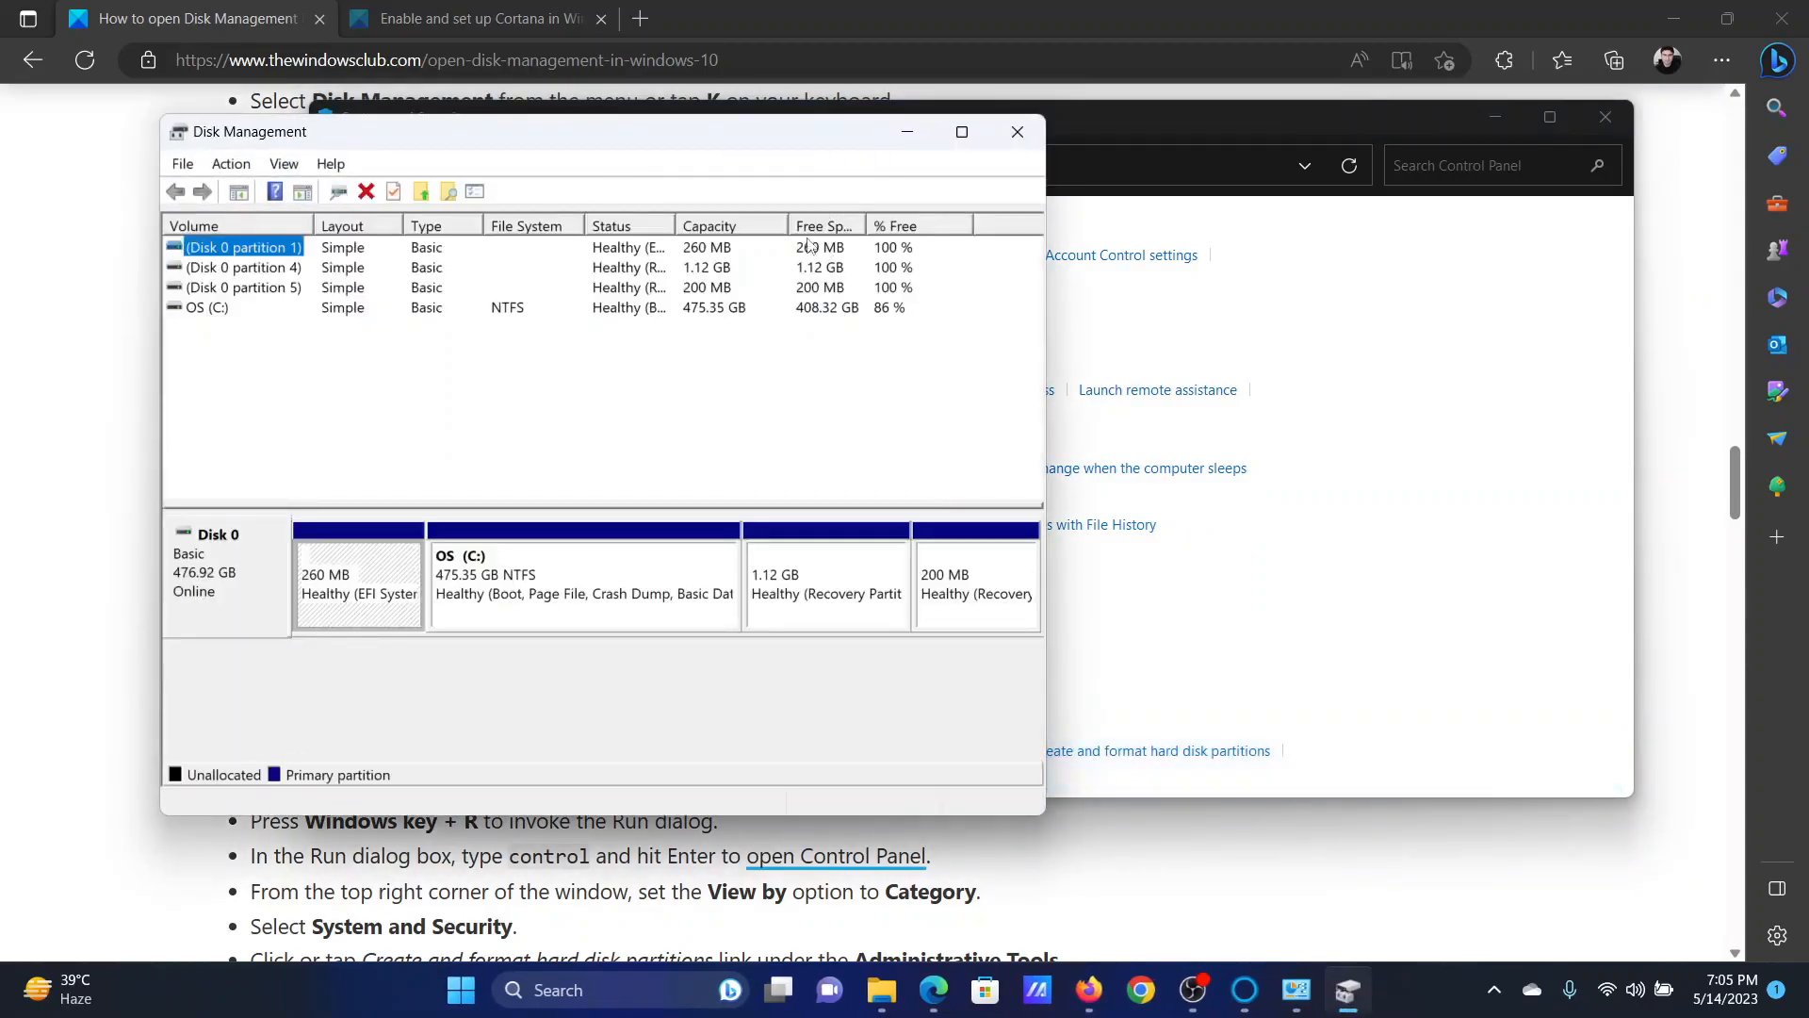
left_click(1016, 132)
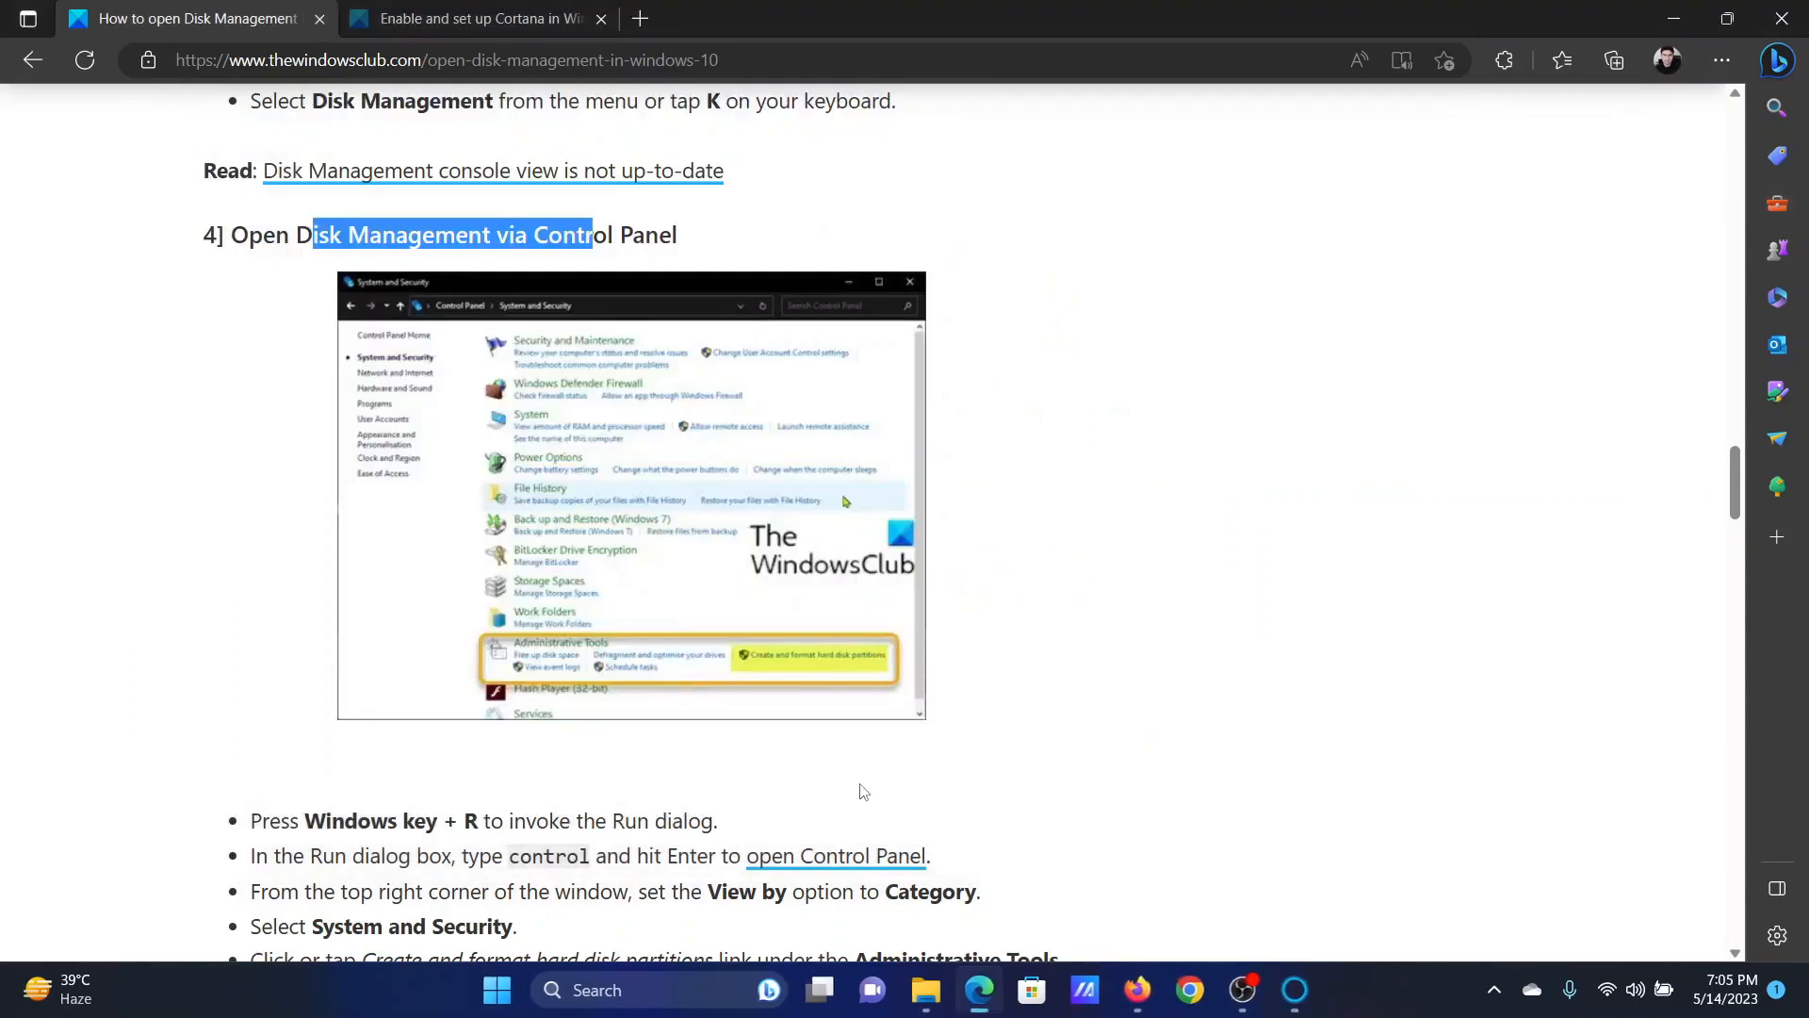
Step: Highlight diskmgmt.msc in the guide and minimize Edge to reveal the desktop
scroll("down", 3)
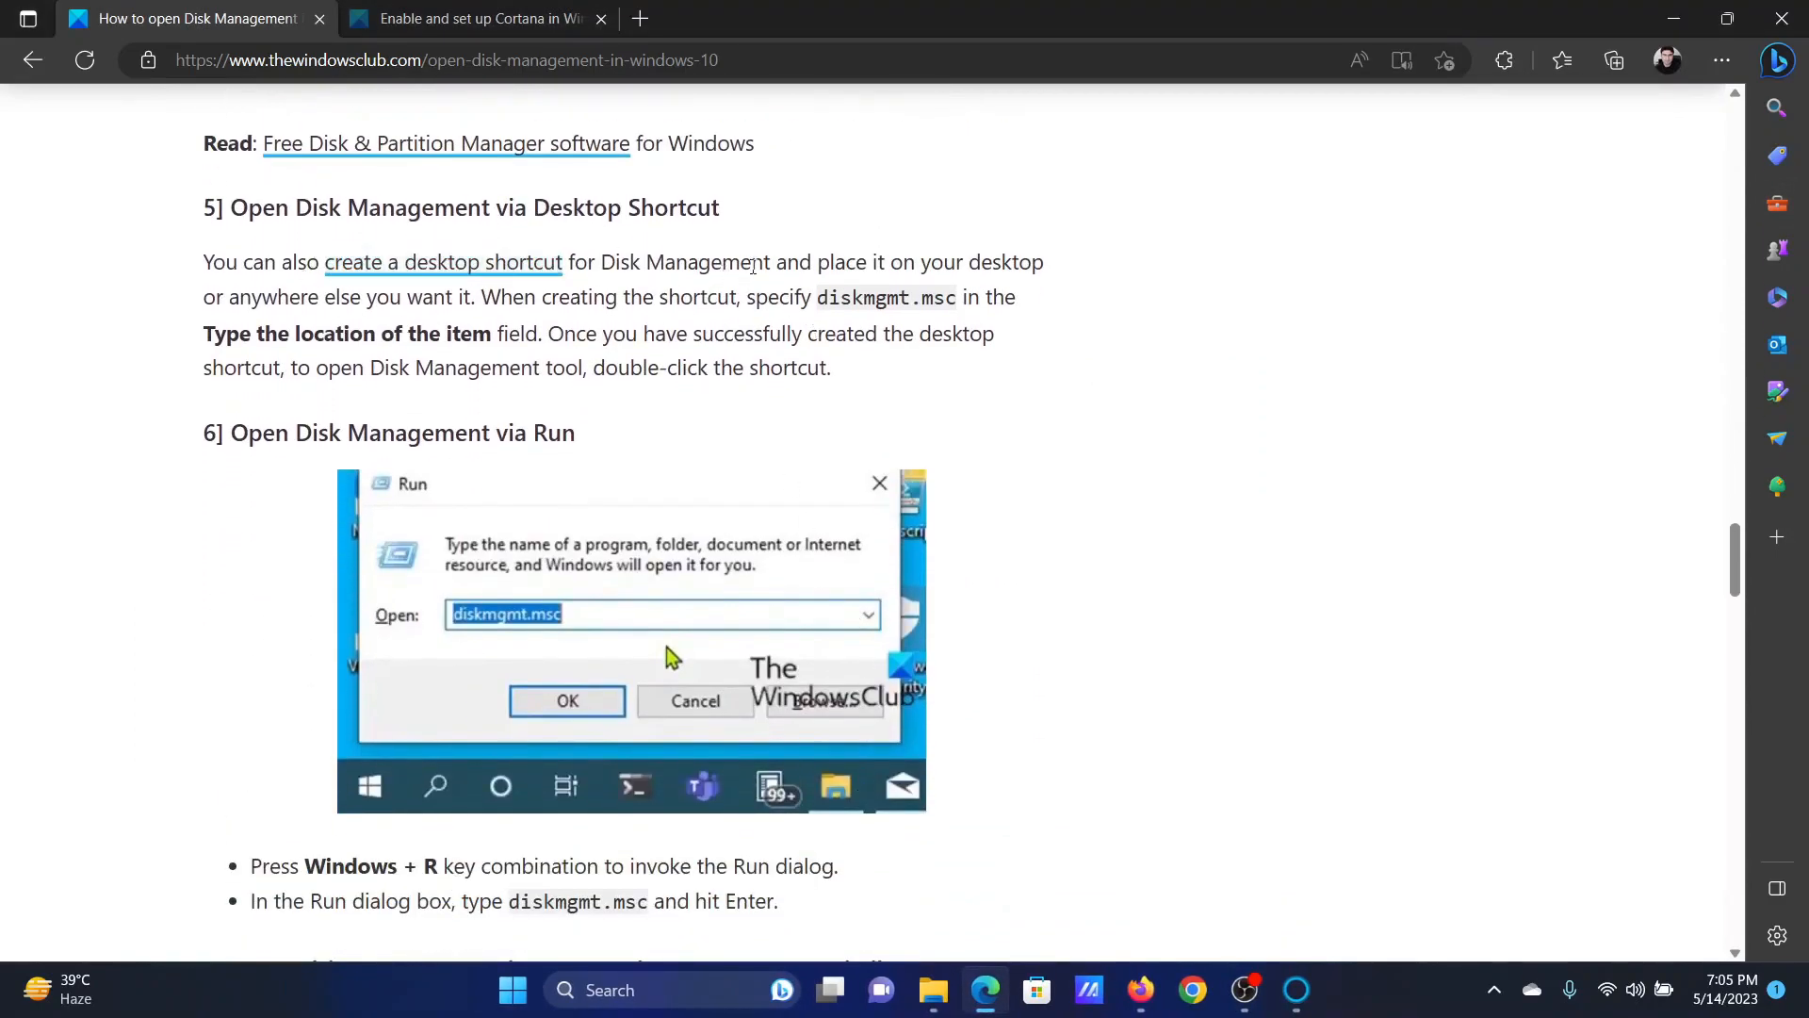
double_click(884, 297)
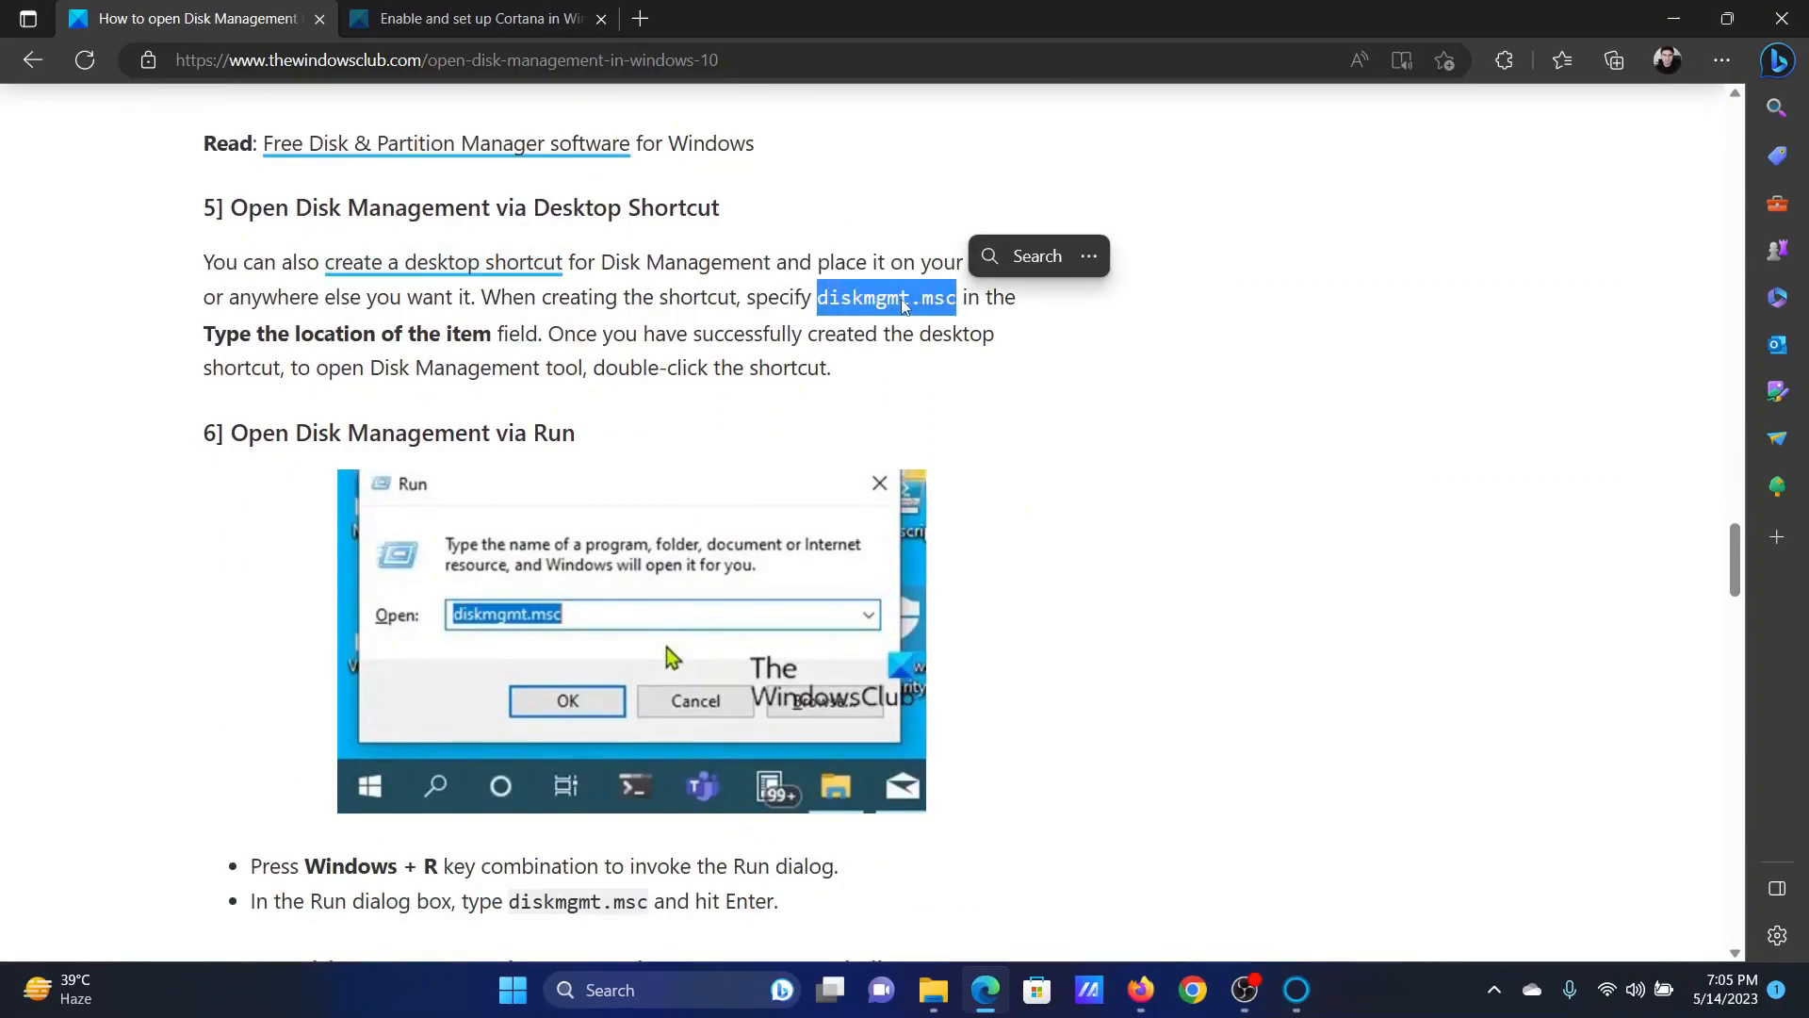
left_click(1726, 19)
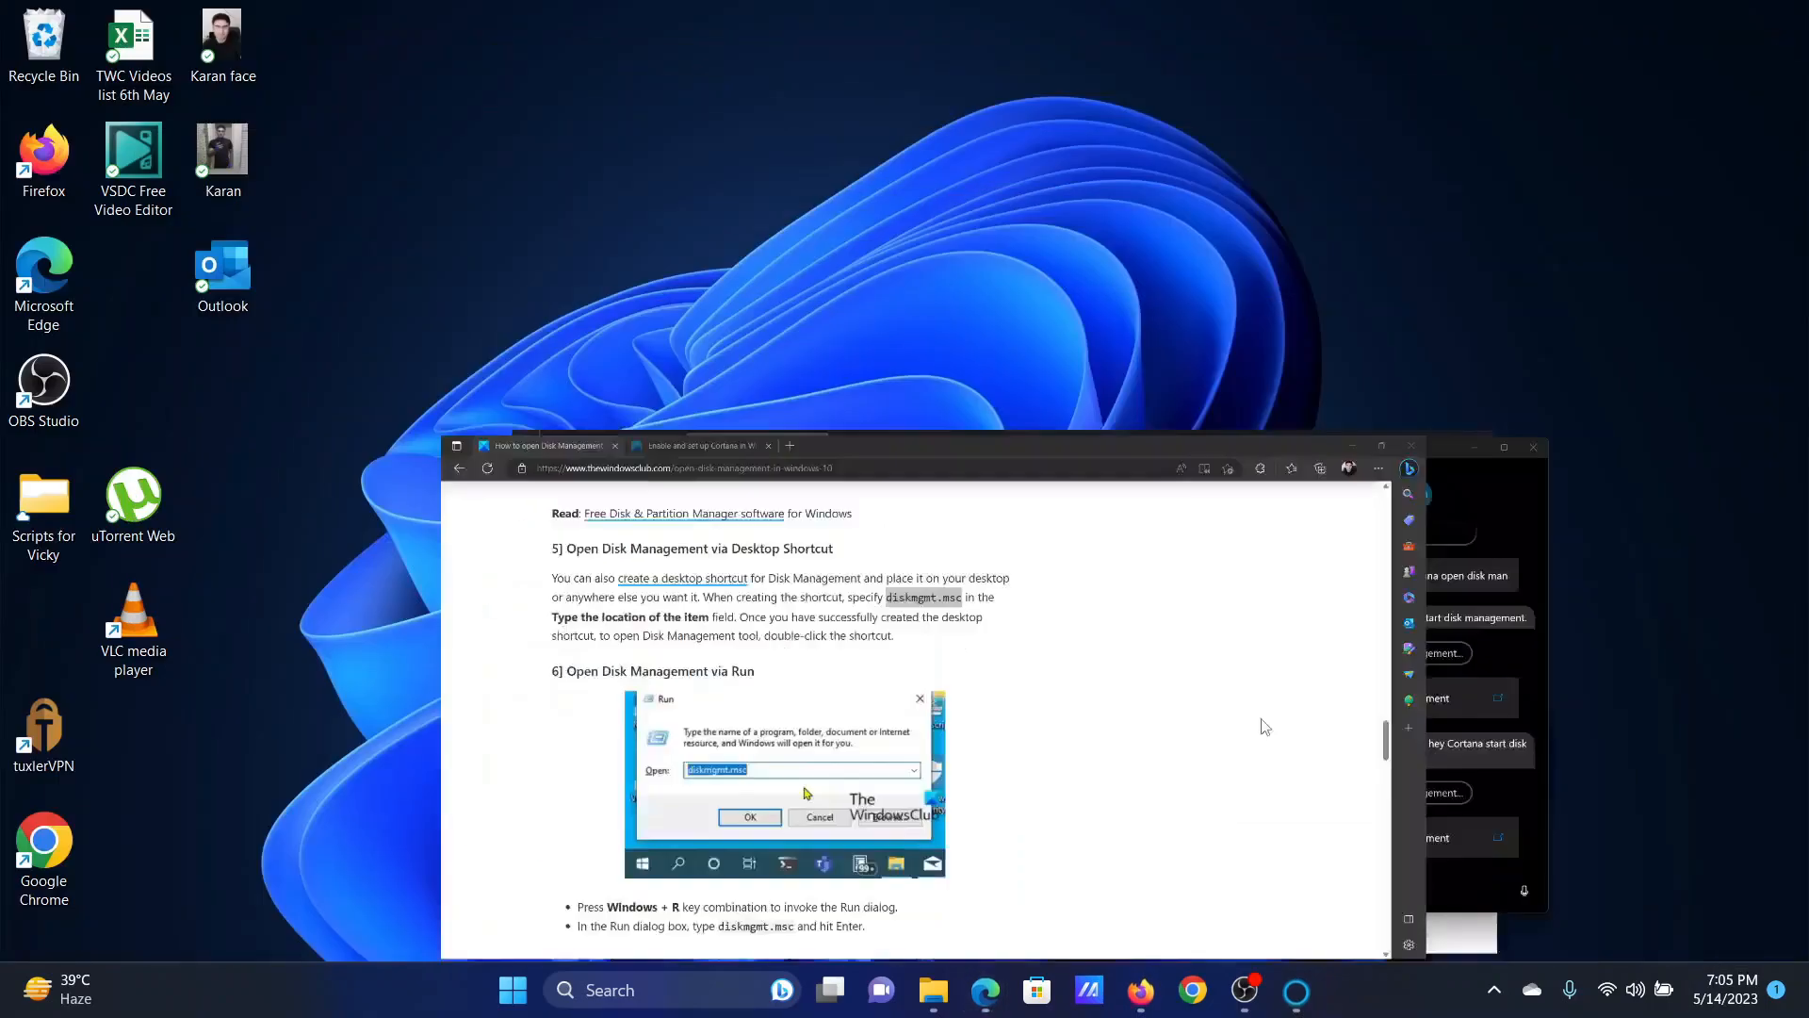
Step: Create a desktop shortcut targeting diskmgmt.msc and launch Disk Management from it
right_click(485, 303)
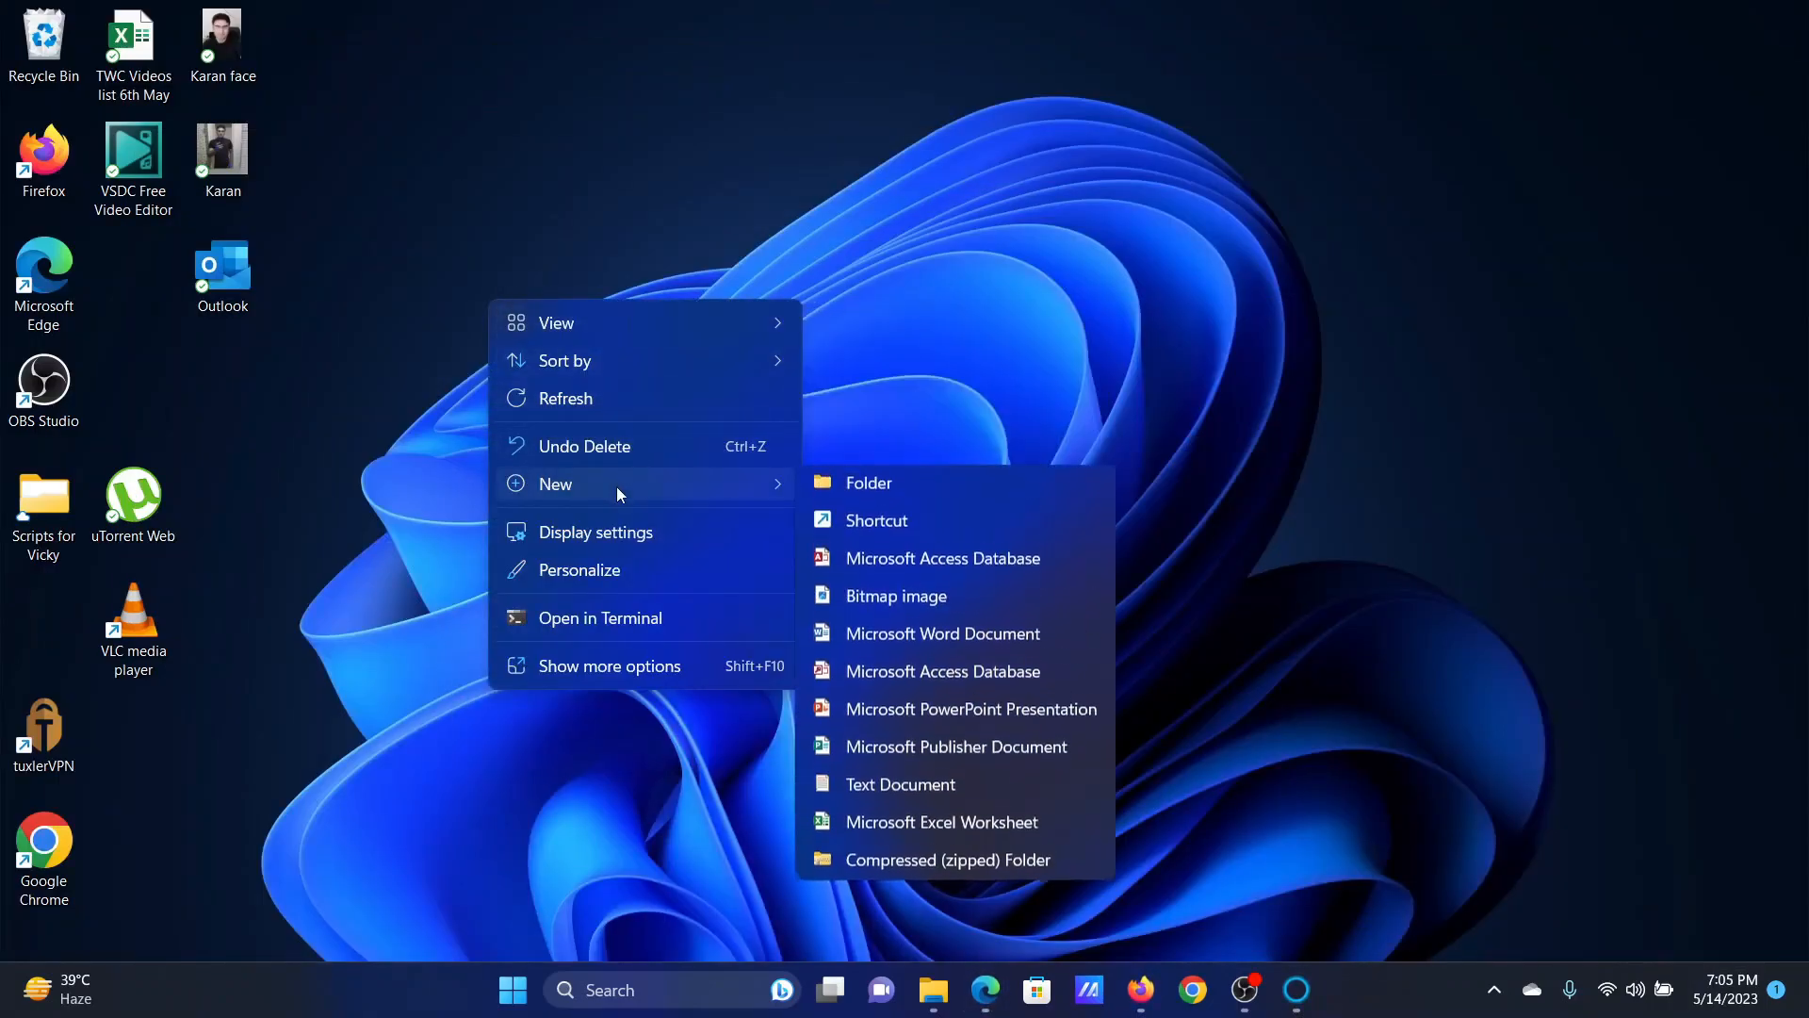
left_click(877, 520)
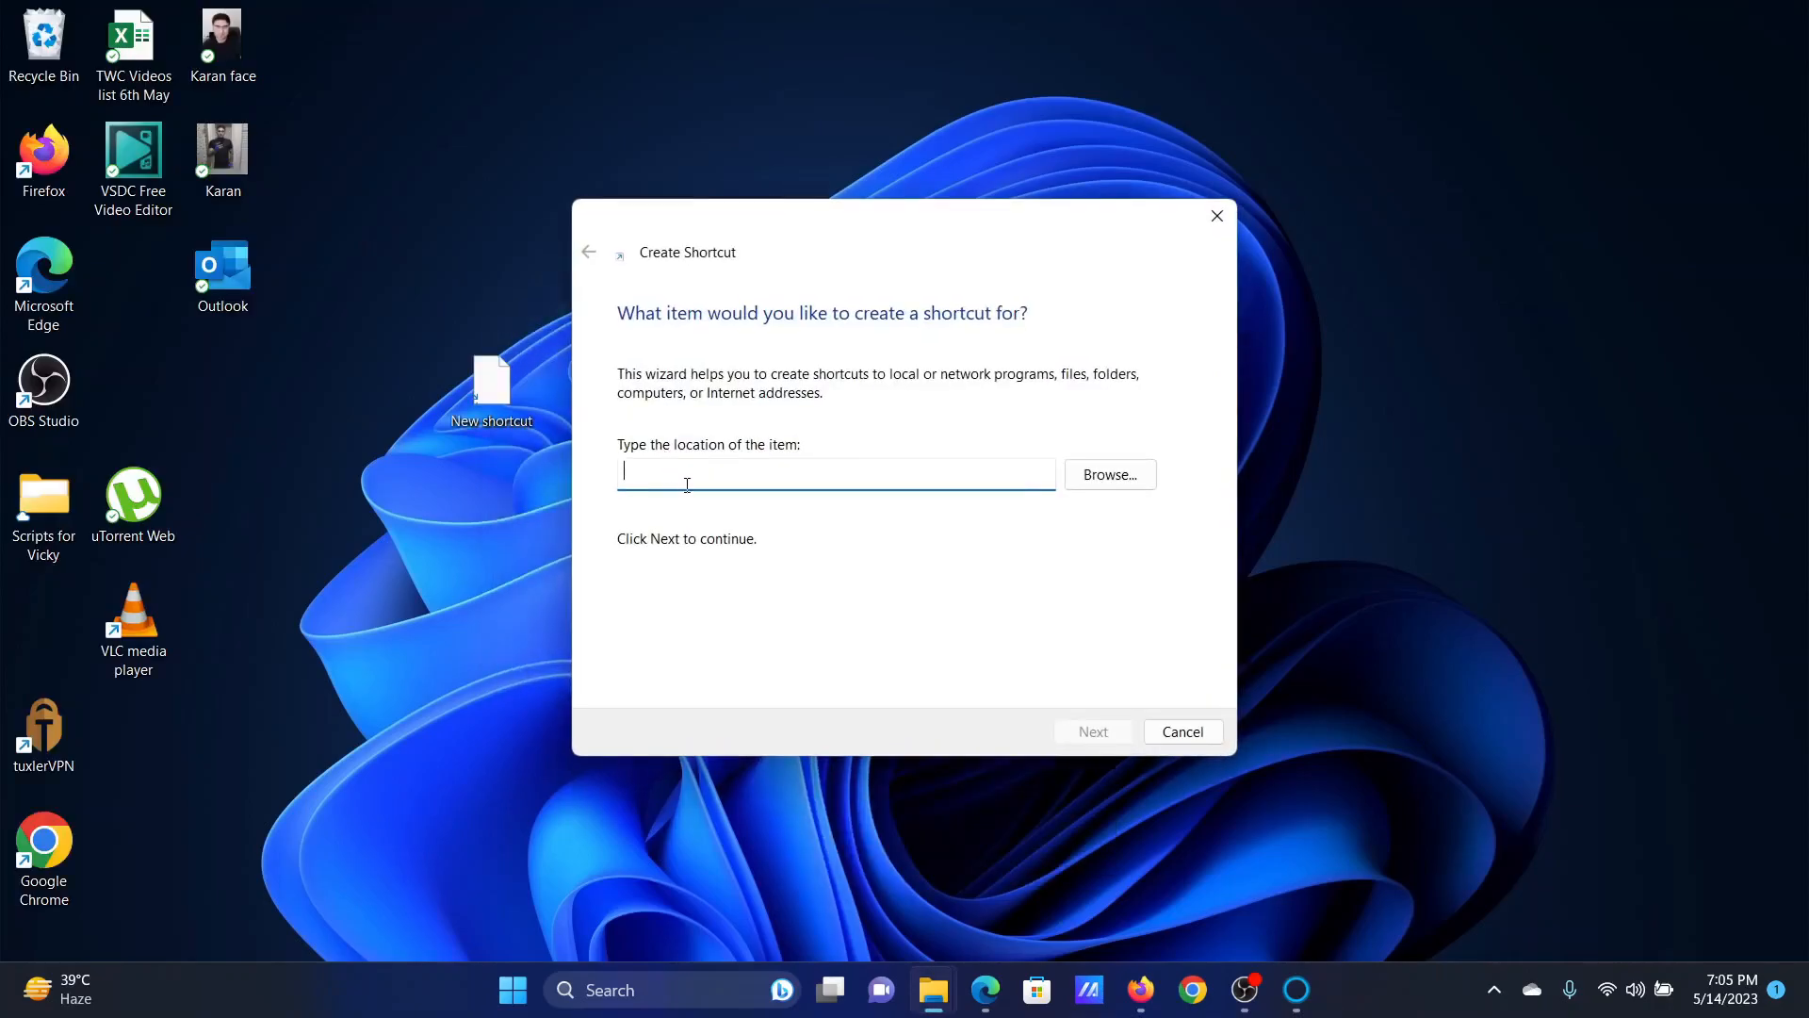
type("diskmgmt.msc")
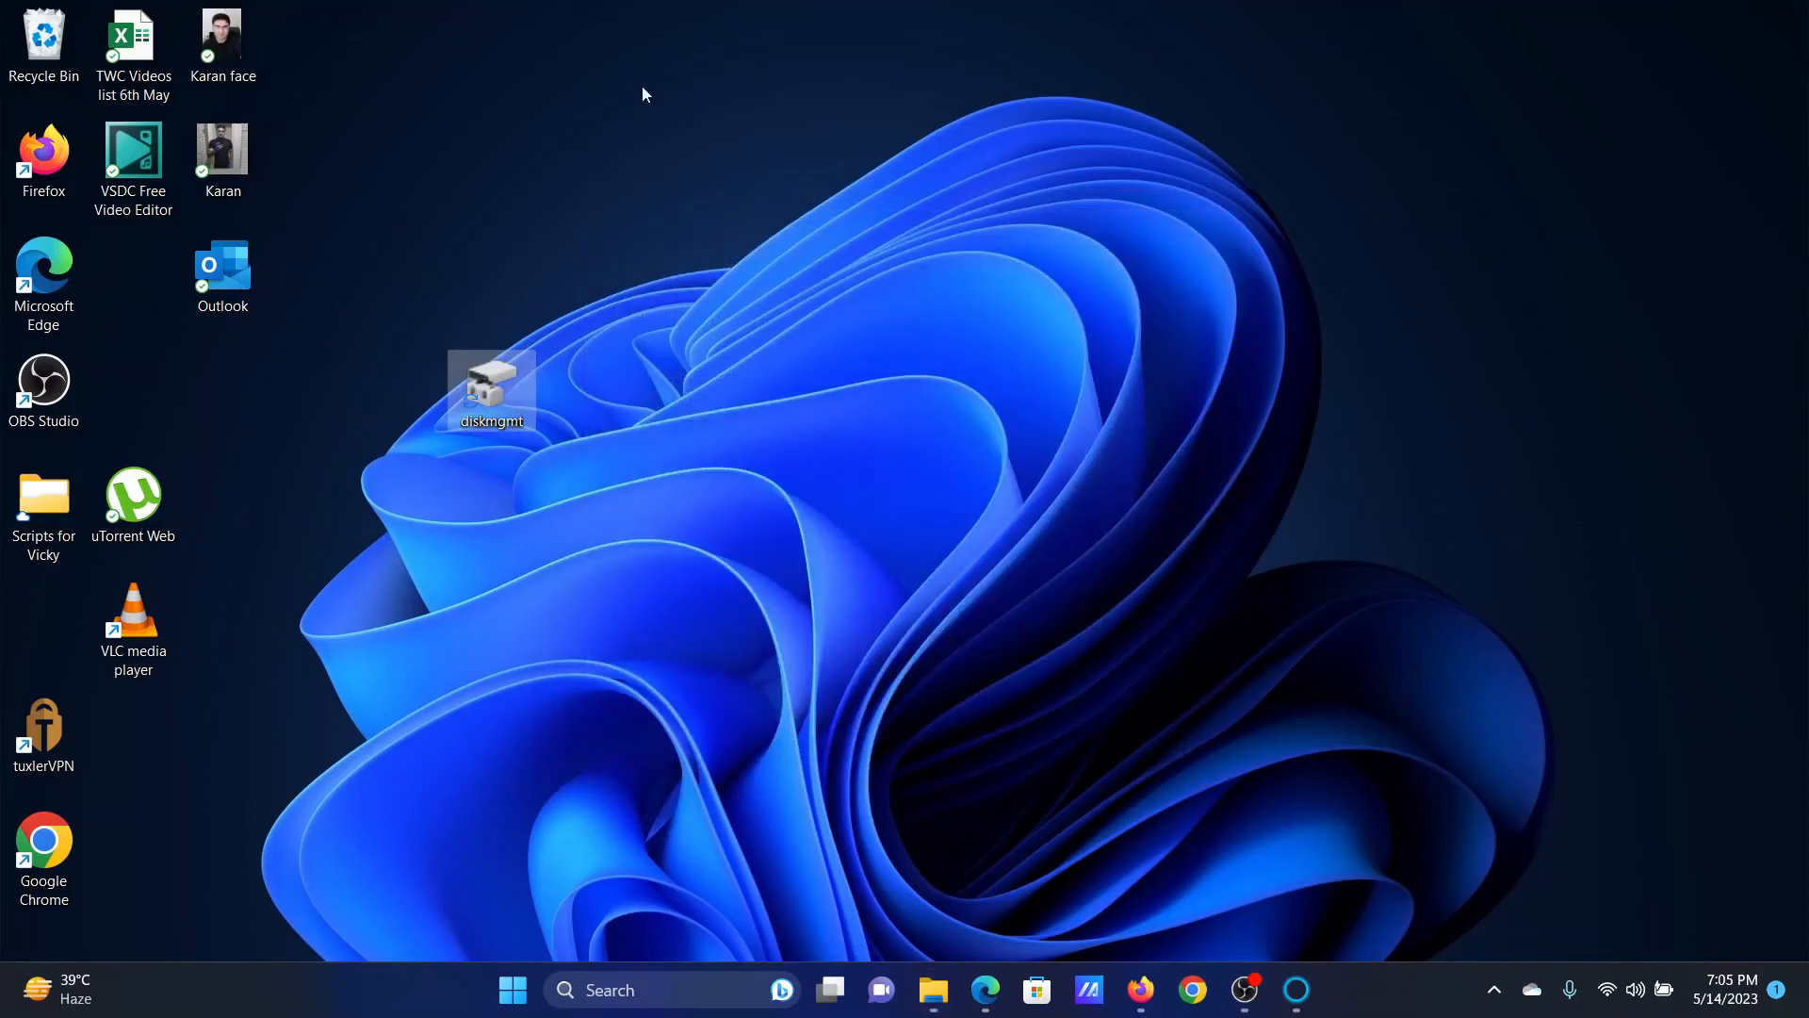
mouse_move(492, 397)
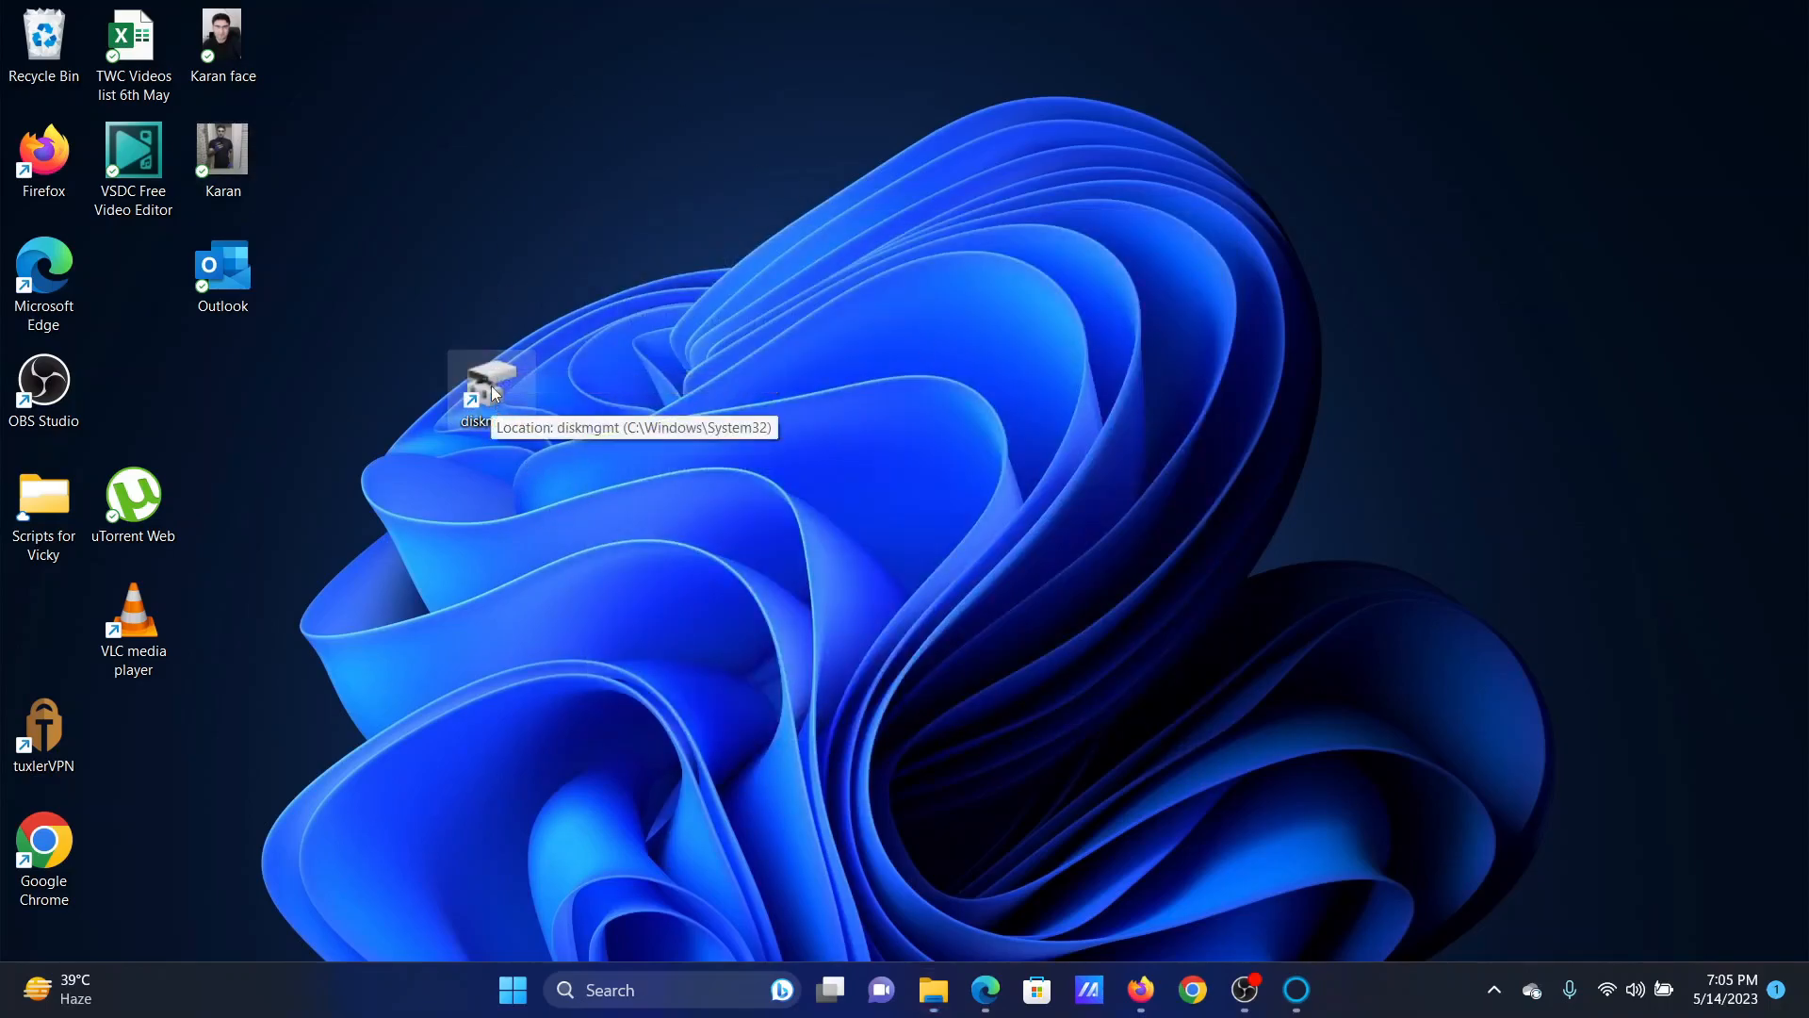
double_click(490, 386)
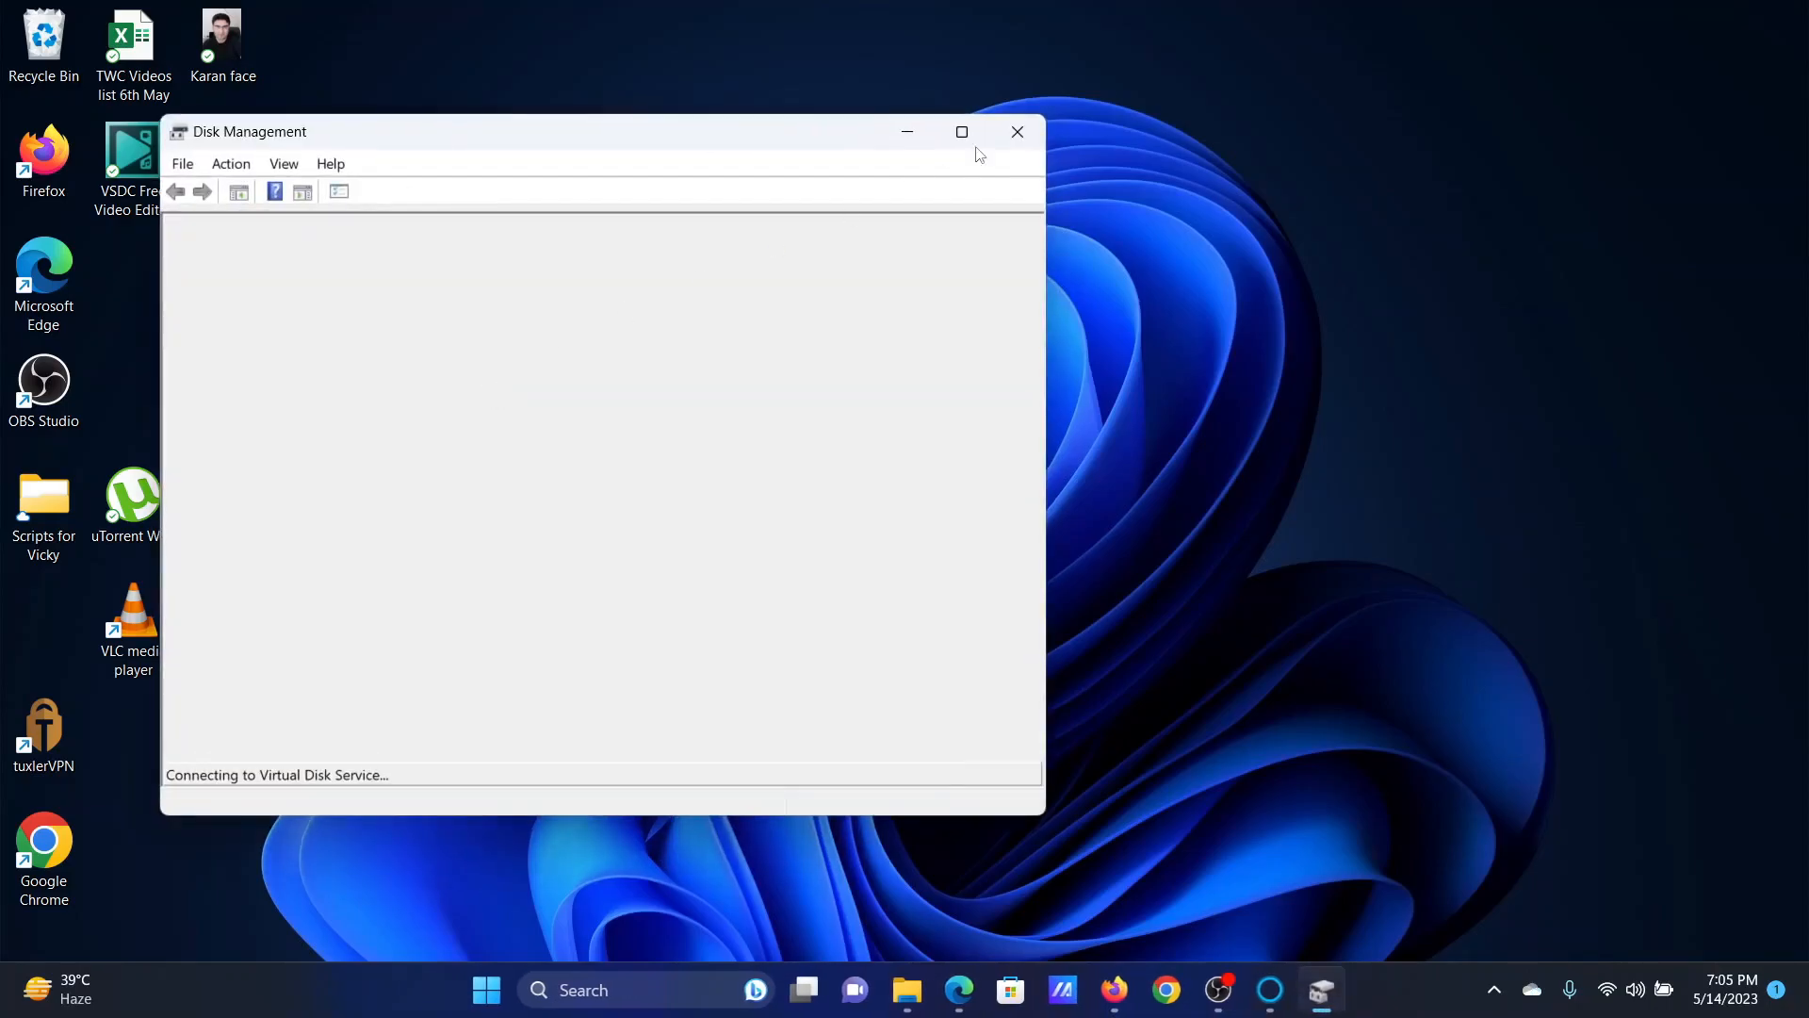
Step: Close Disk Management, return to the Edge guide and copy the diskmgmt.msc command
left_click(1016, 132)
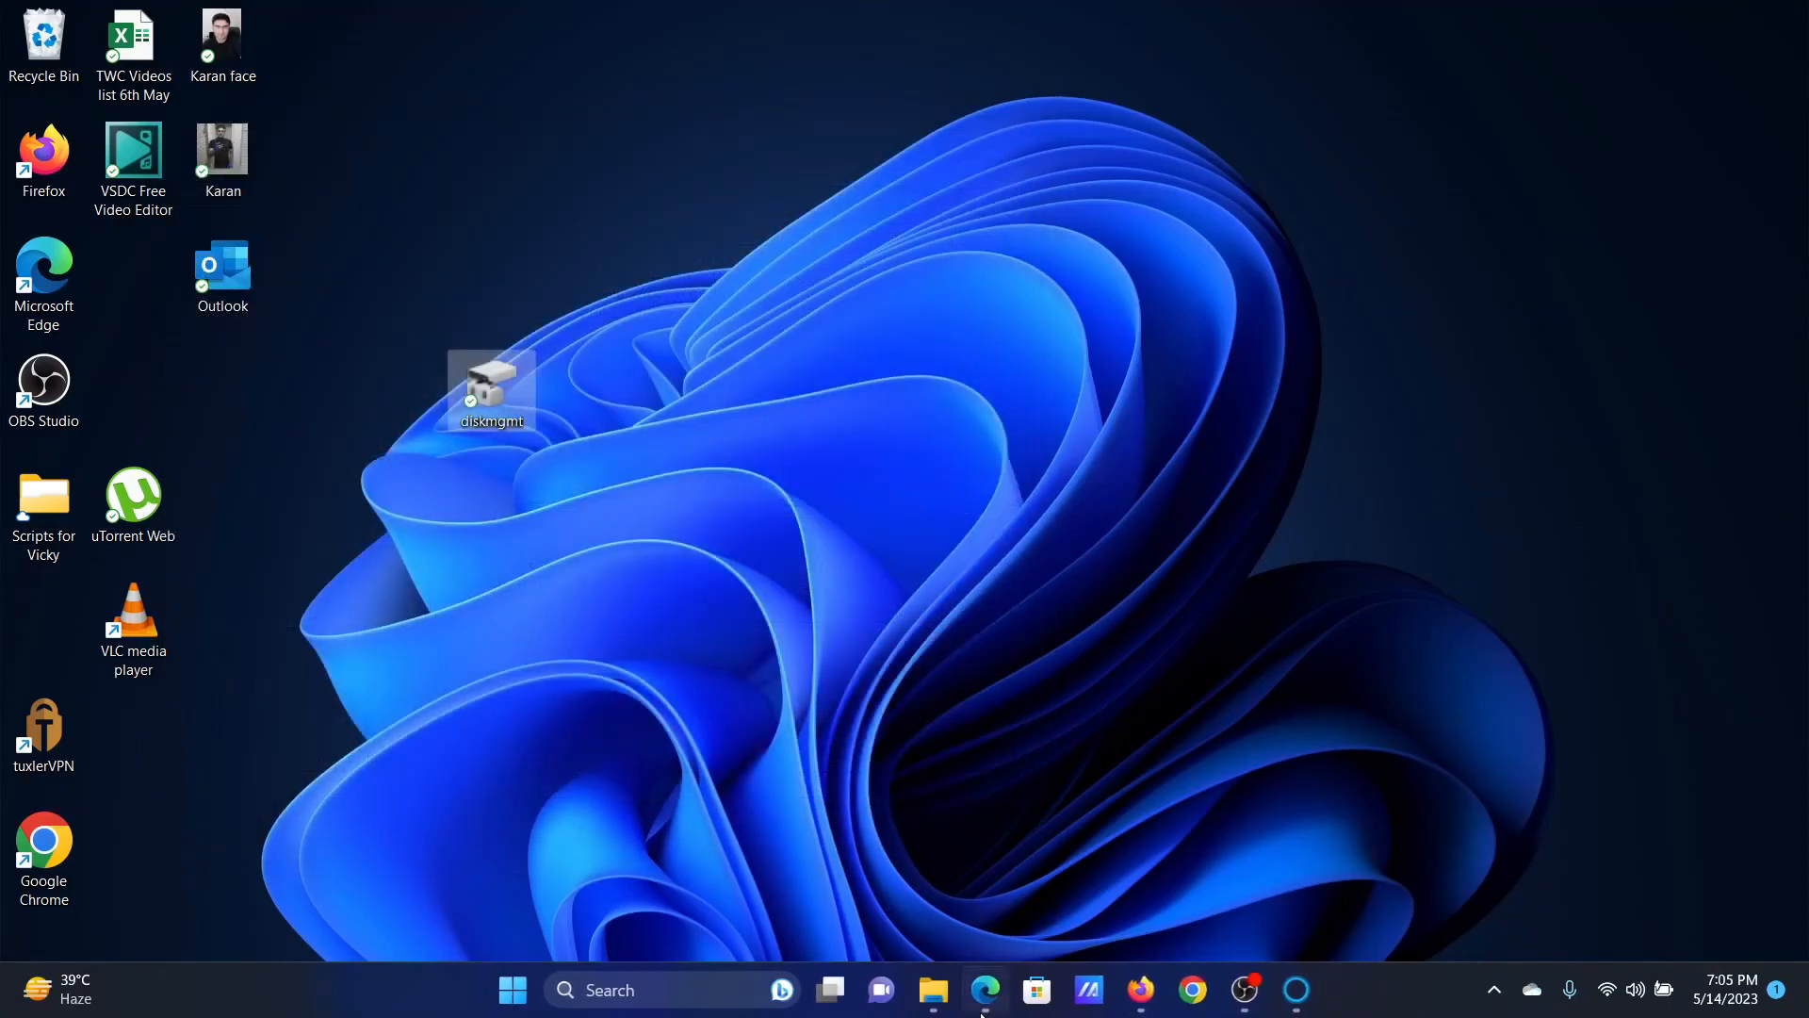
left_click(984, 989)
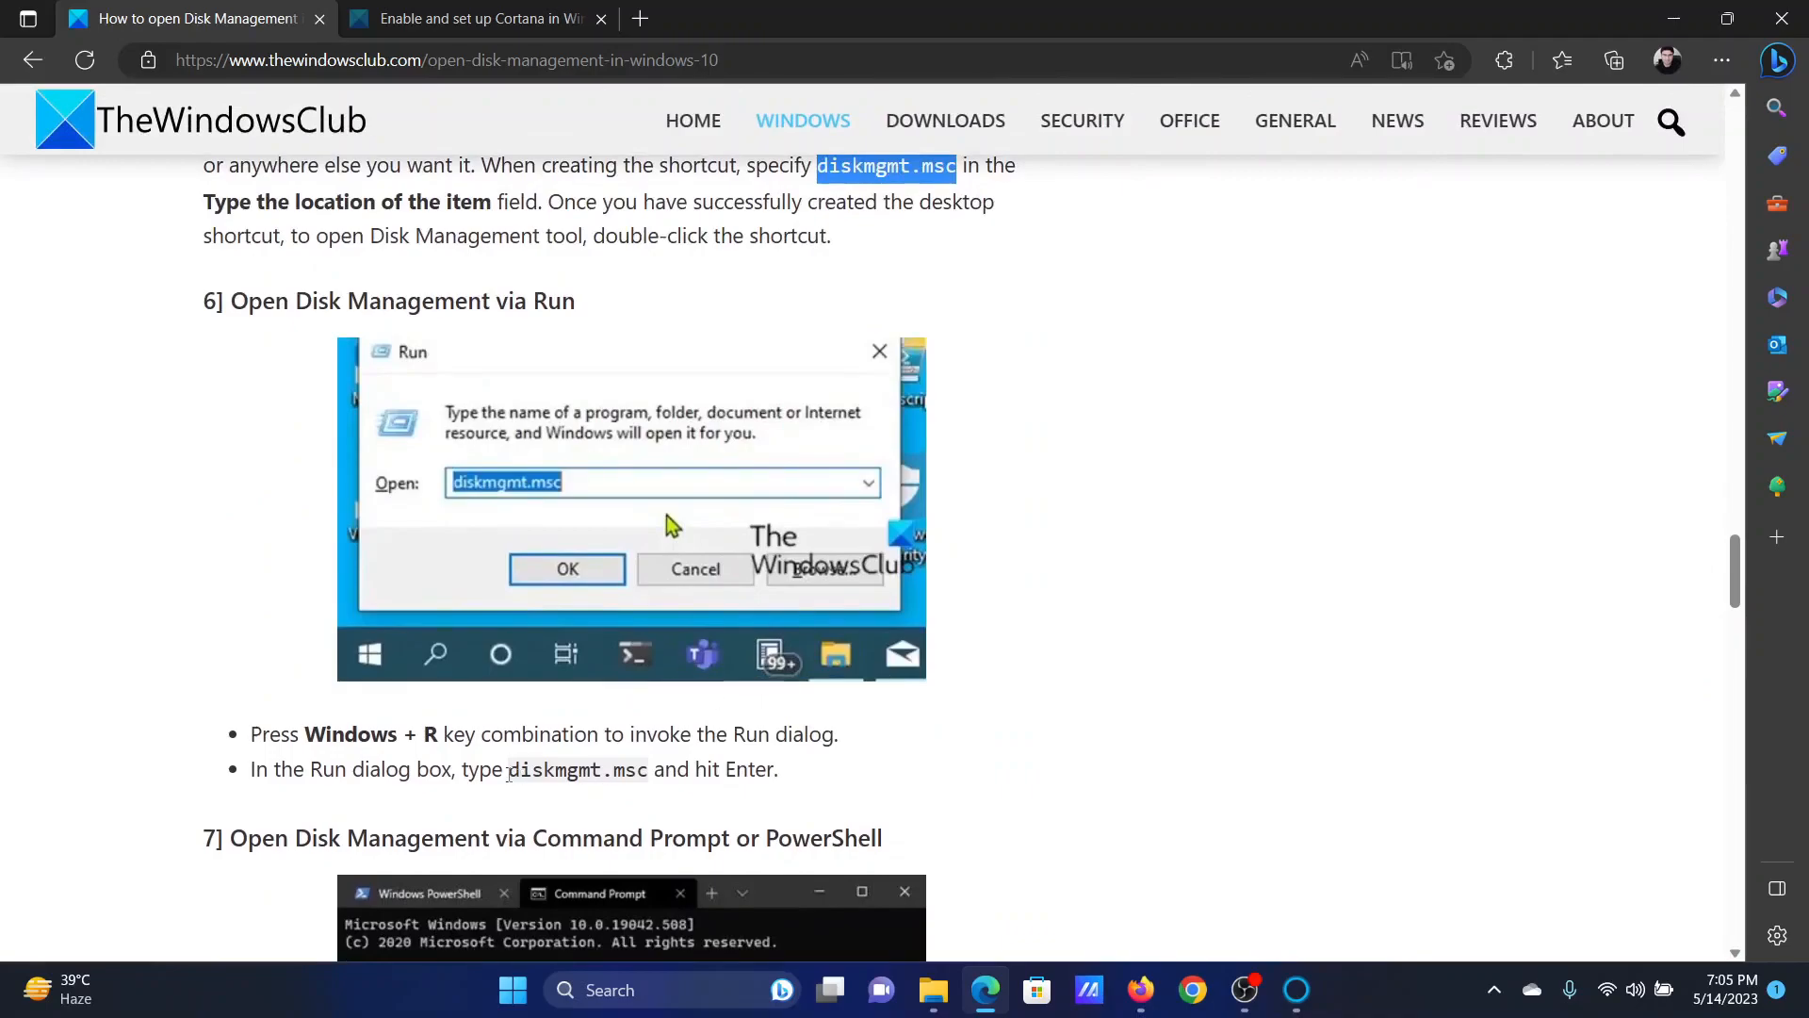
double_click(576, 769)
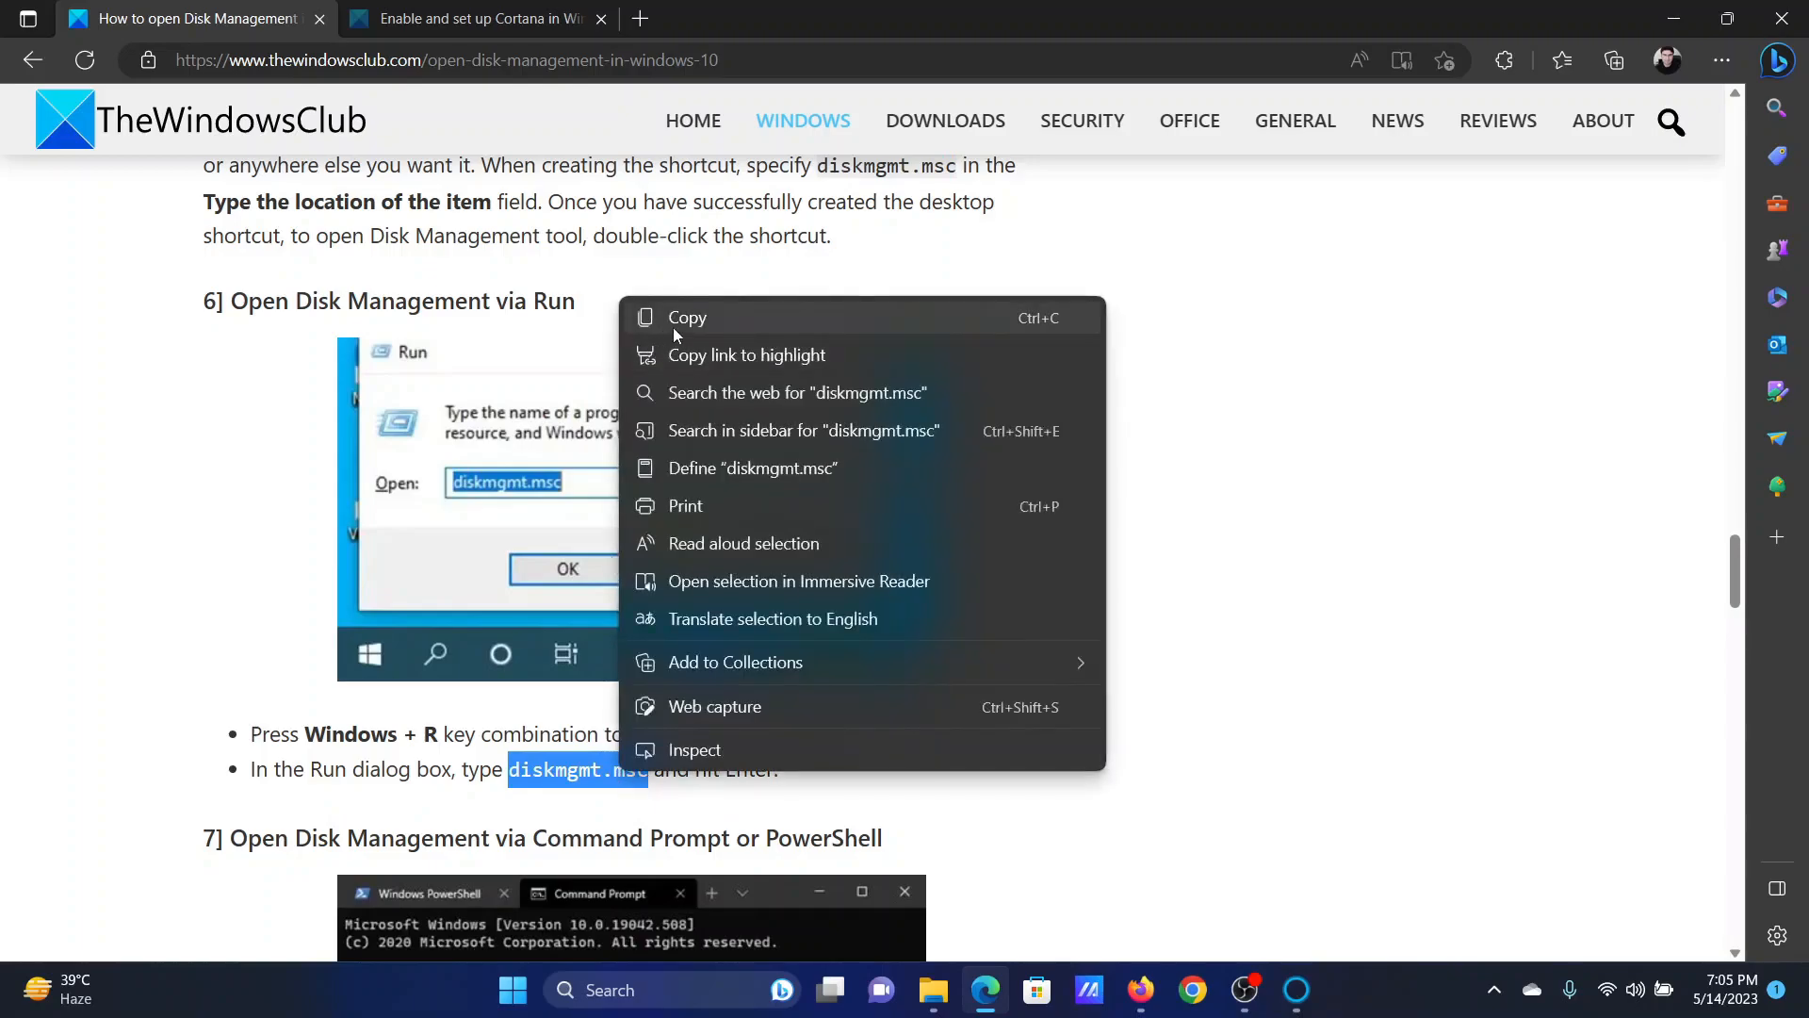
left_click(674, 336)
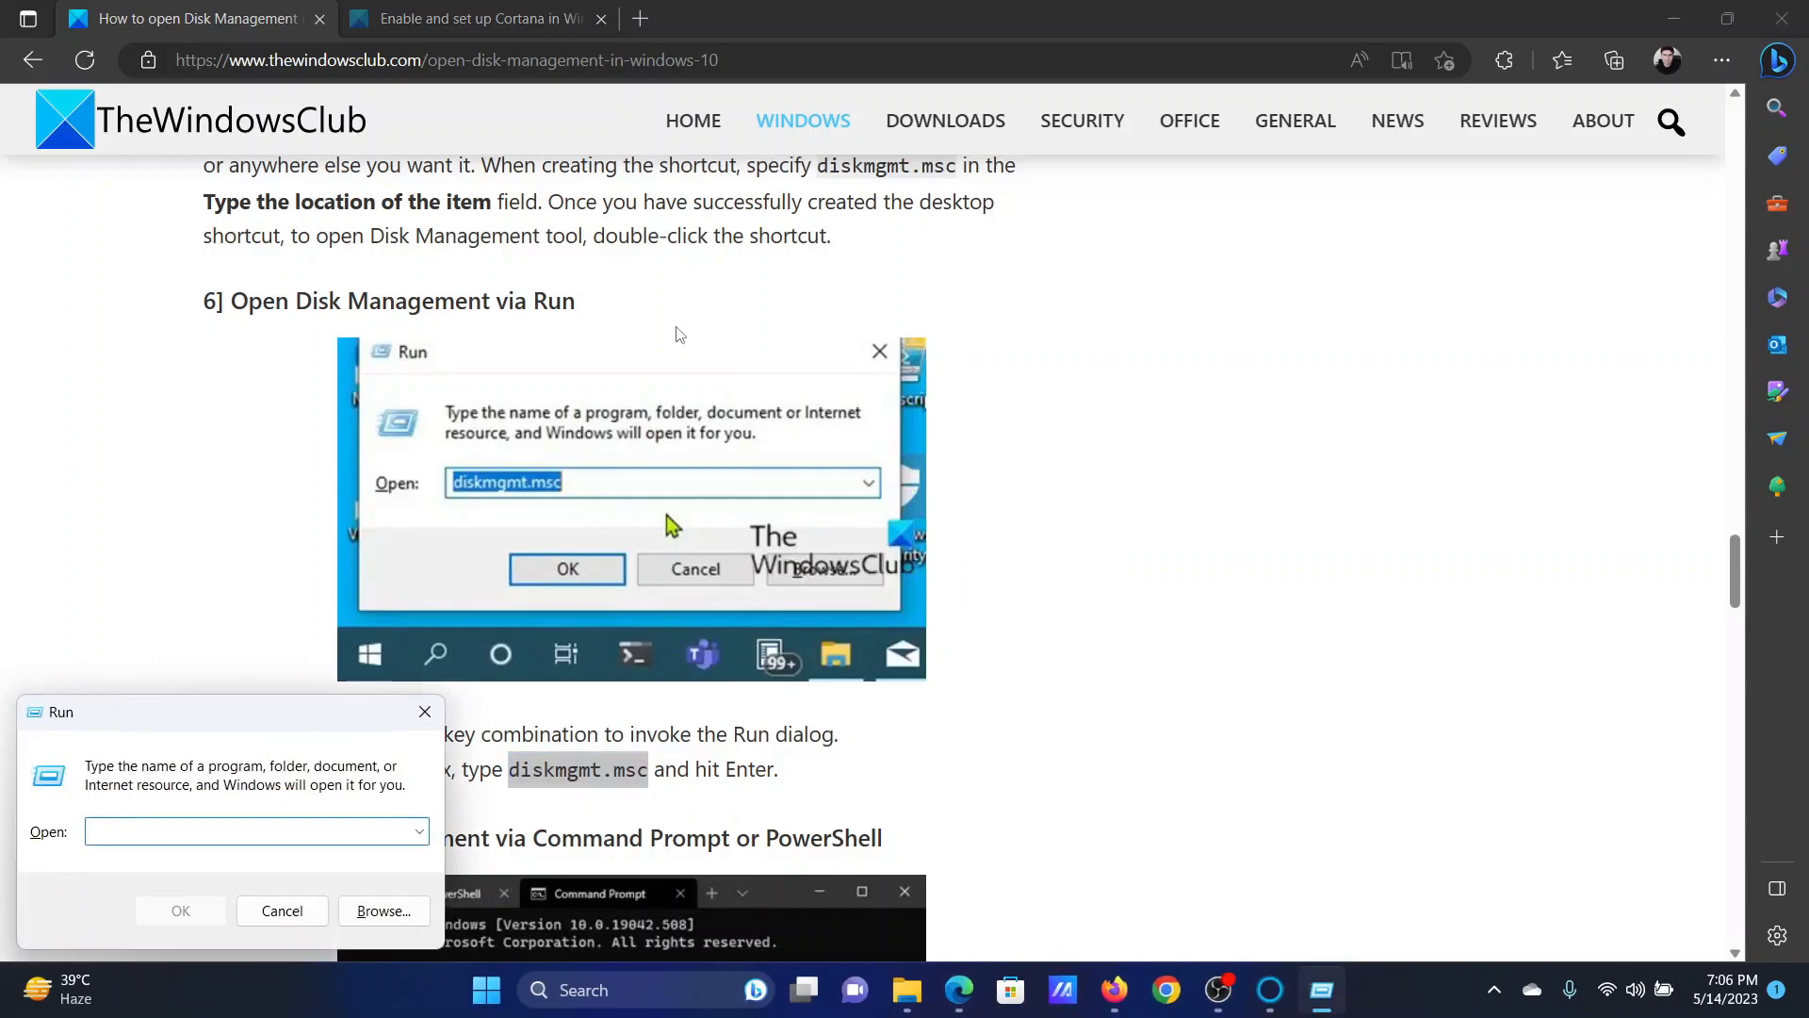
Step: Run diskmgmt.msc from the Run dialog, view the disk volumes and close Disk Management
type("diskmgmt.msc")
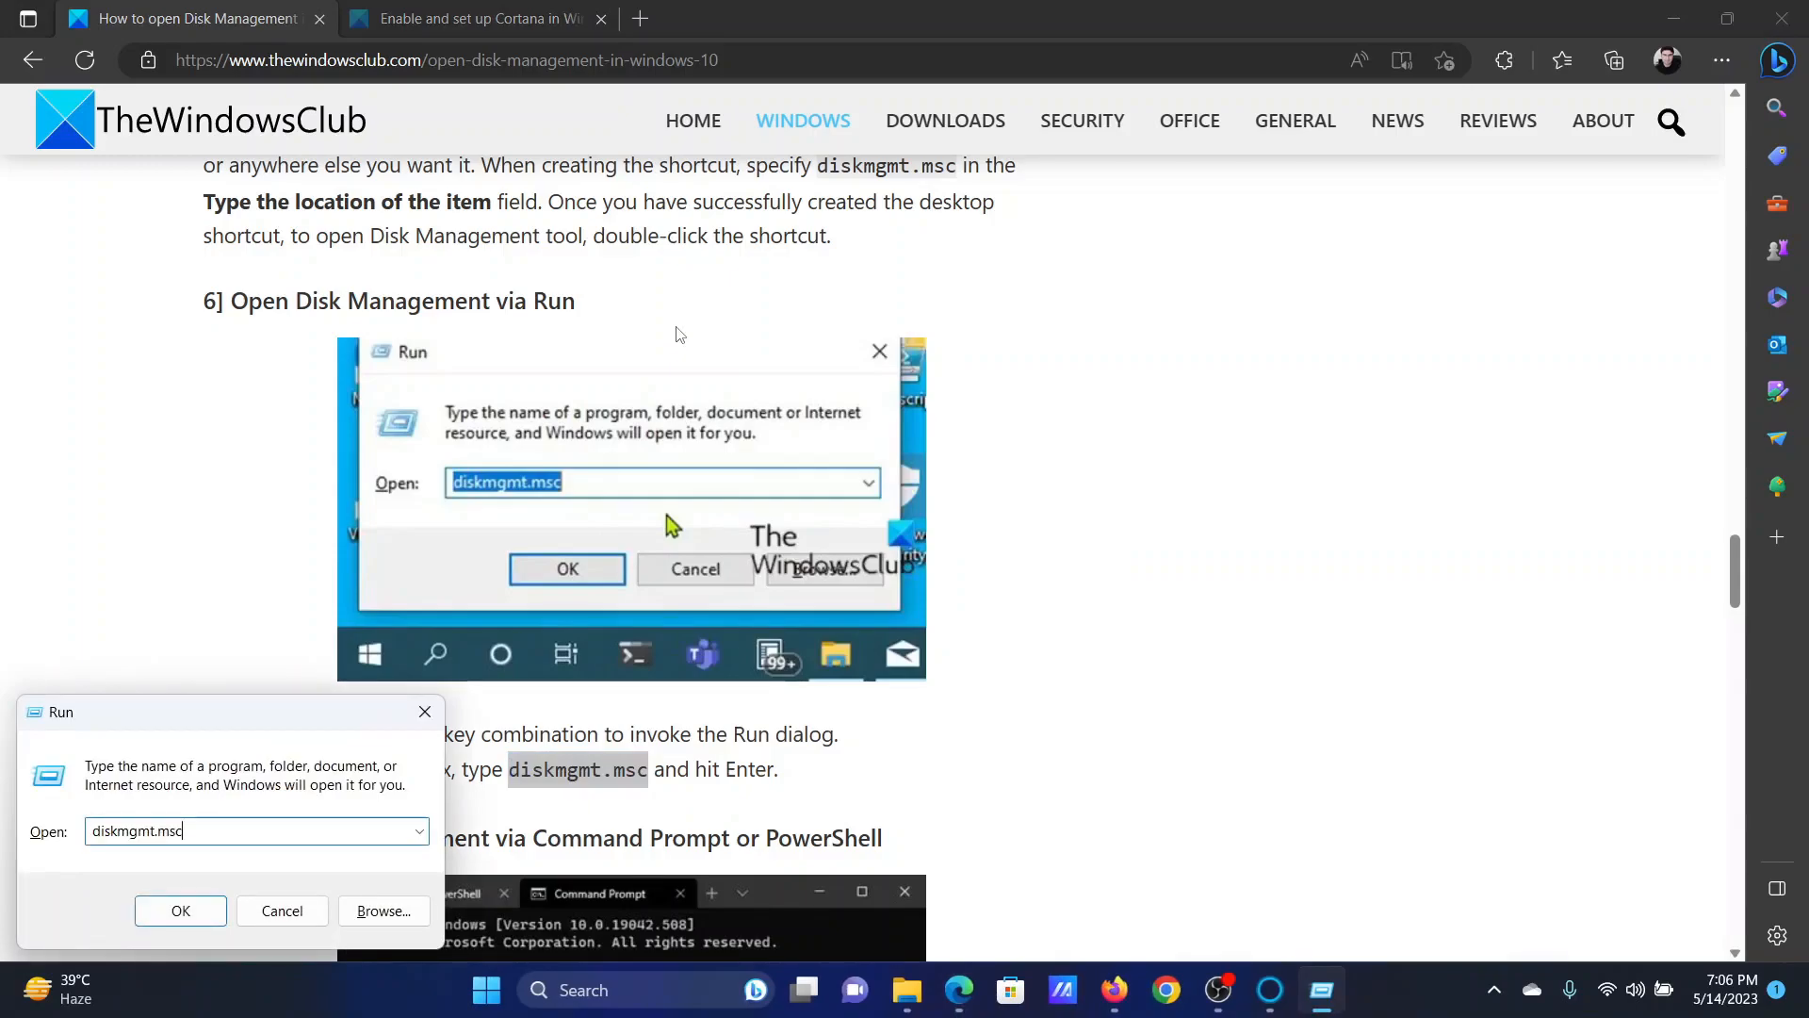
left_click(179, 910)
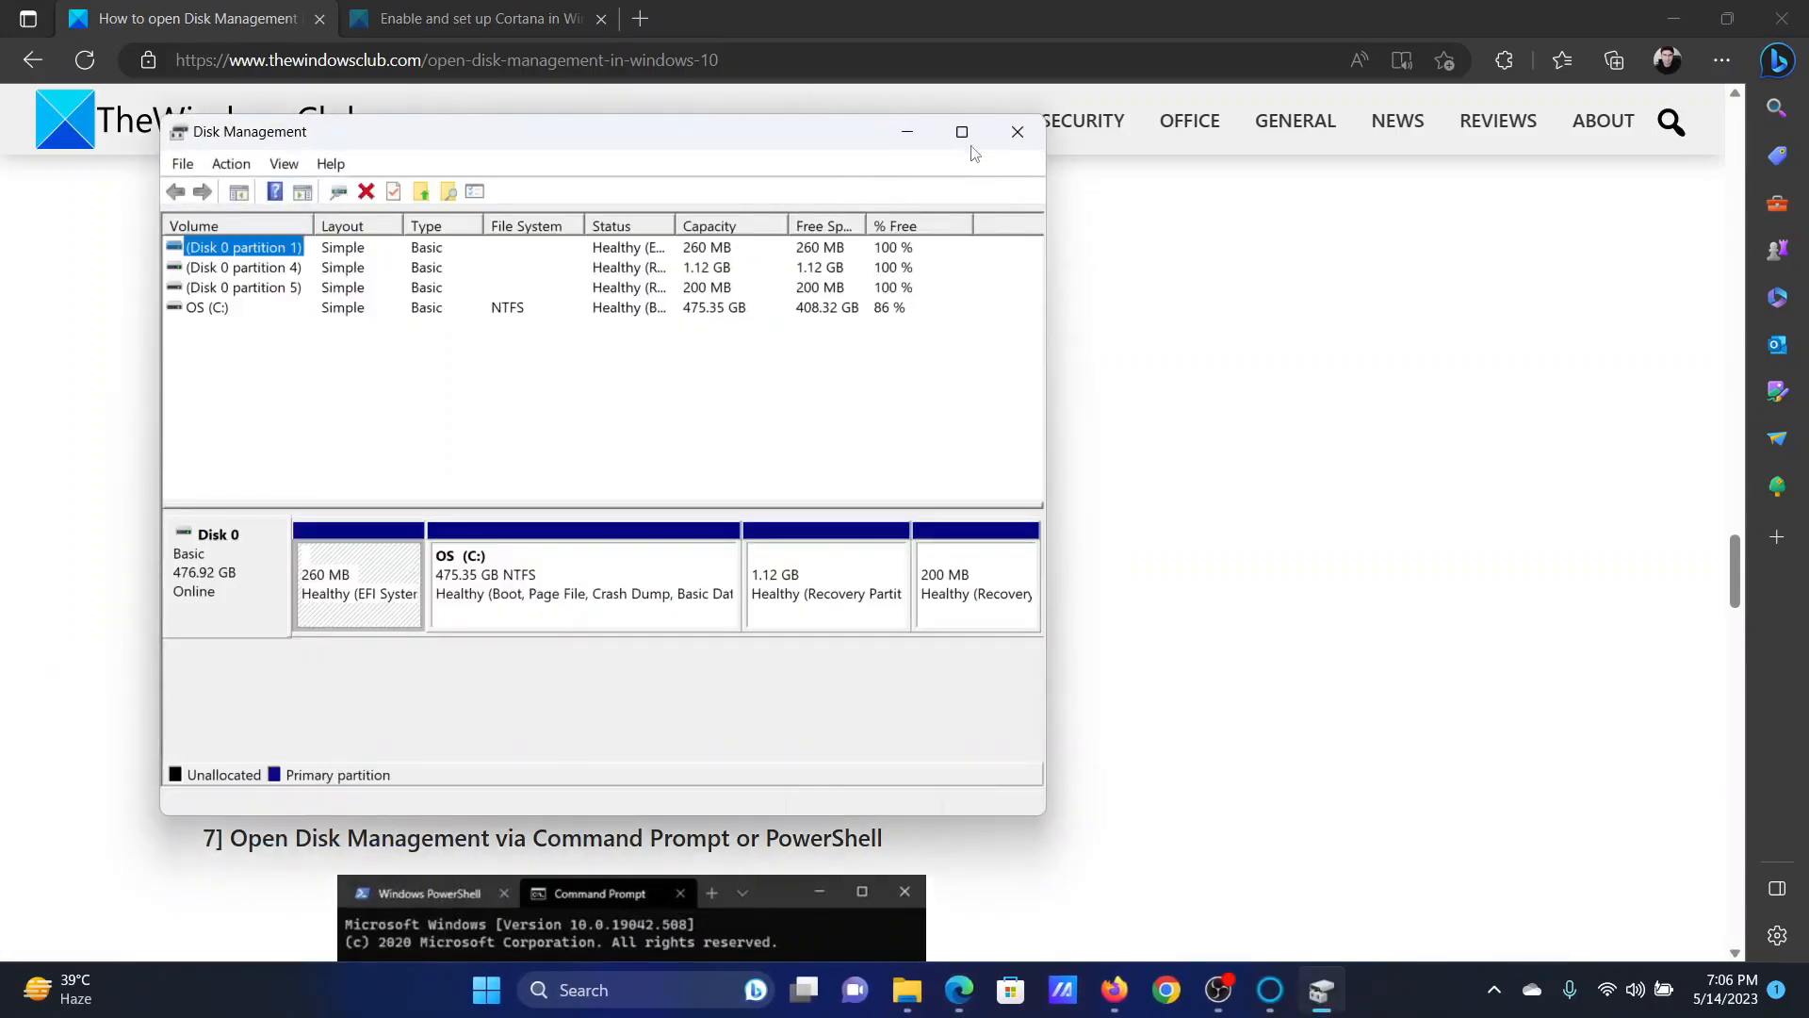
left_click(1016, 132)
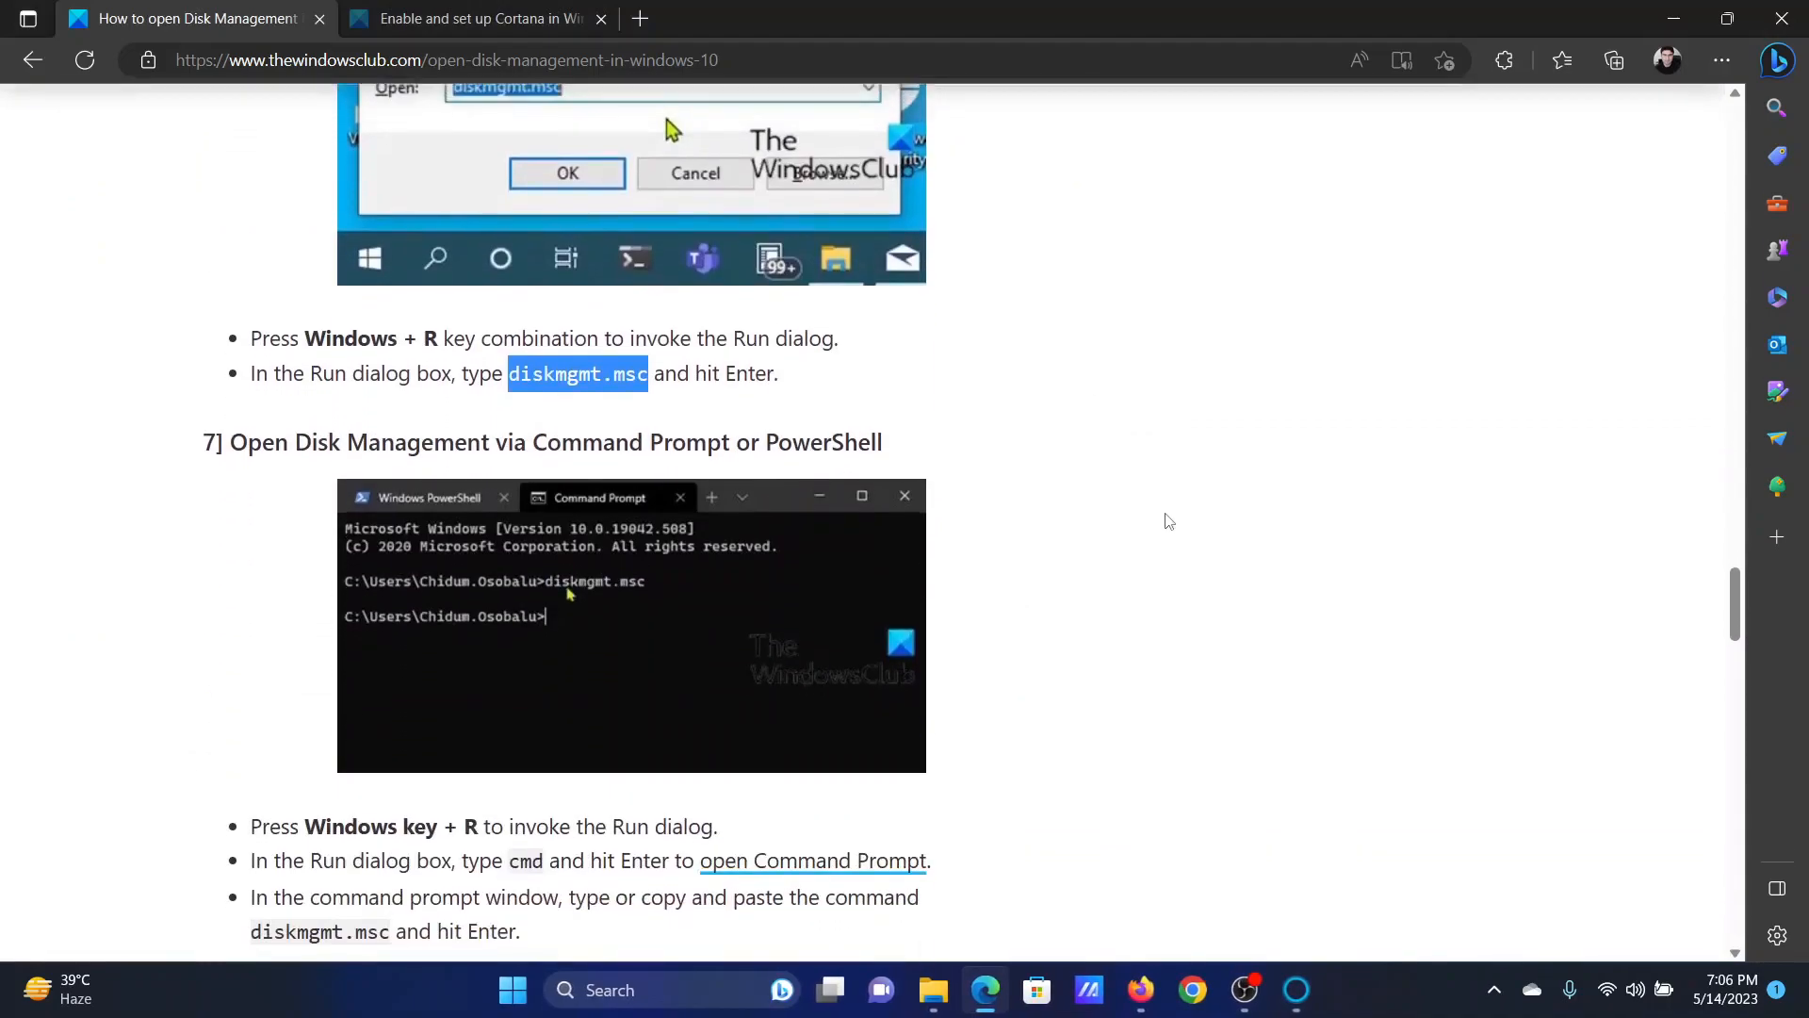
mouse_move(1031, 463)
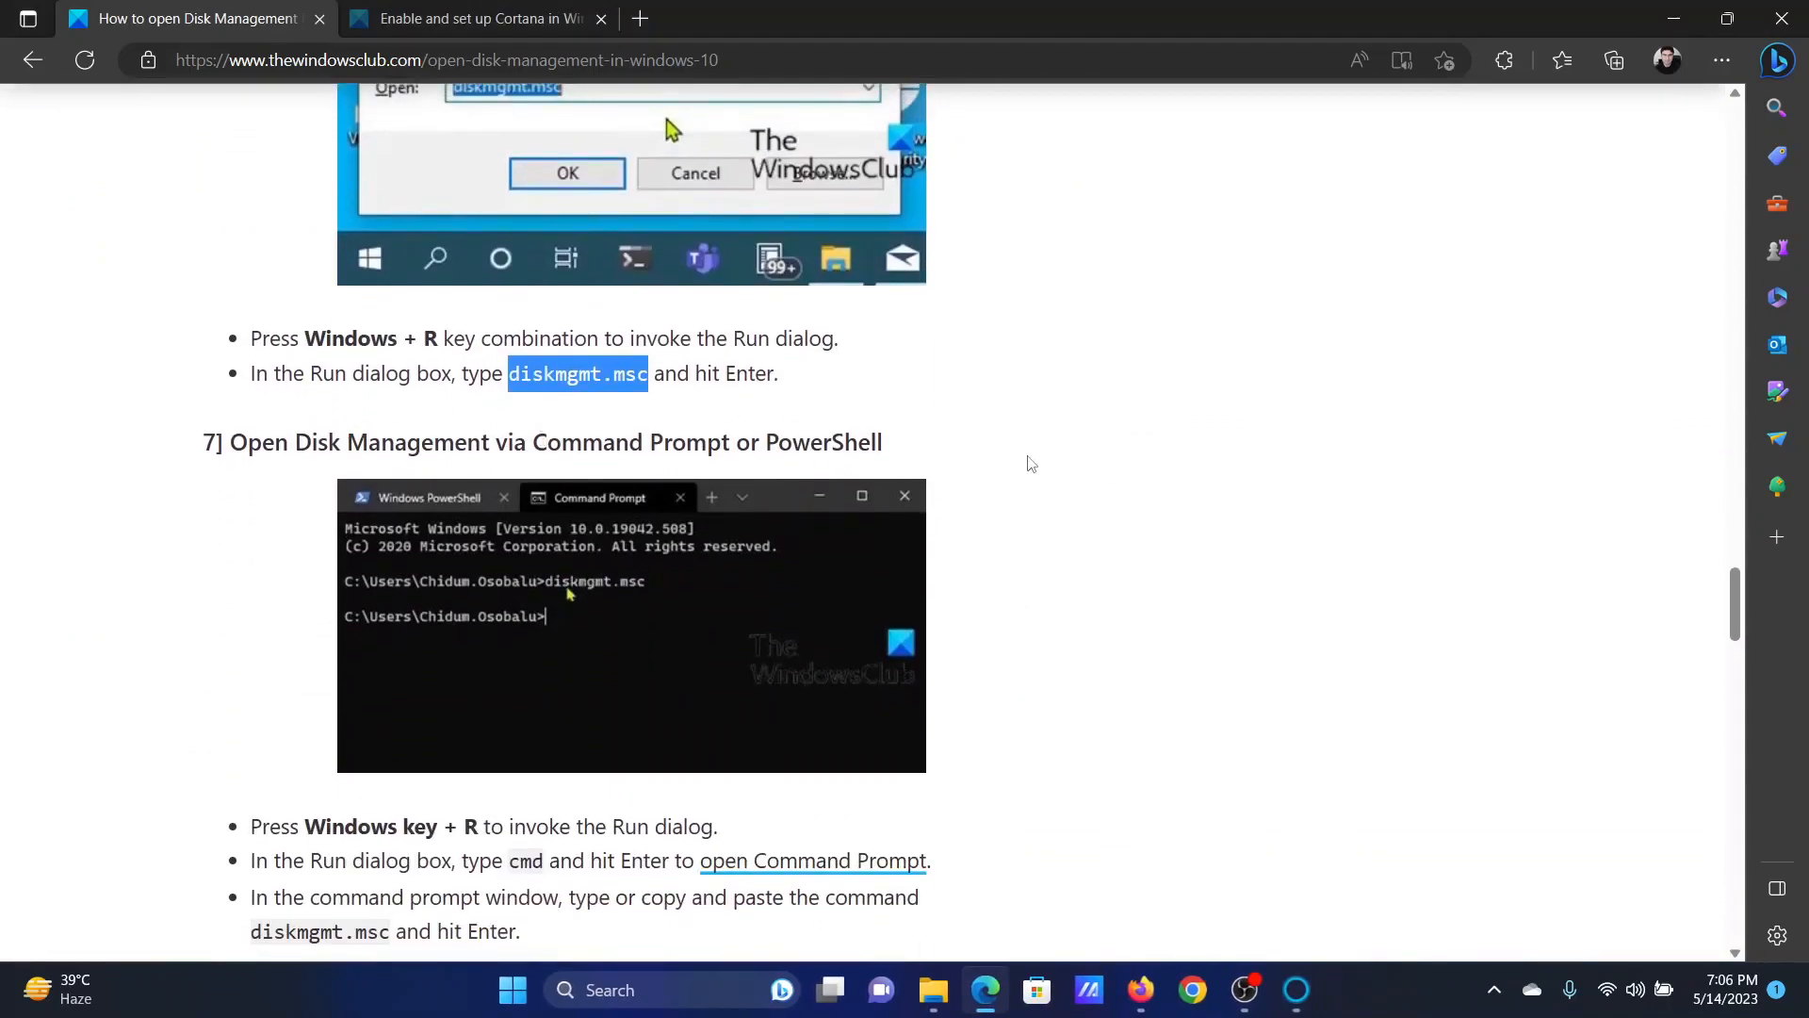
Step: Run diskmgmt.msc in Command Prompt, then move the guide on to the Task Manager method
scroll("down", 3)
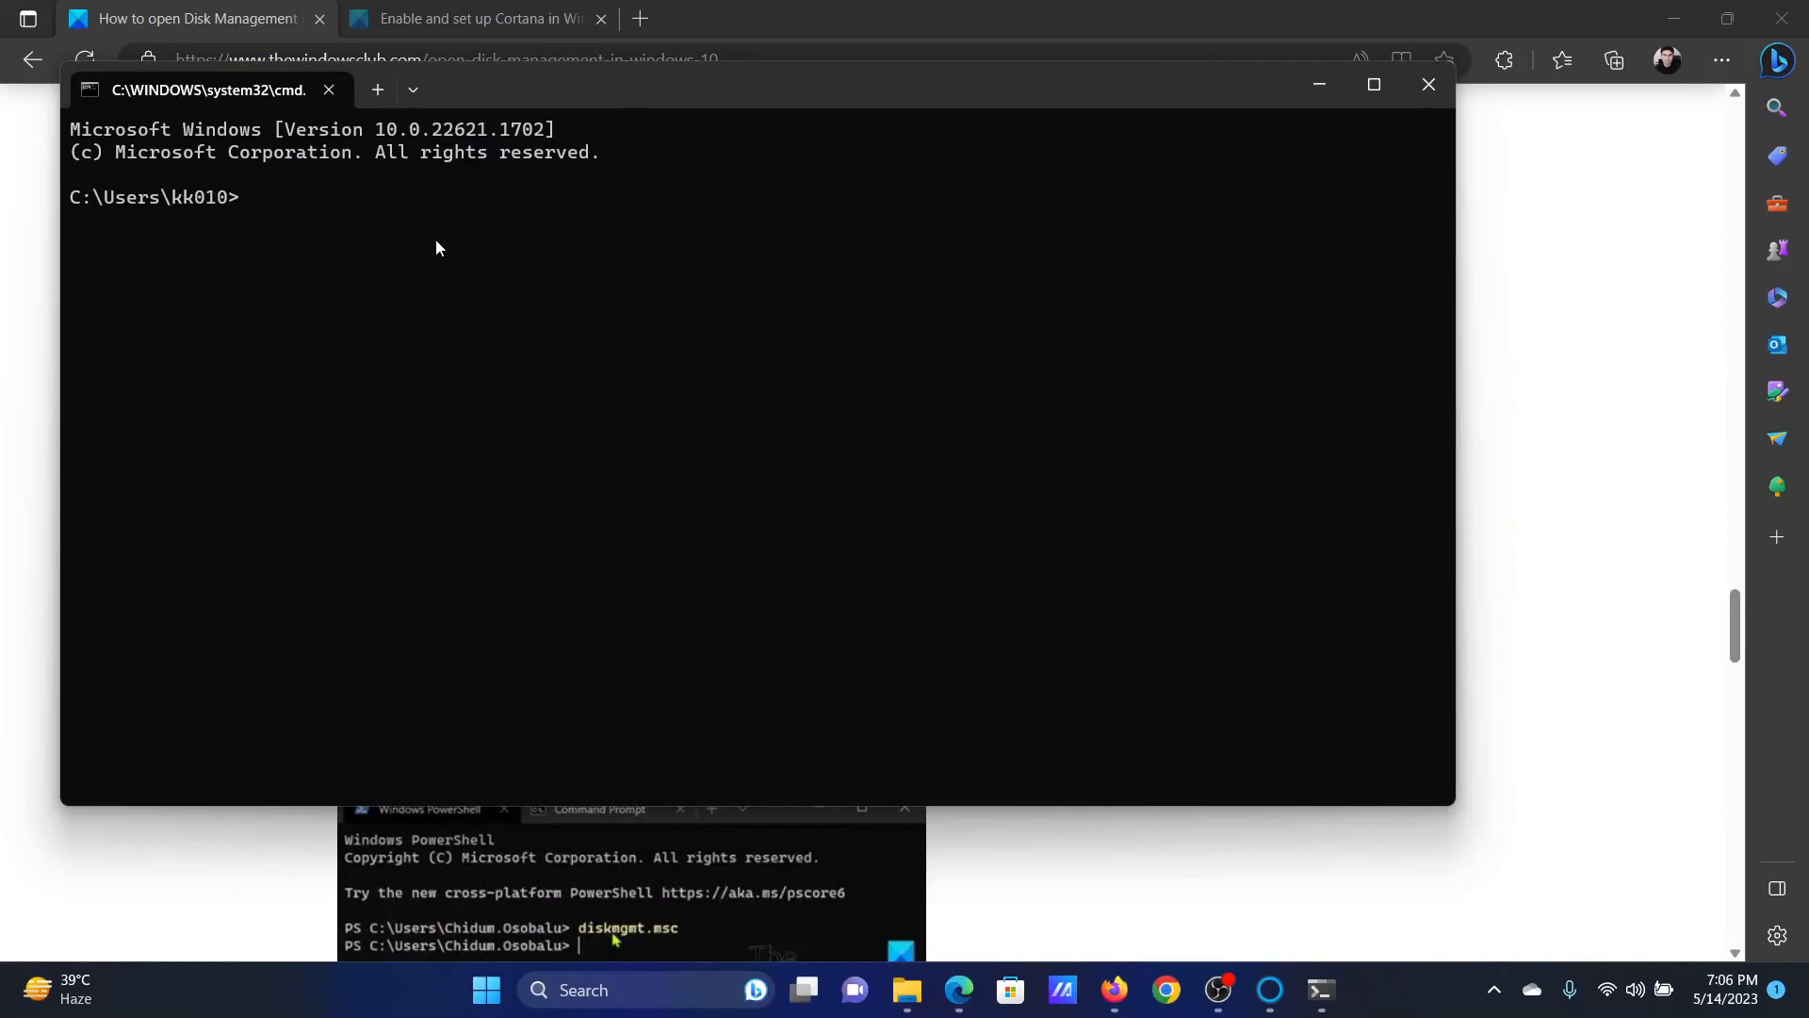
type("diskmgmt.msc")
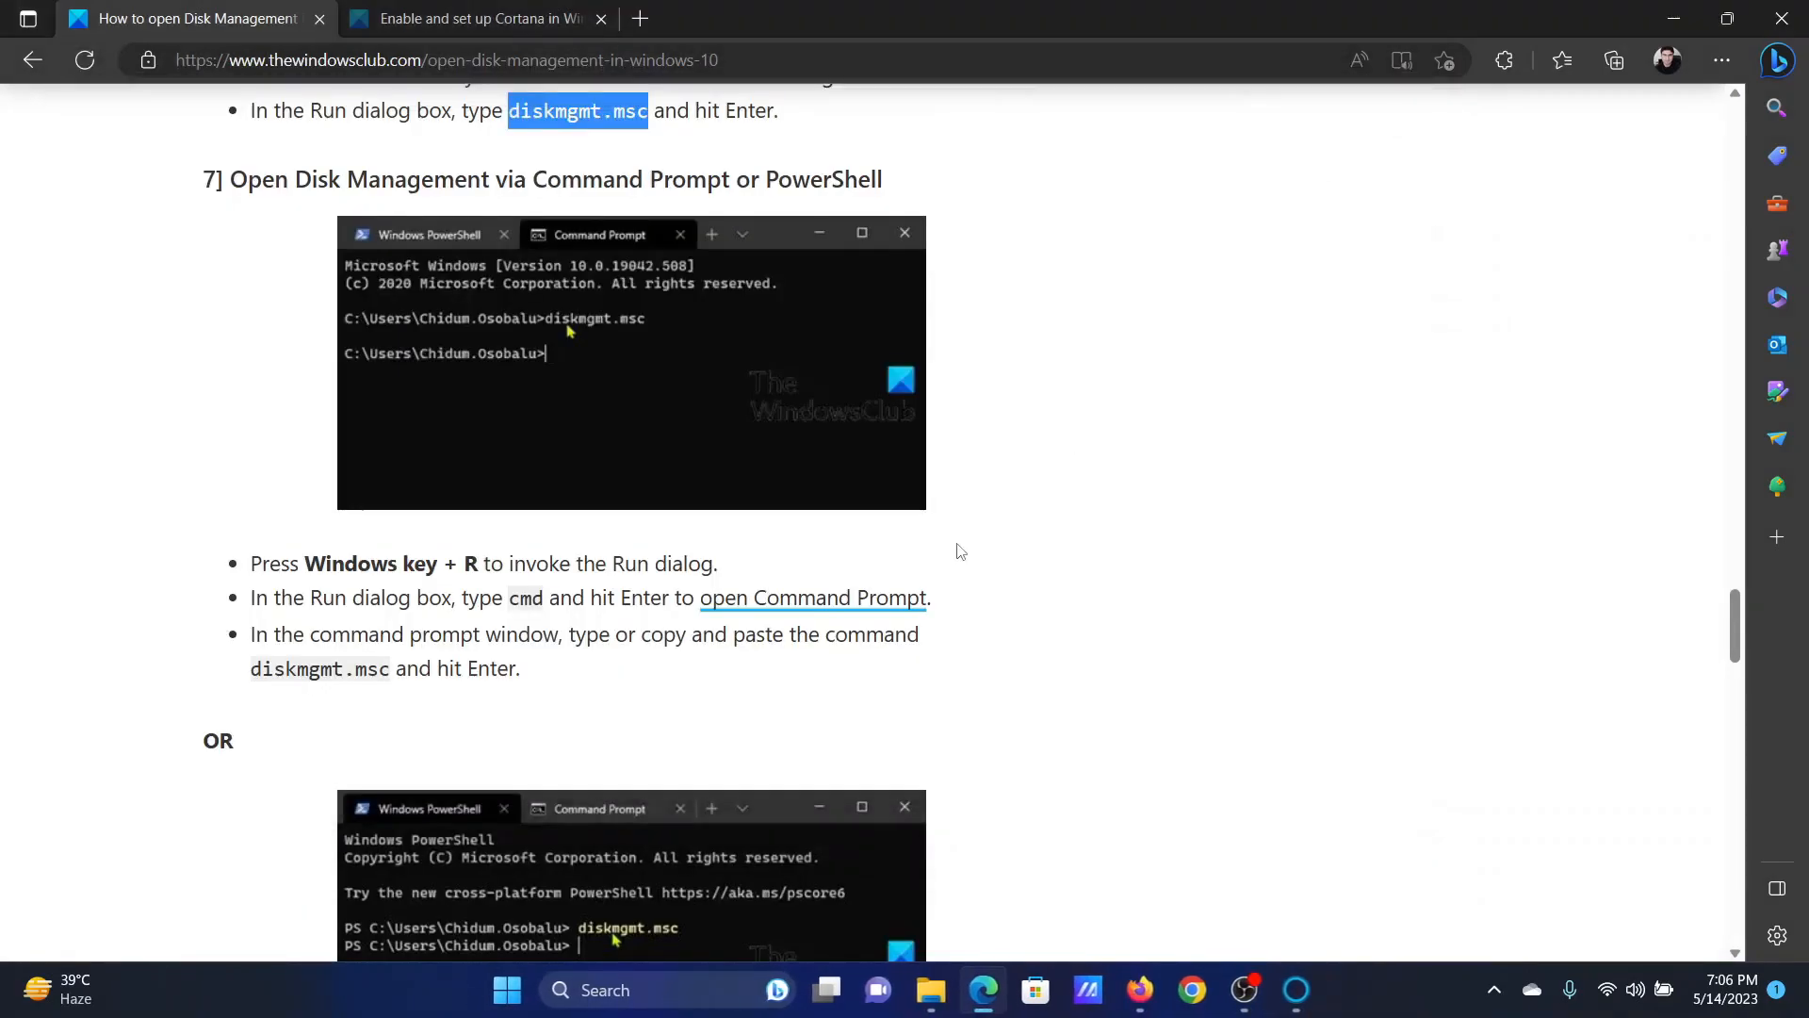
scroll("down", 3)
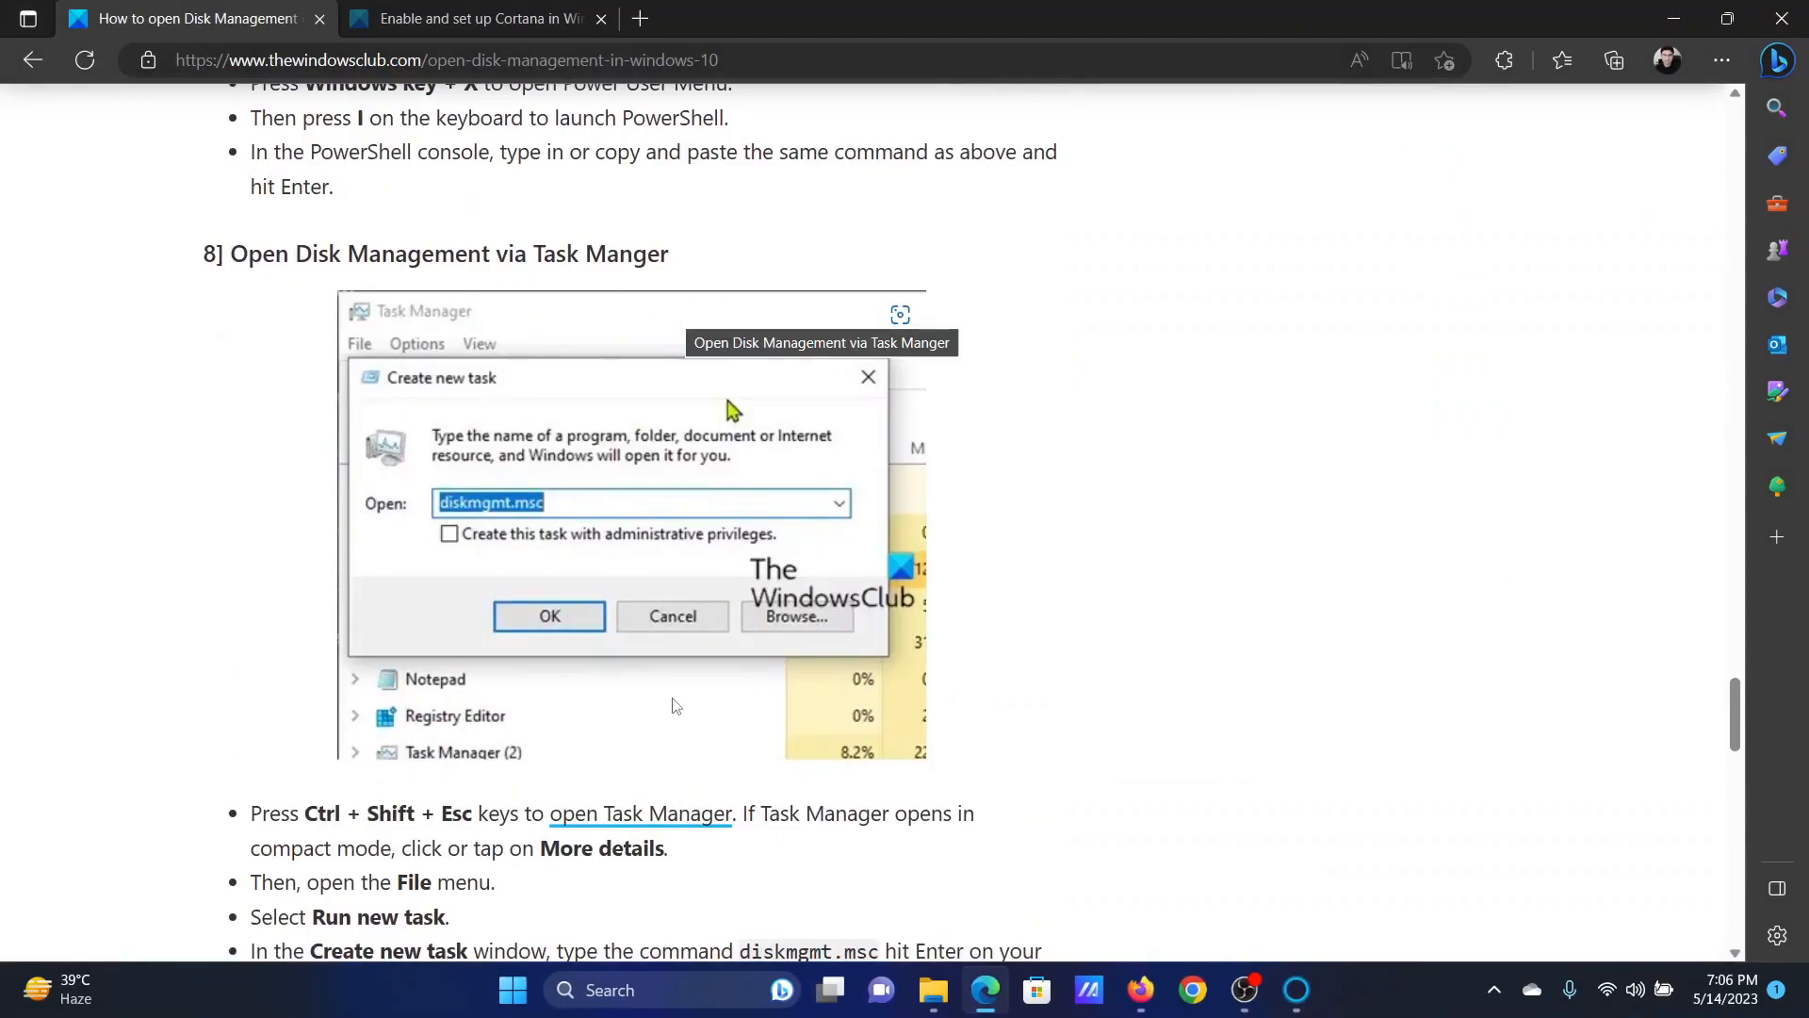
Step: Search for Task Manager, run diskmgmt.msc as a new task, then close Task Manager
left_click(633, 989)
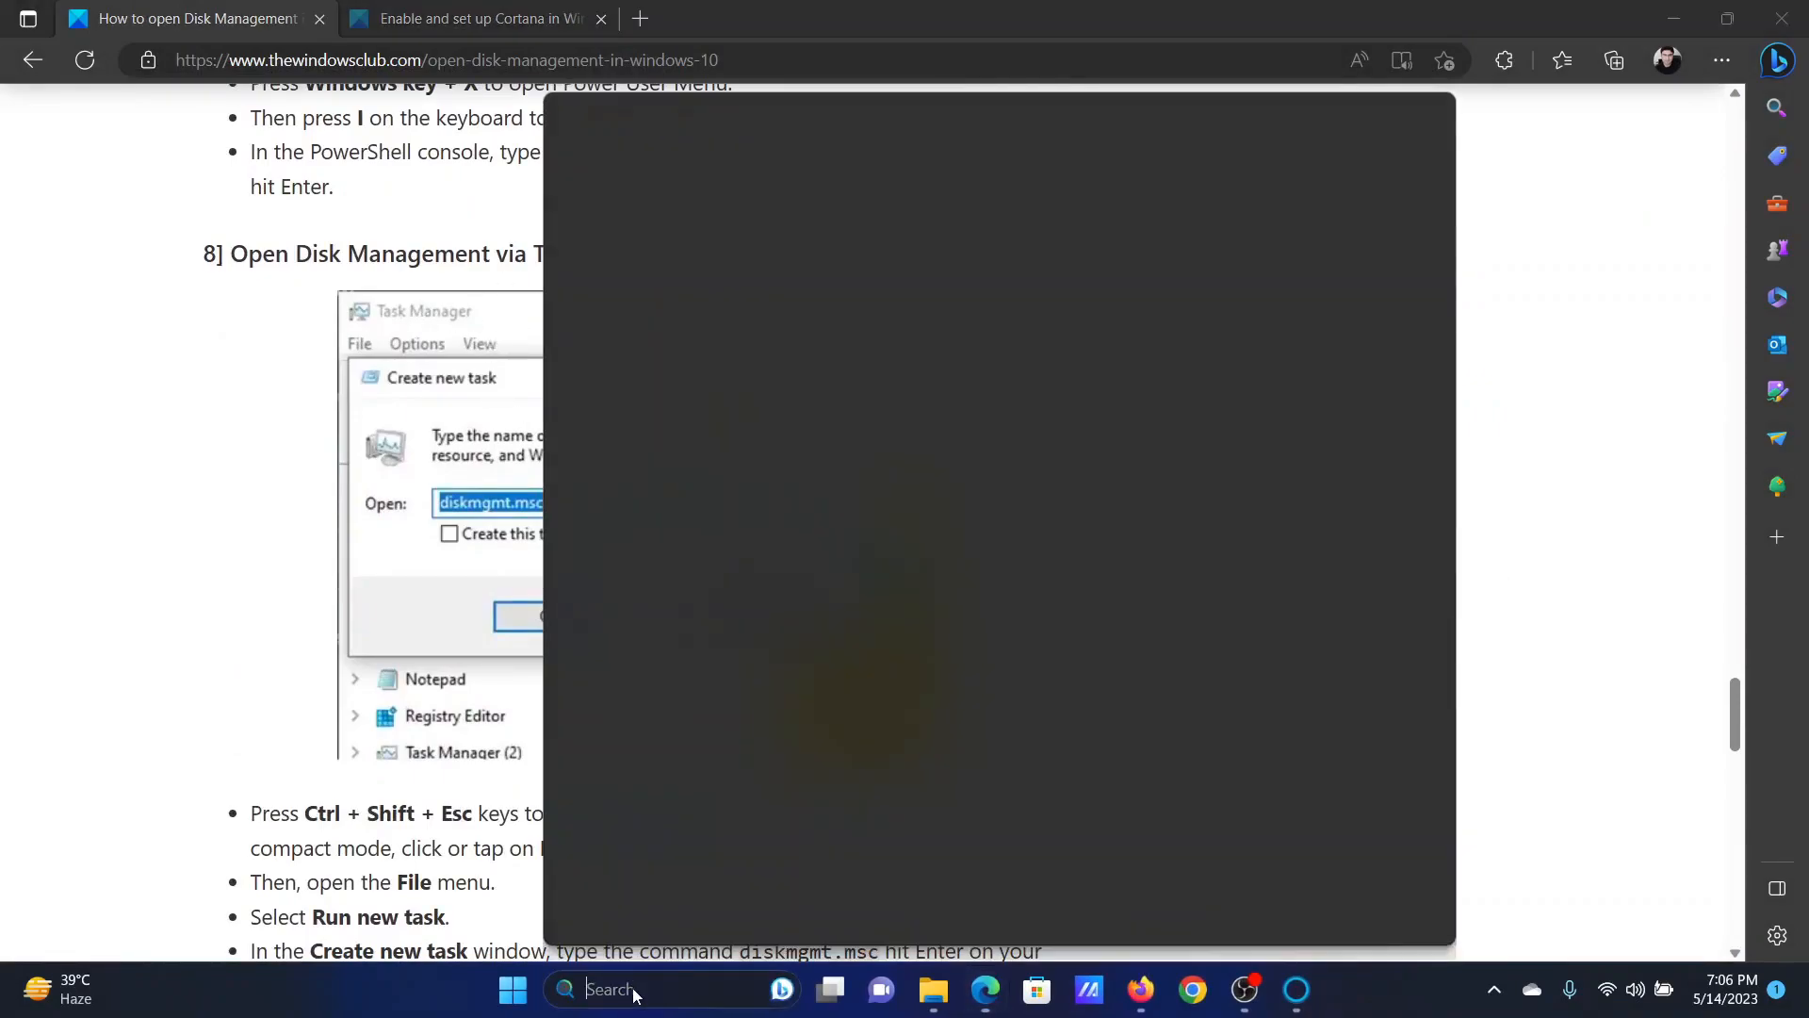
type("task manager")
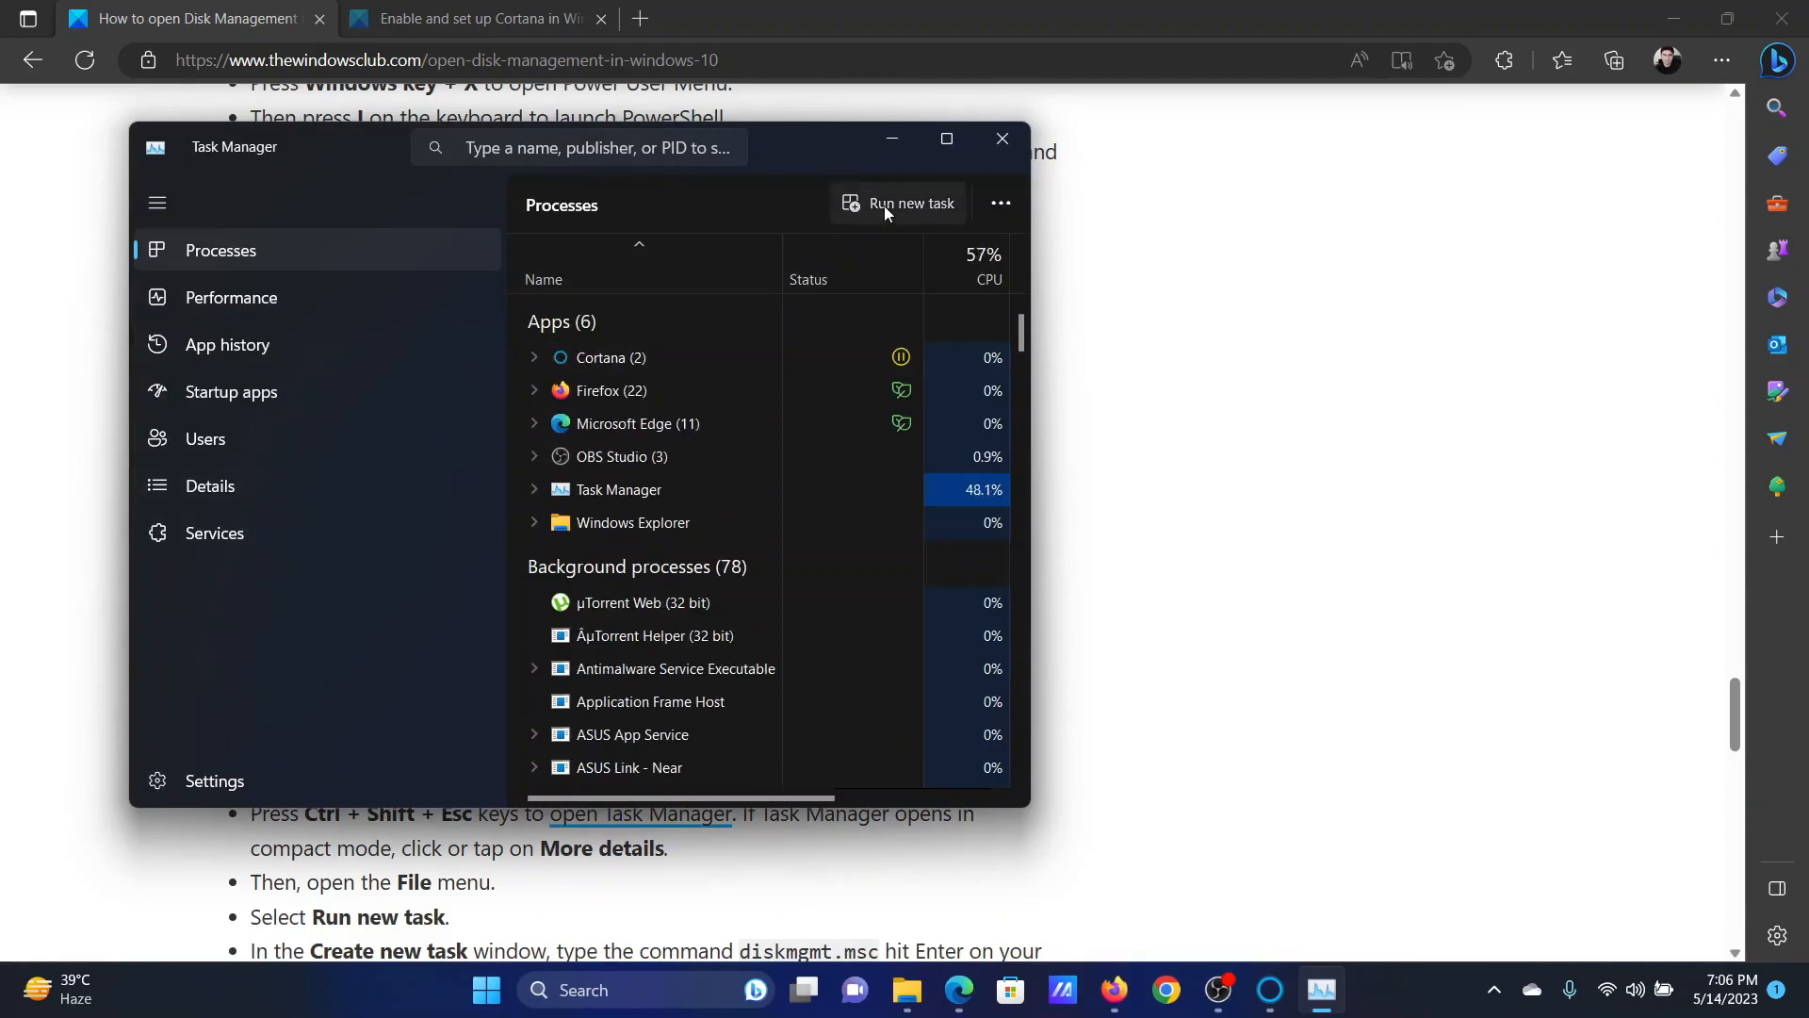
left_click(910, 204)
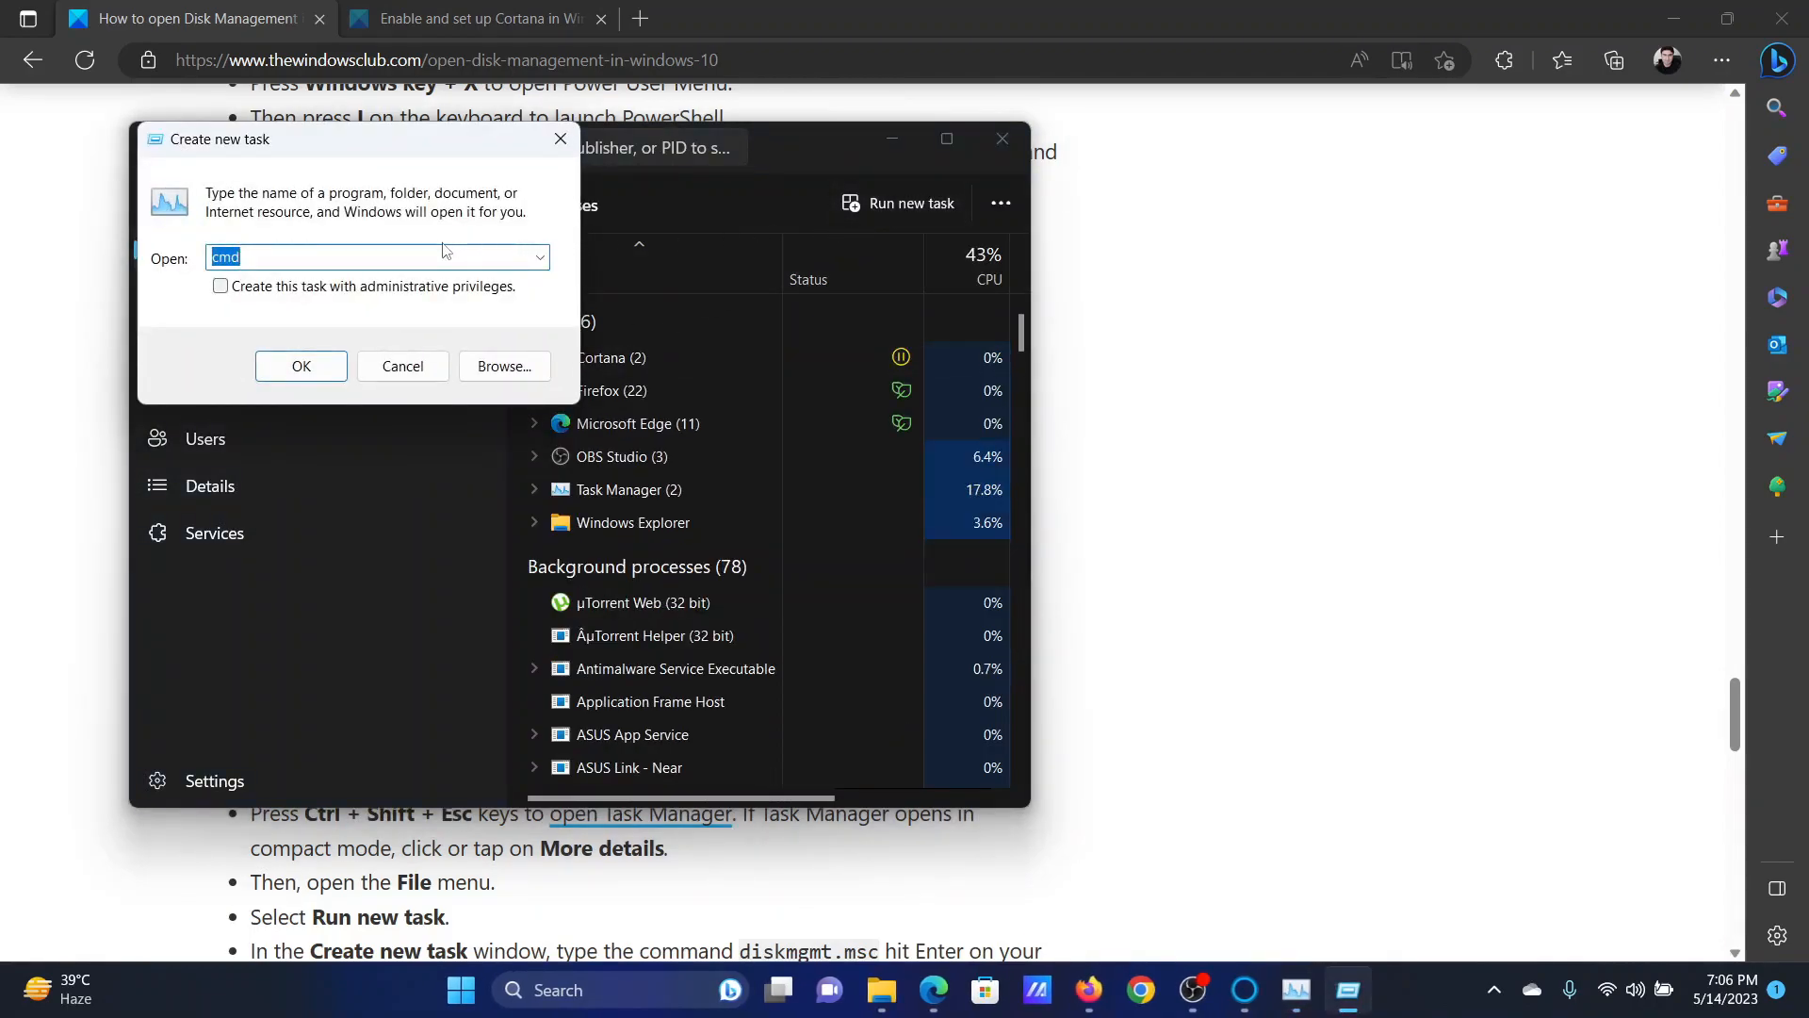
type("diskmgmt.msc")
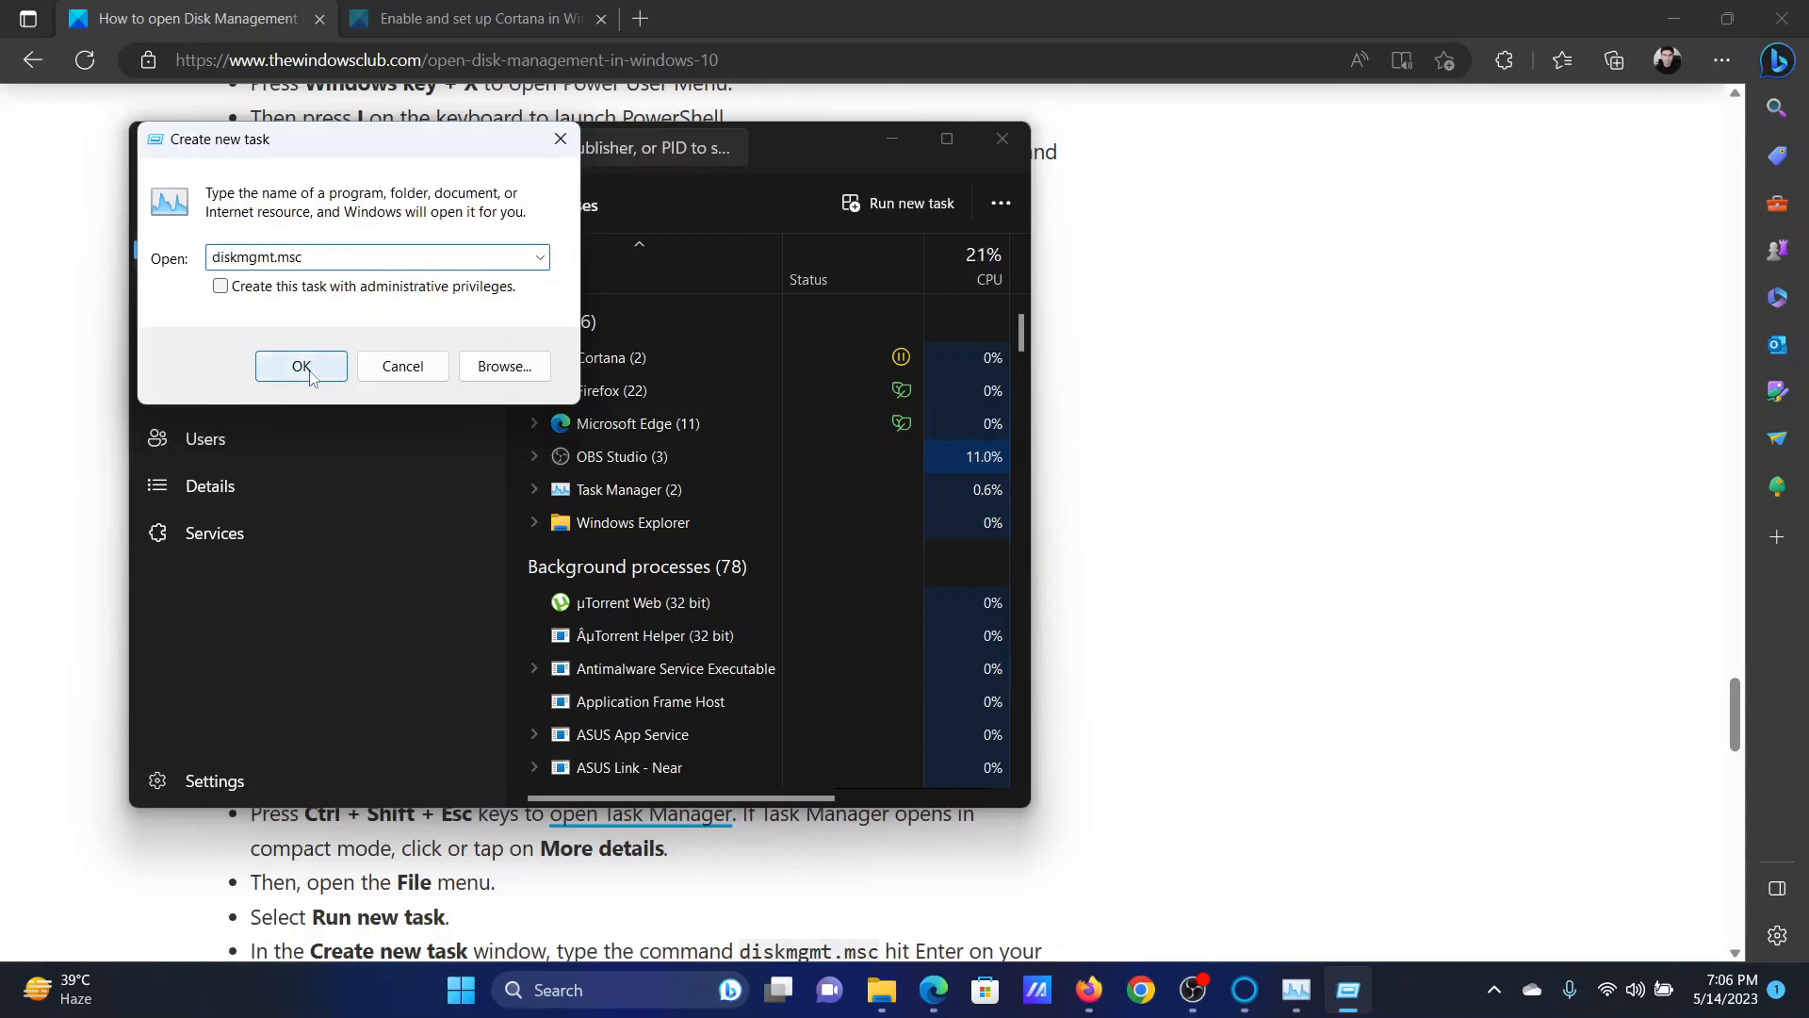
left_click(301, 365)
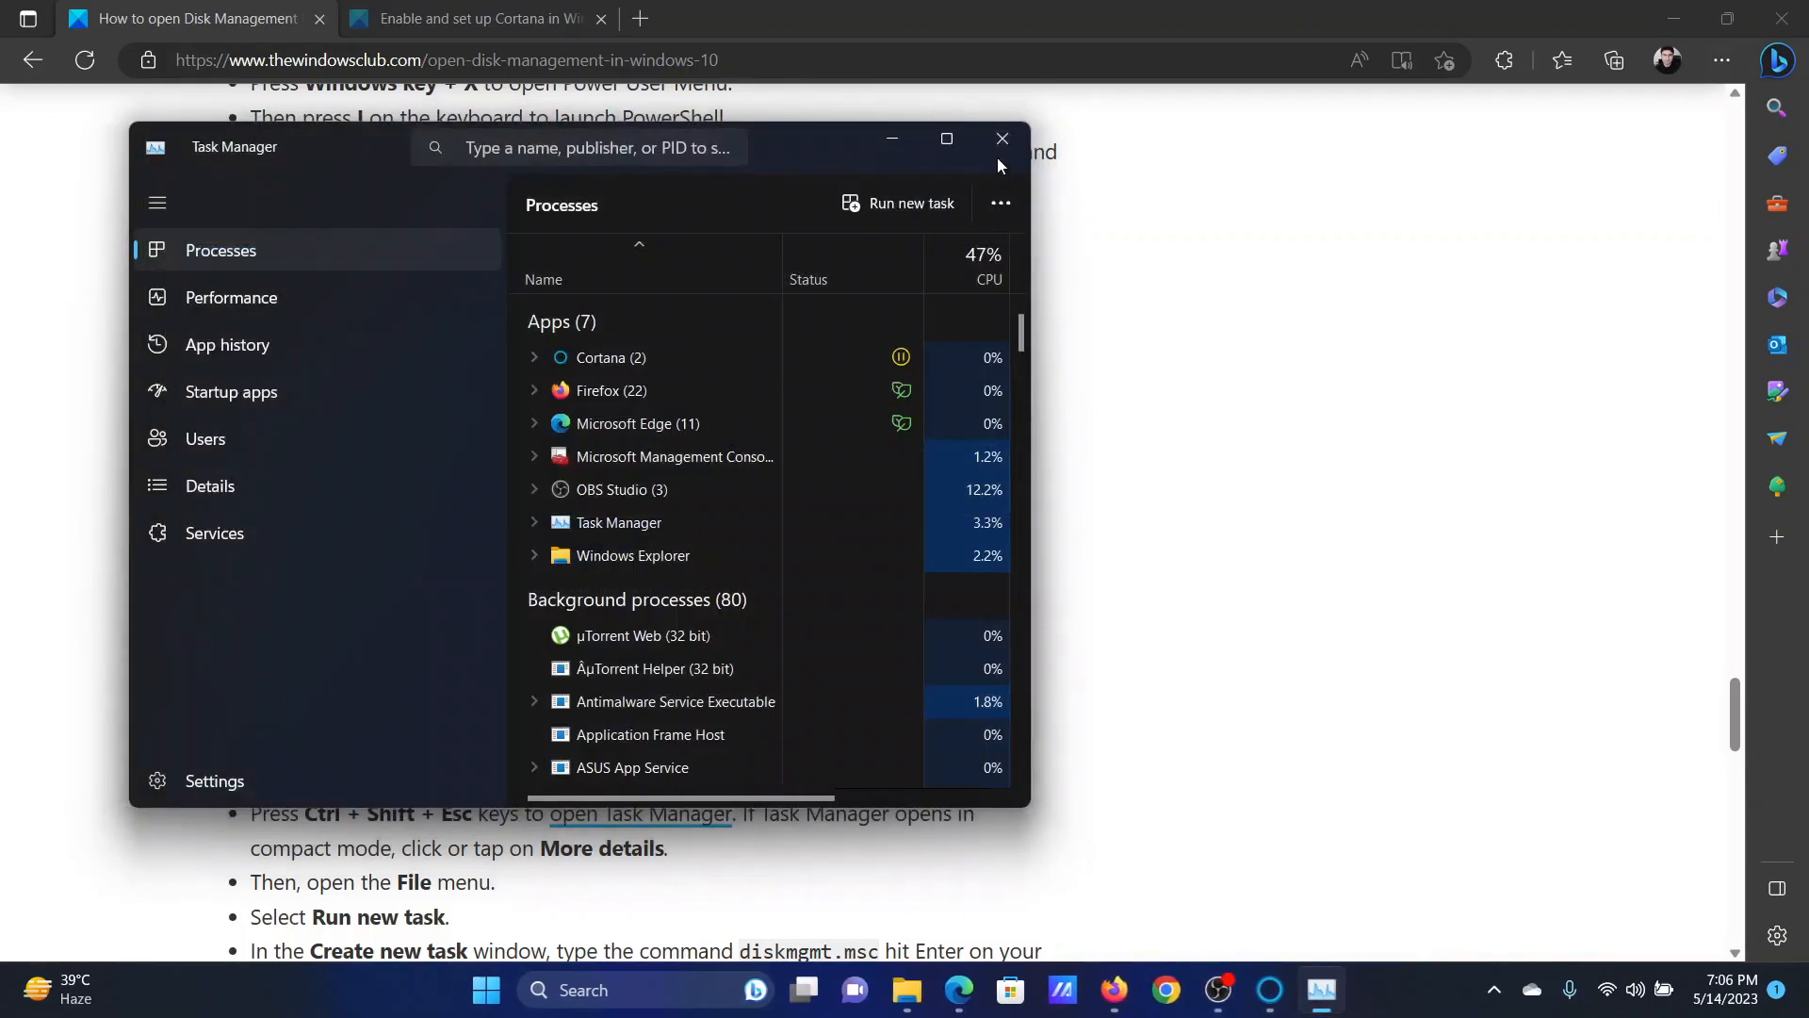
left_click(1001, 138)
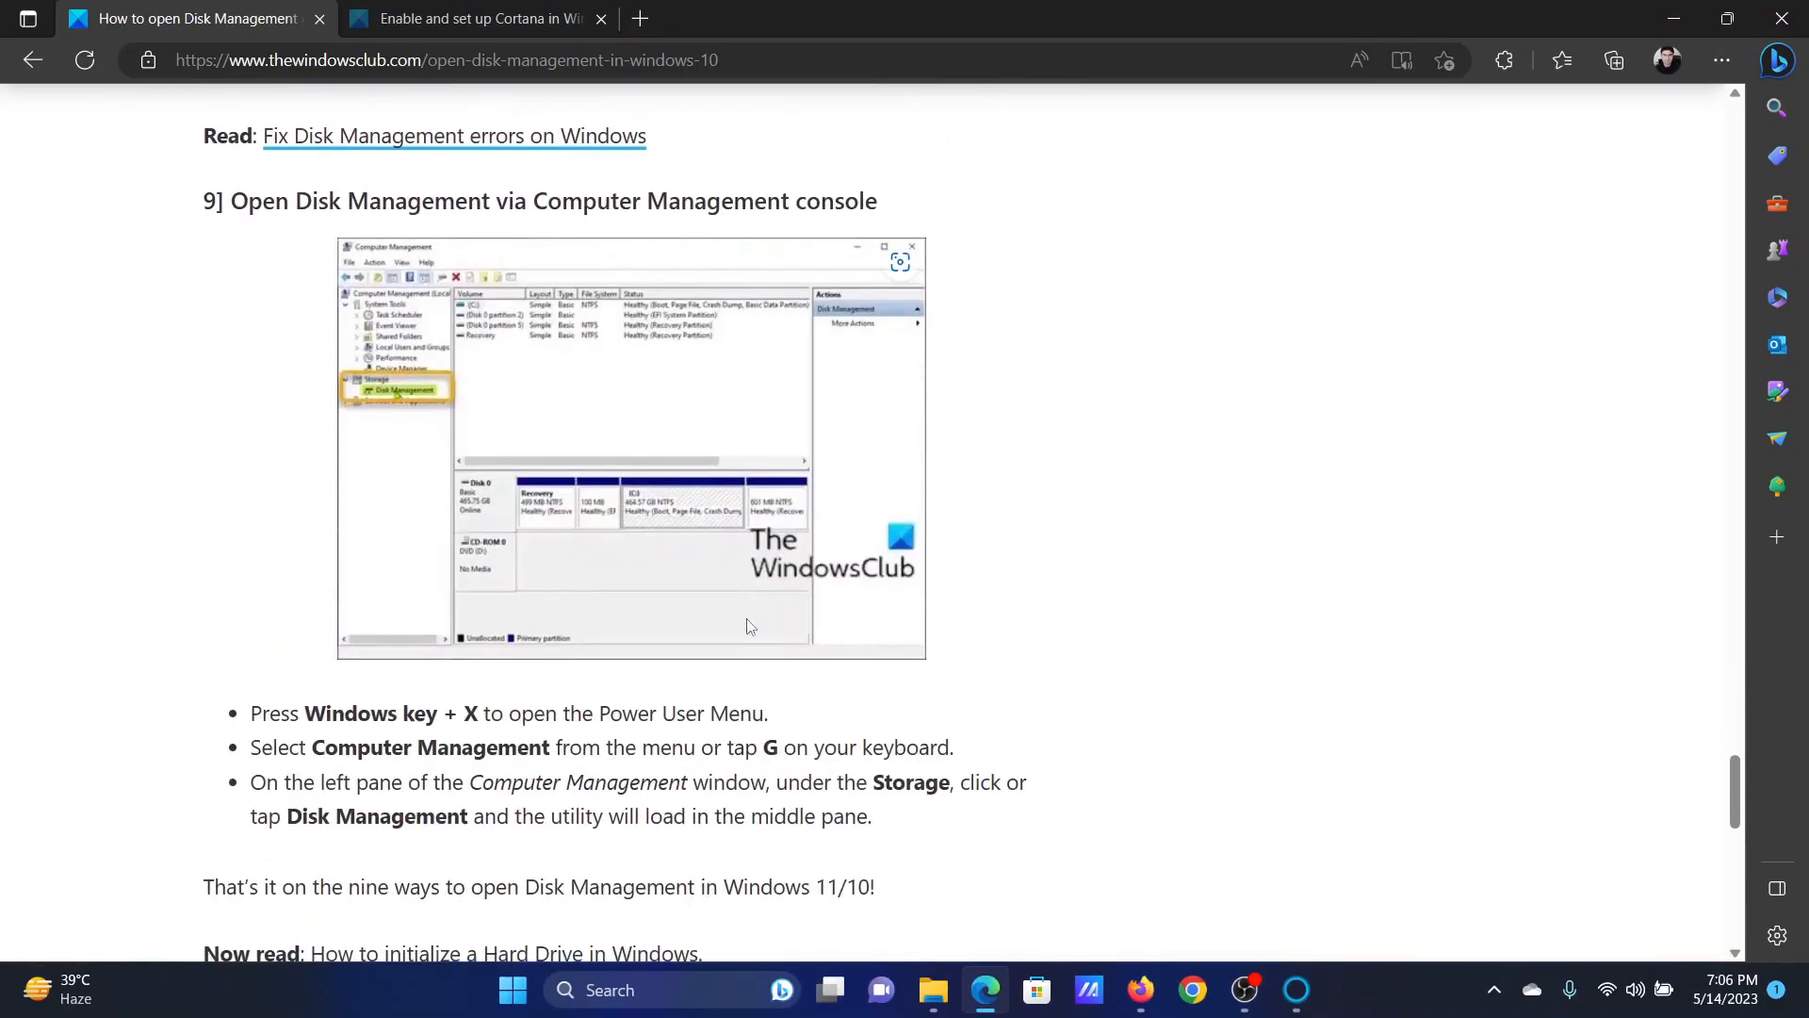
mouse_move(901, 208)
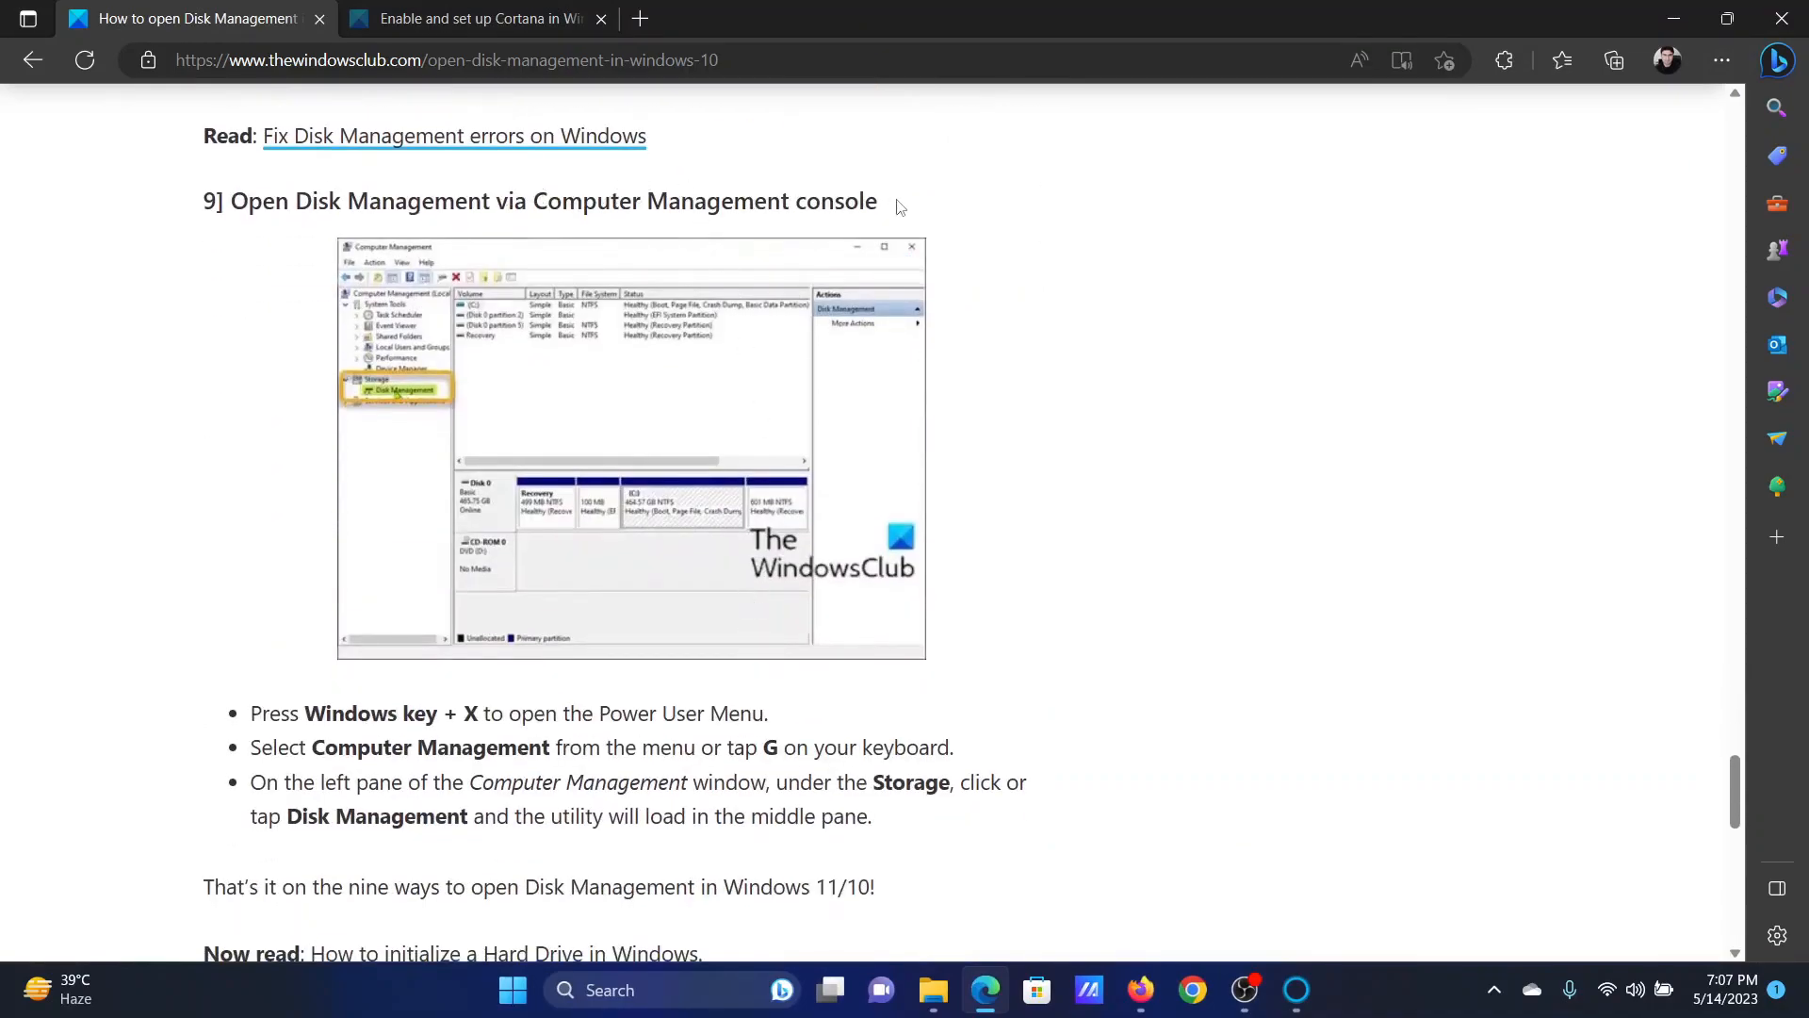
mouse_move(633, 808)
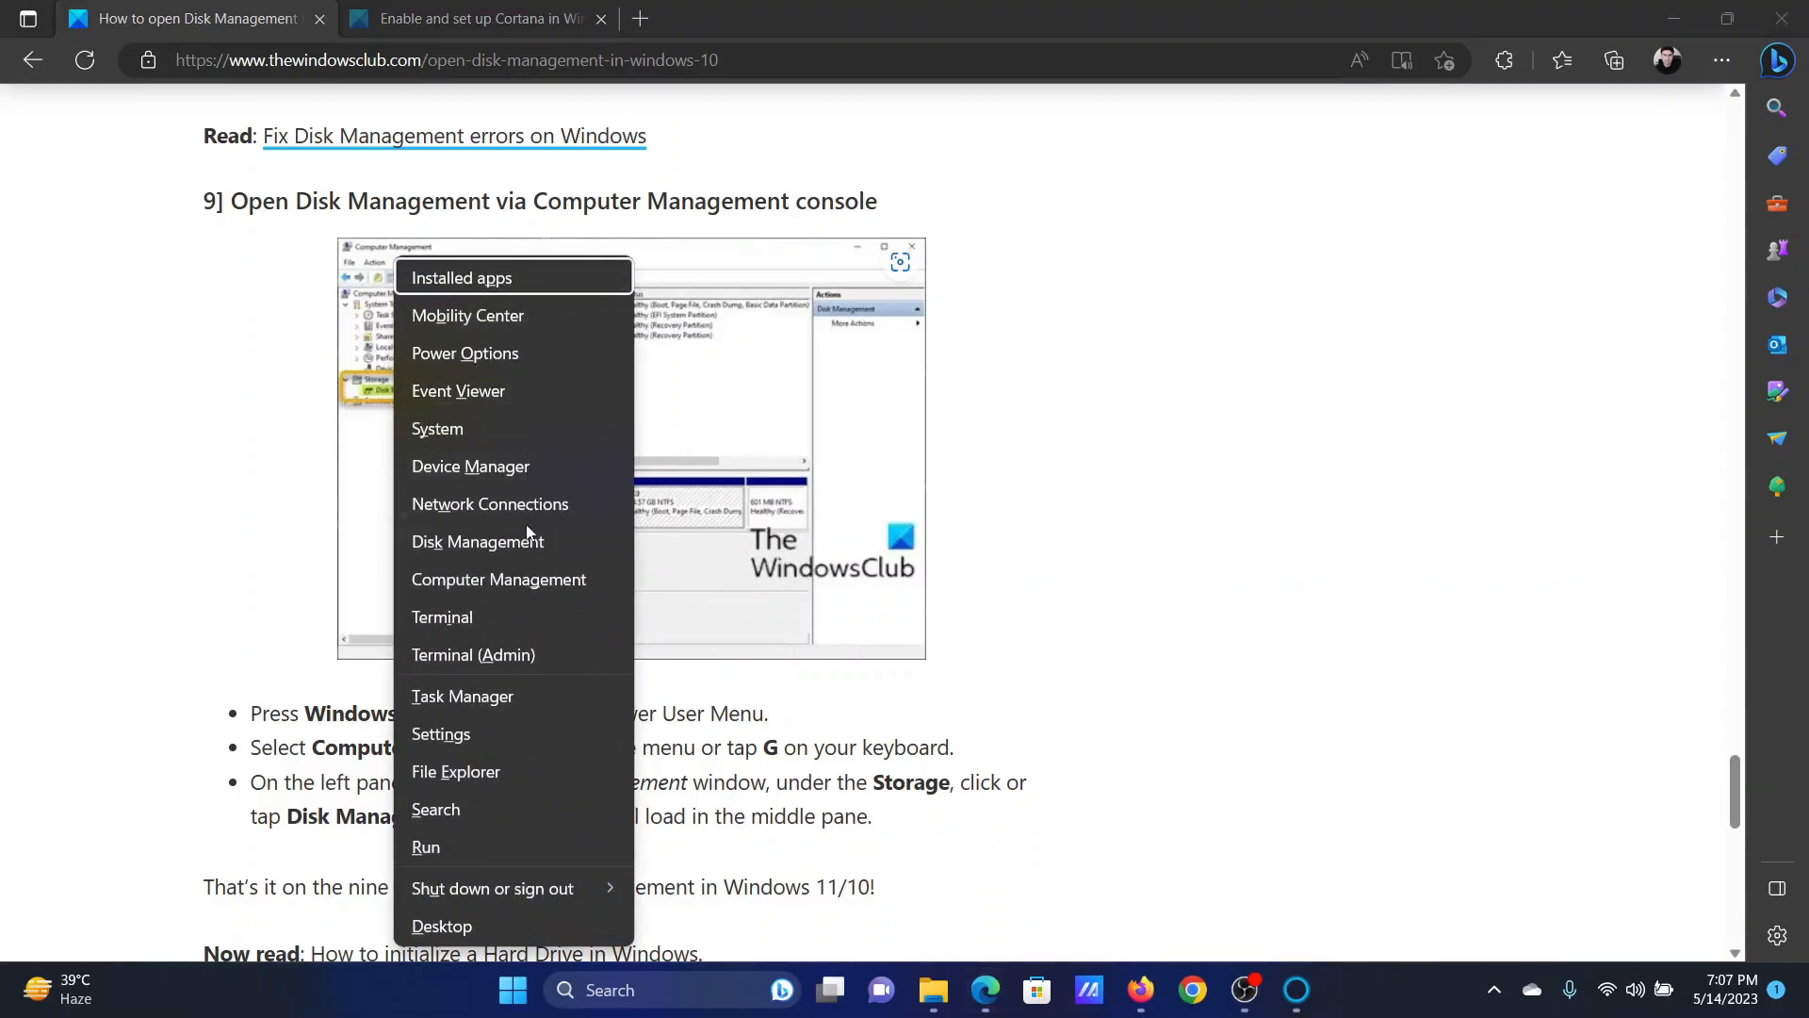
mouse_move(522, 557)
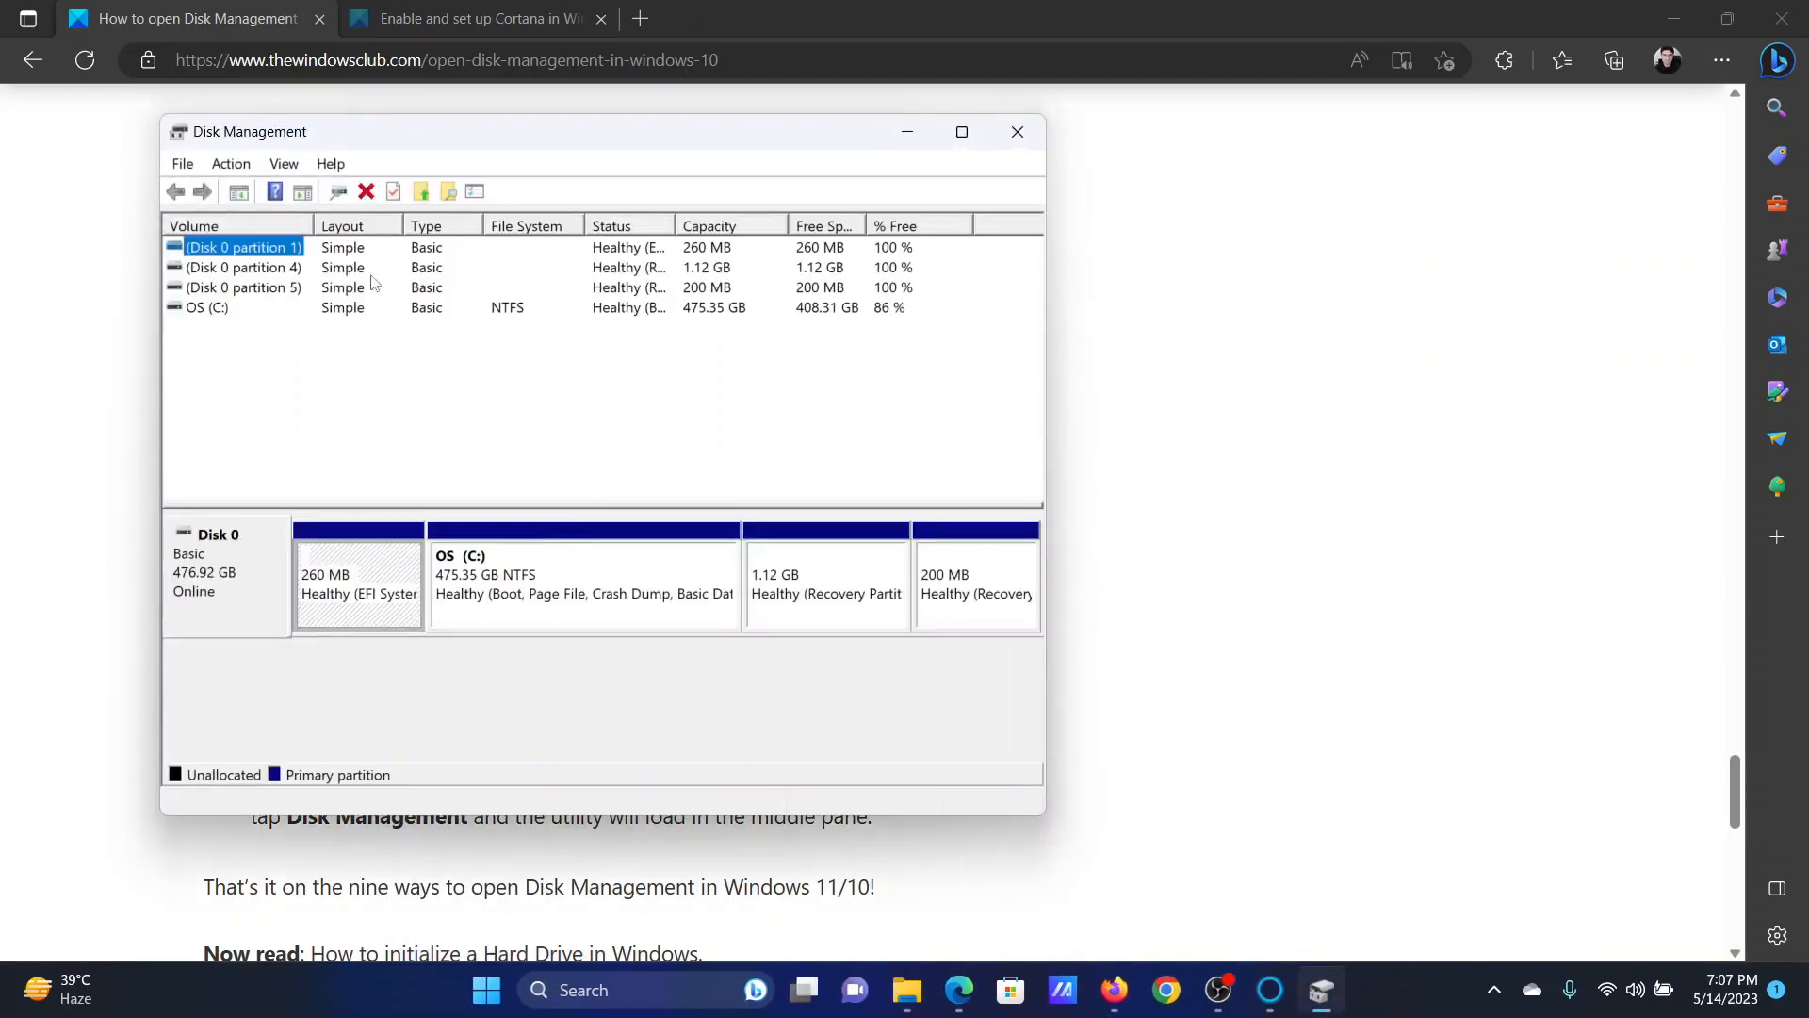
mouse_move(1040, 192)
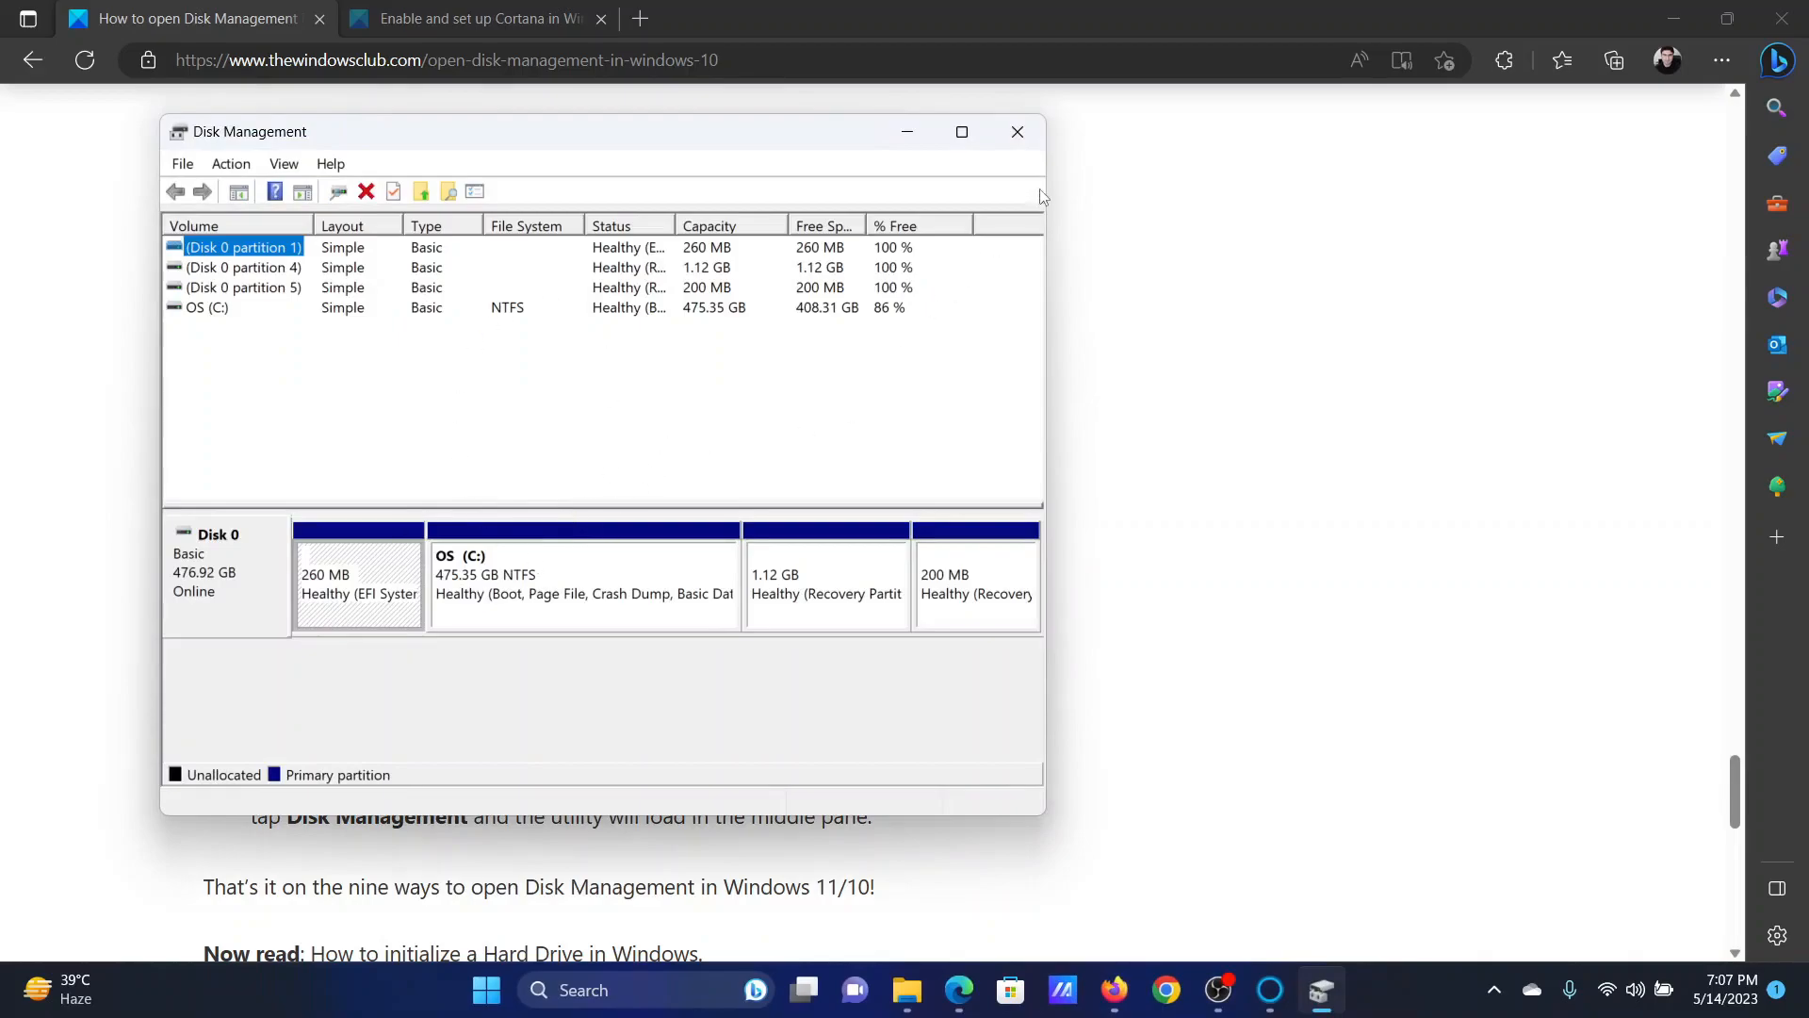
left_click(1016, 132)
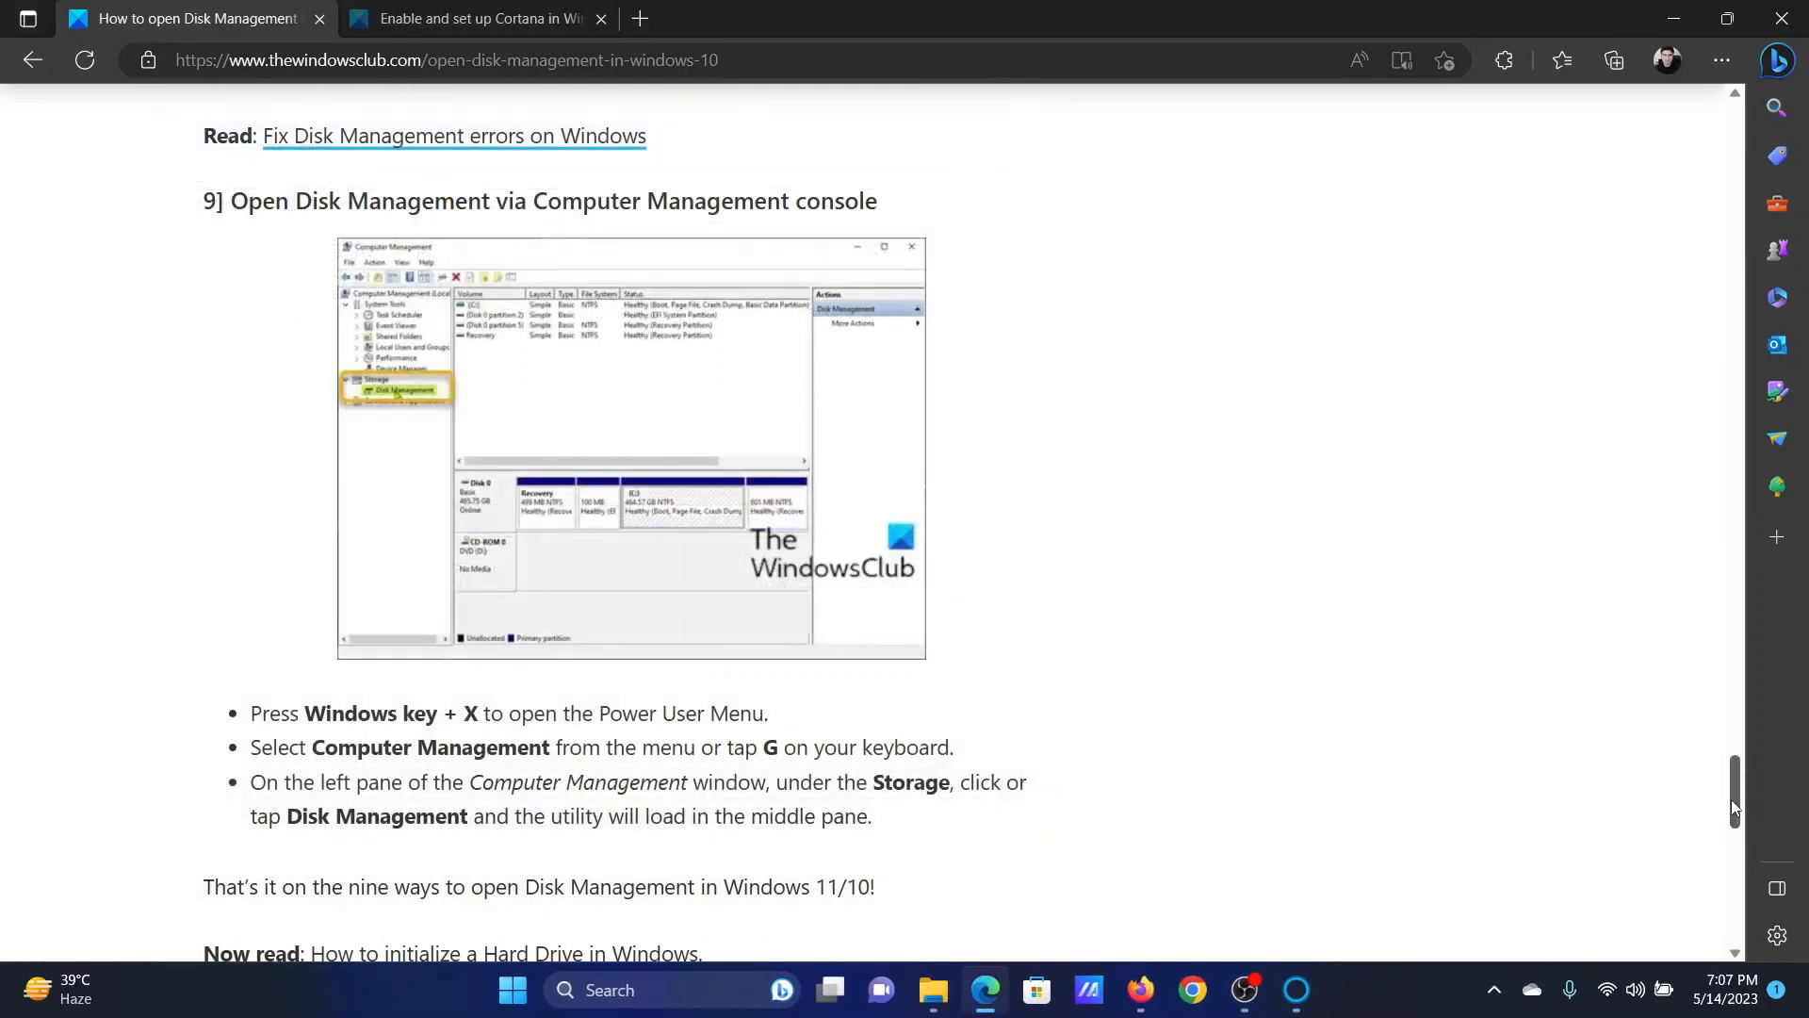
Step: Scroll the guide back to its 'How to open Disk Management' title and deselect the text
scroll("up", 3)
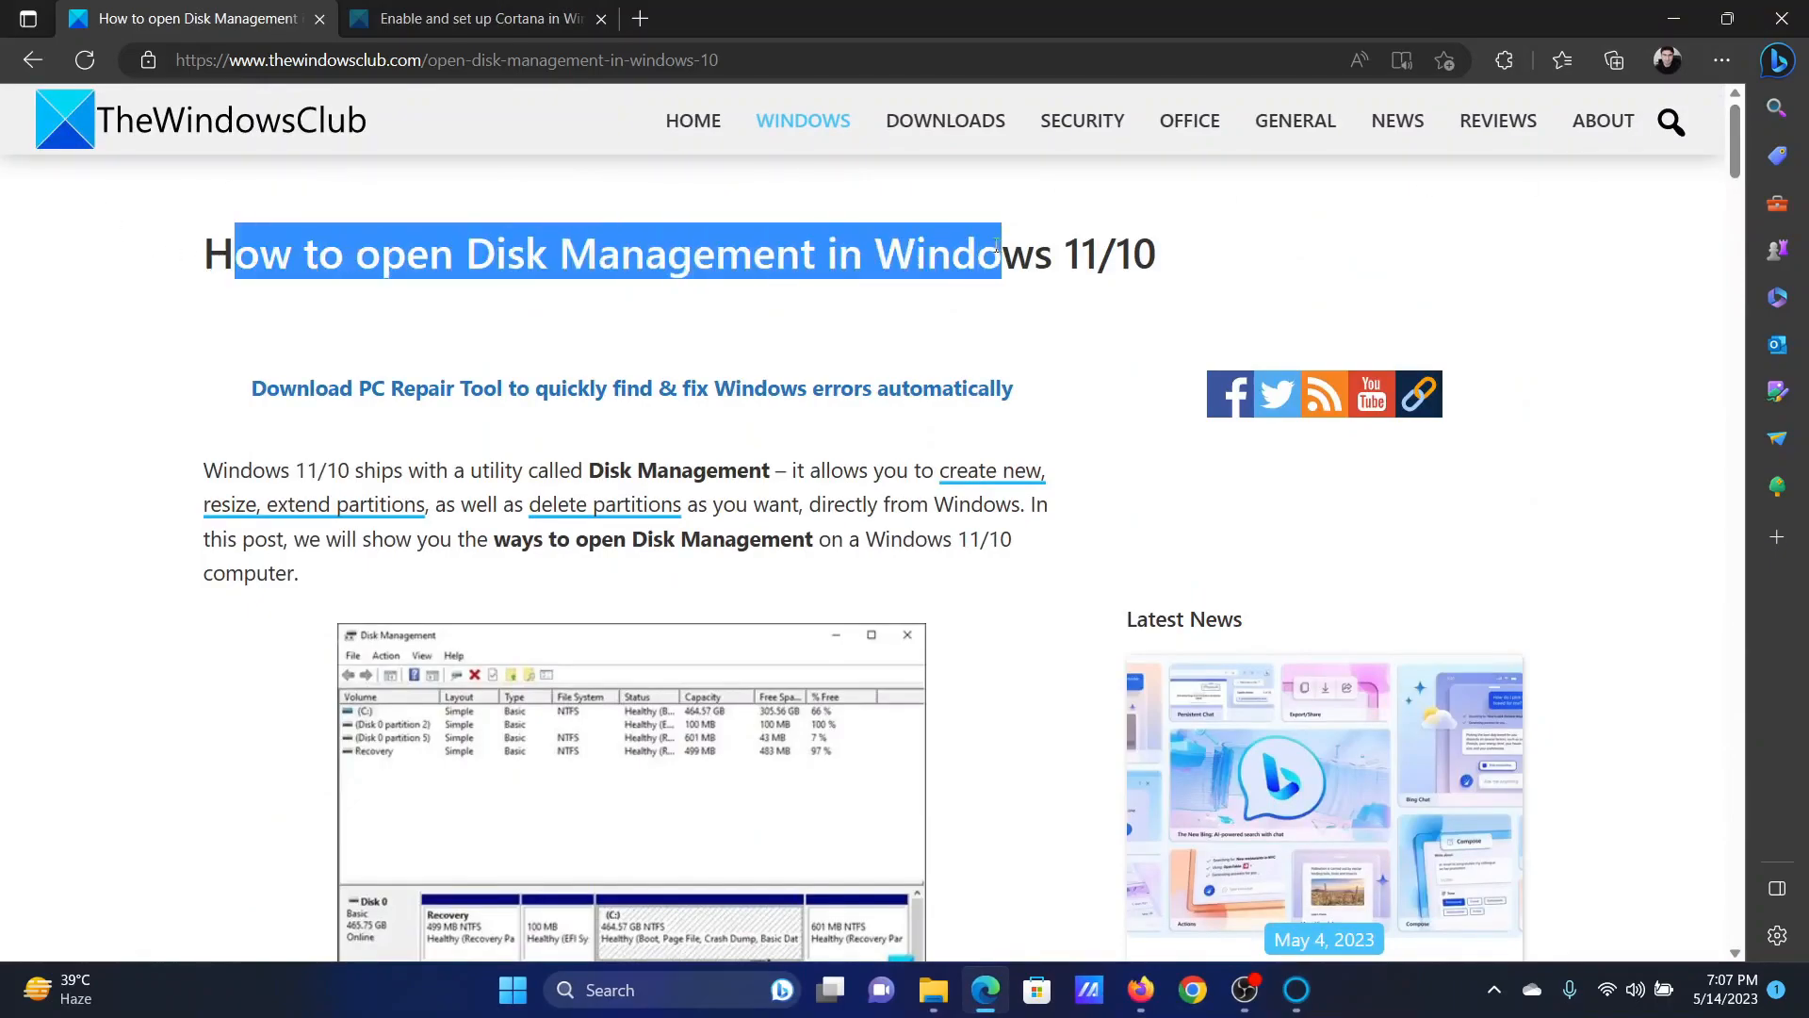
left_click(965, 332)
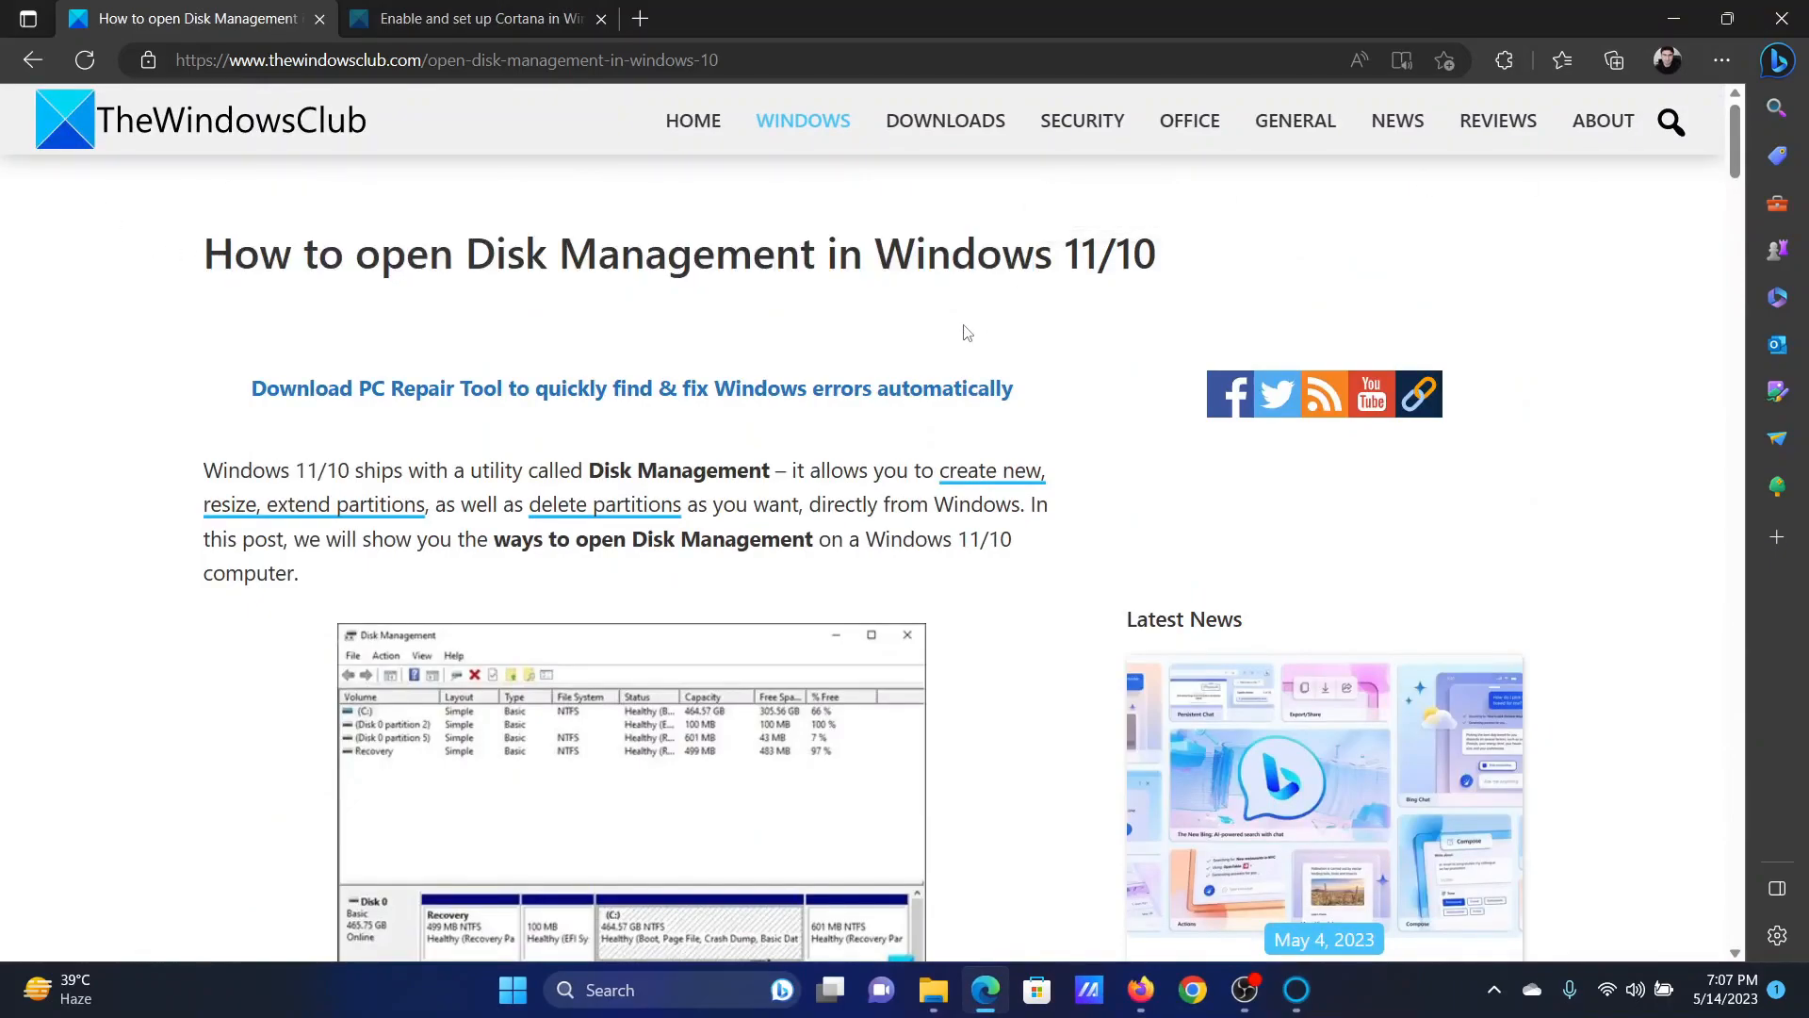